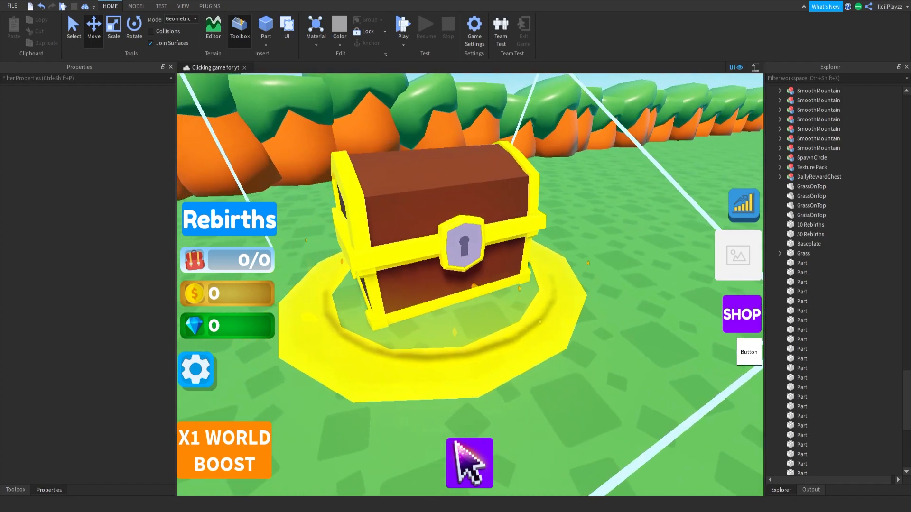
- Insert a new Script into the MeshPart under DailyRewardChest's CircleThingy
{"action": "left_click", "coordinate": [819, 177]}
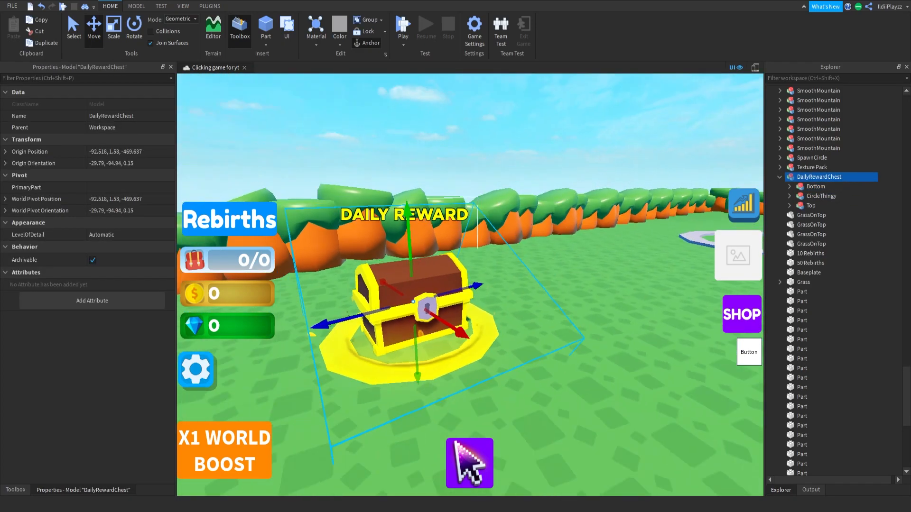
{"action": "mouse_move", "coordinate": [821, 196]}
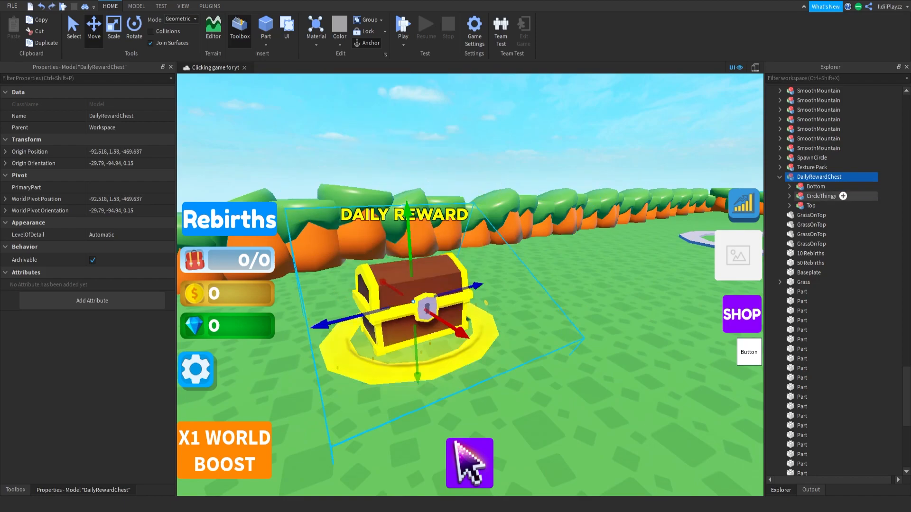
{"action": "left_click", "coordinate": [789, 187]}
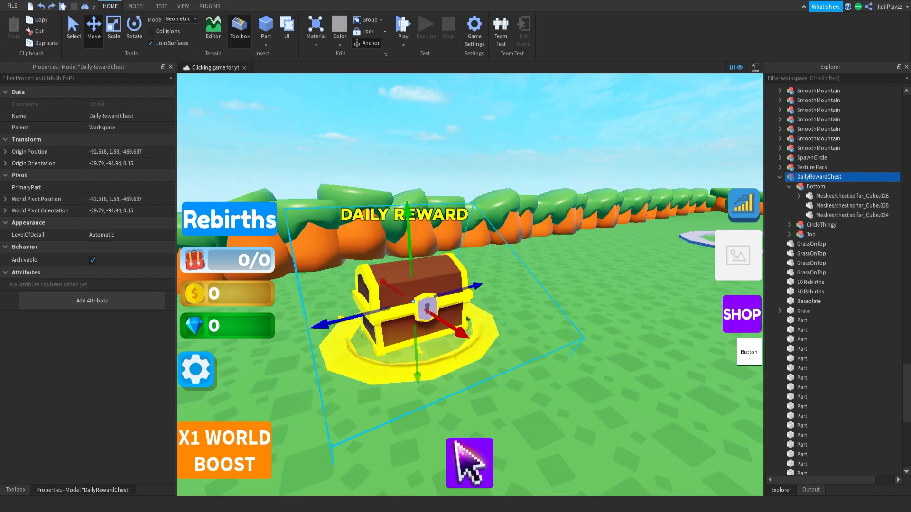
{"action": "left_click", "coordinate": [814, 187]}
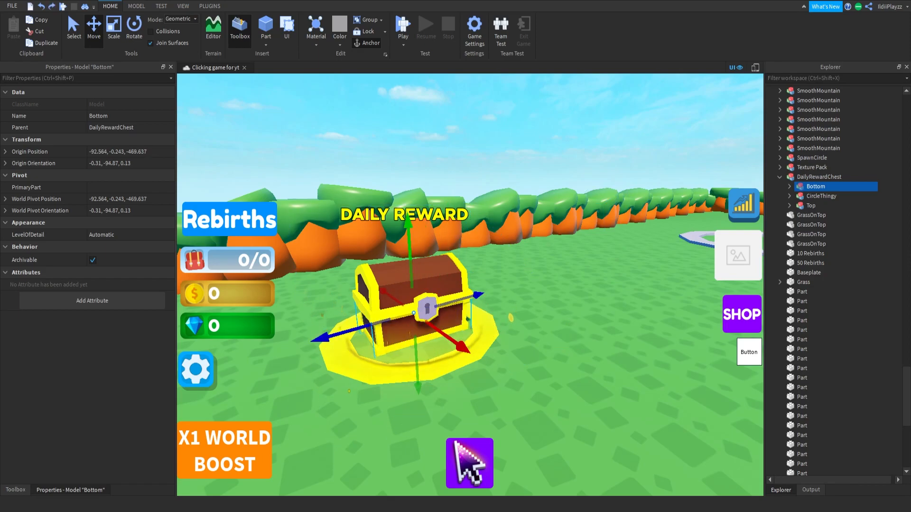
{"action": "left_click", "coordinate": [808, 205]}
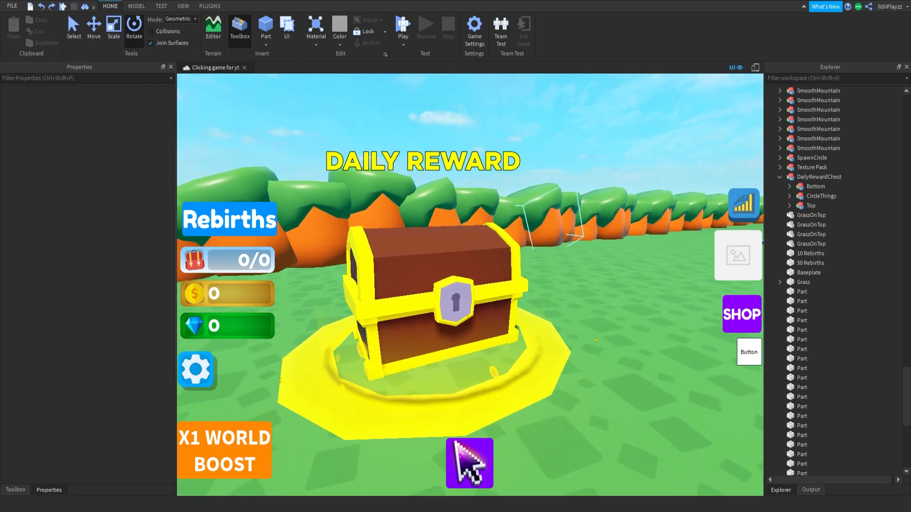
{"action": "left_click", "coordinate": [788, 196]}
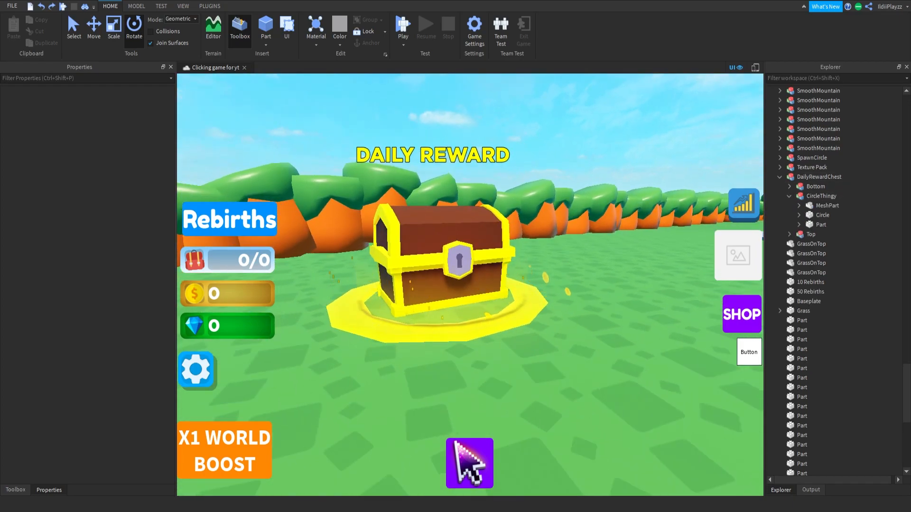
{"action": "left_click", "coordinate": [824, 204]}
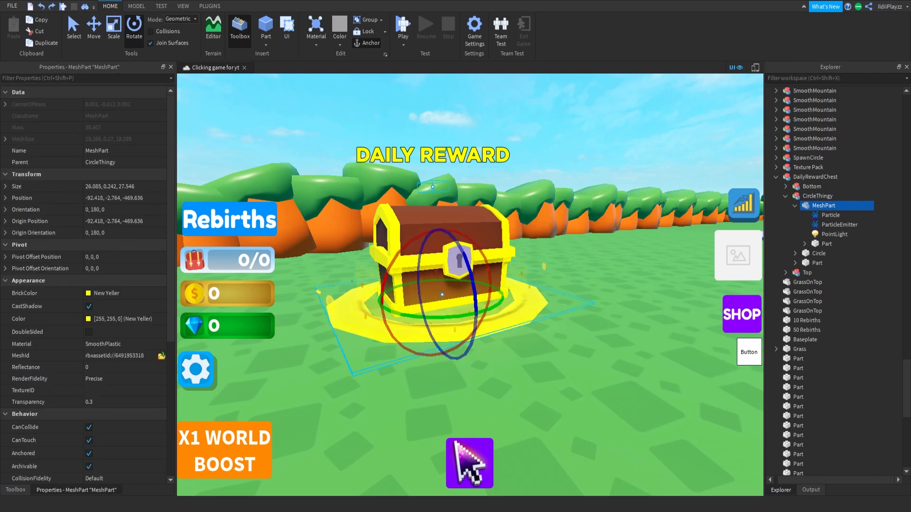
{"action": "left_click", "coordinate": [93, 28]}
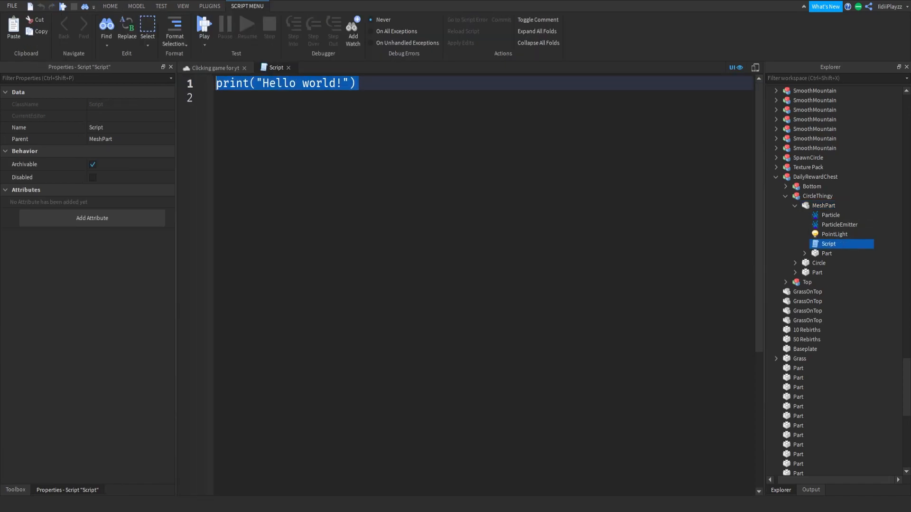
- Write a Touched handler that reassigns the player's leaderstats Coins value
{"action": "type", "text": "script.Parent.to"}
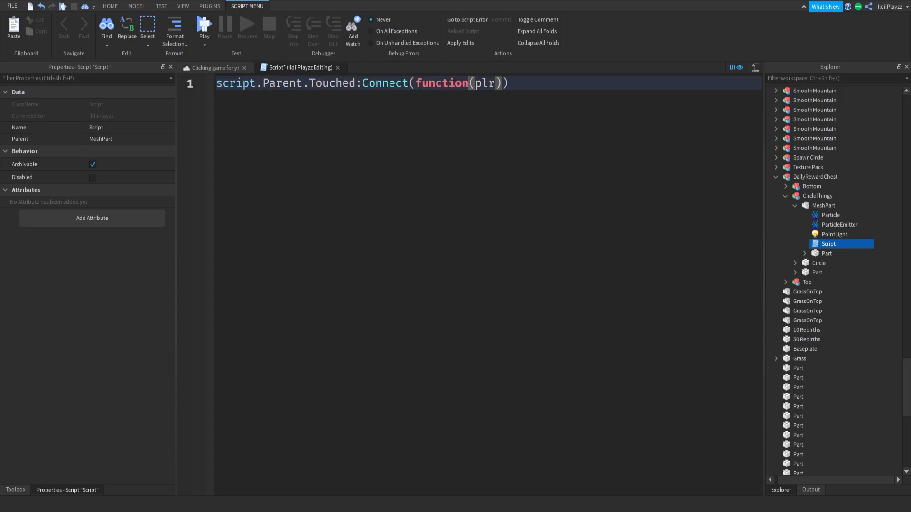
{"action": "key", "text": "enter"}
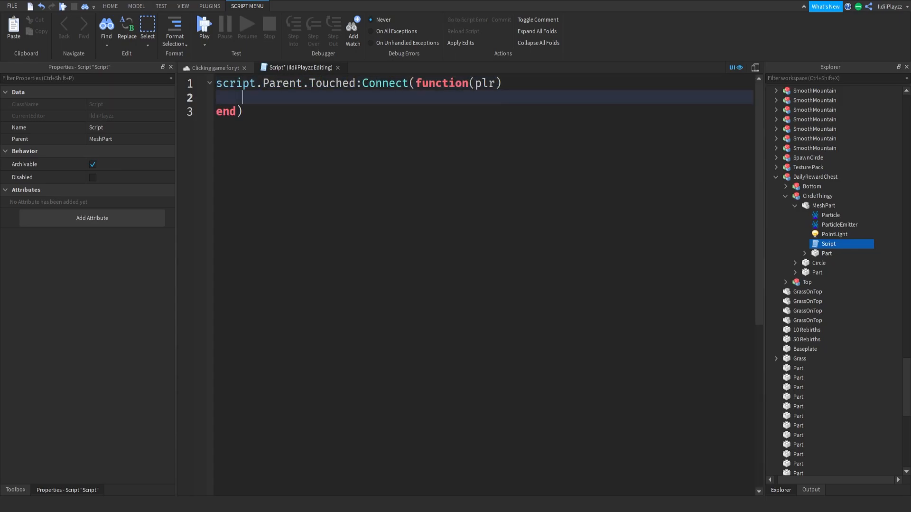
{"action": "type", "text": "plr.leaderst"}
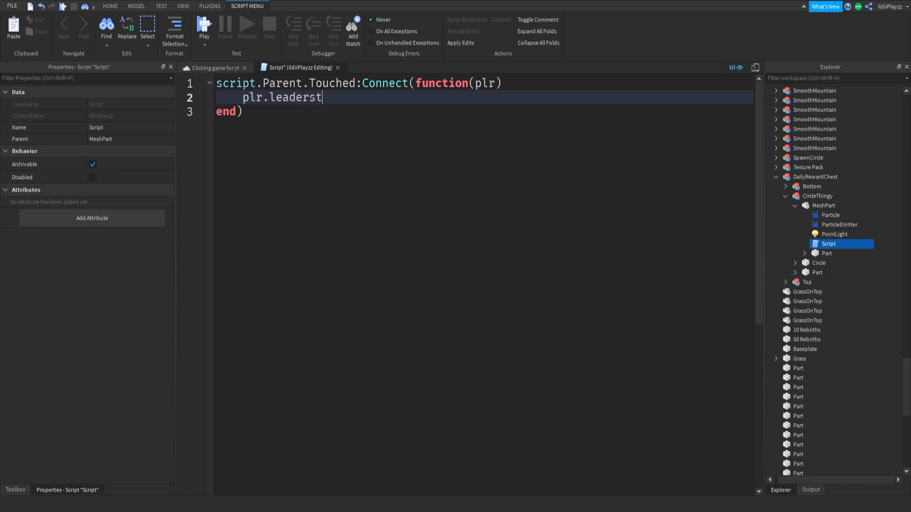
{"action": "type", "text": "ats.Coins.V"}
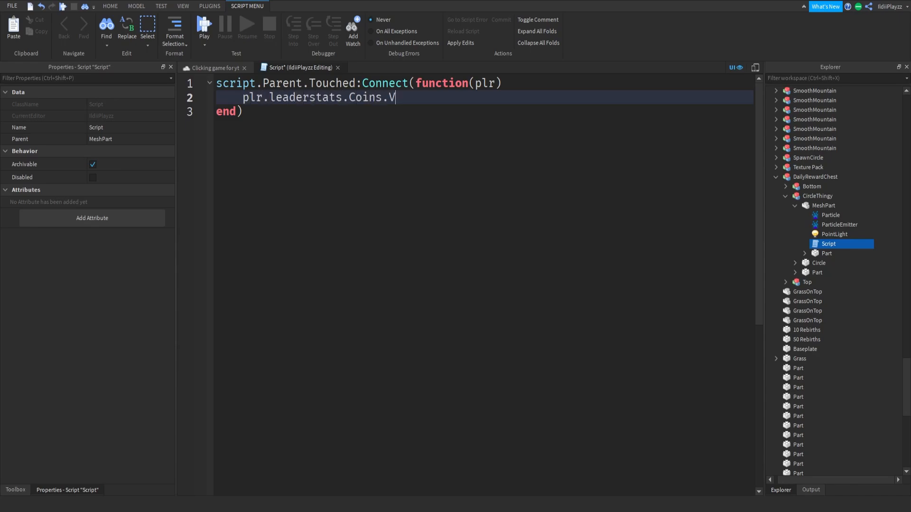
{"action": "type", "text": "alue = plr."}
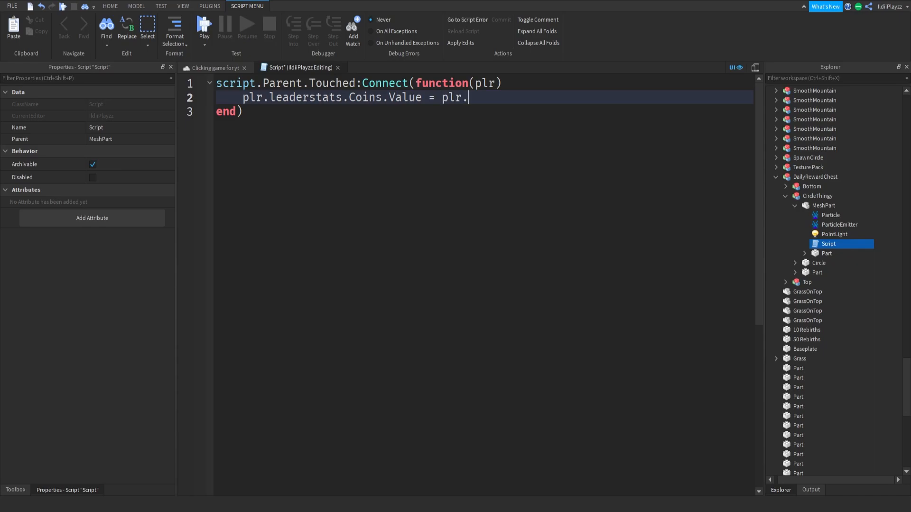
{"action": "type", "text": "leaderstats."}
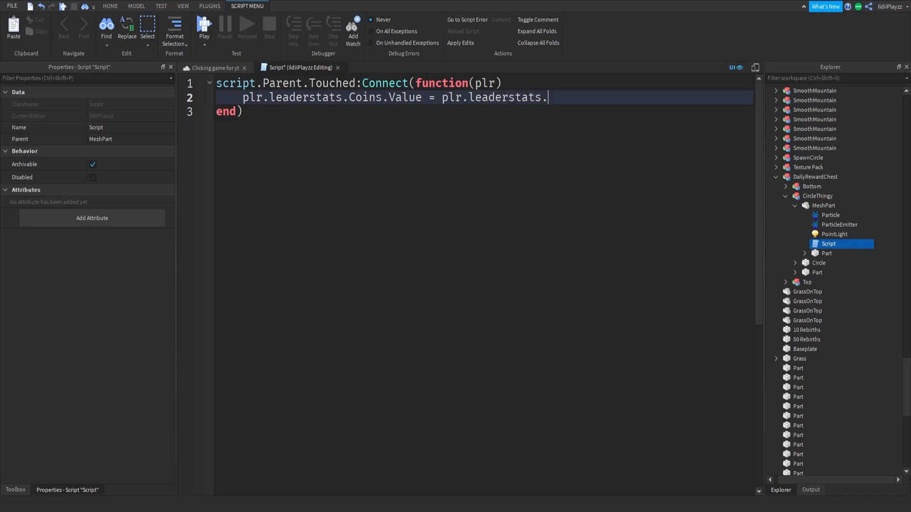
{"action": "type", "text": "Coins.Value ="}
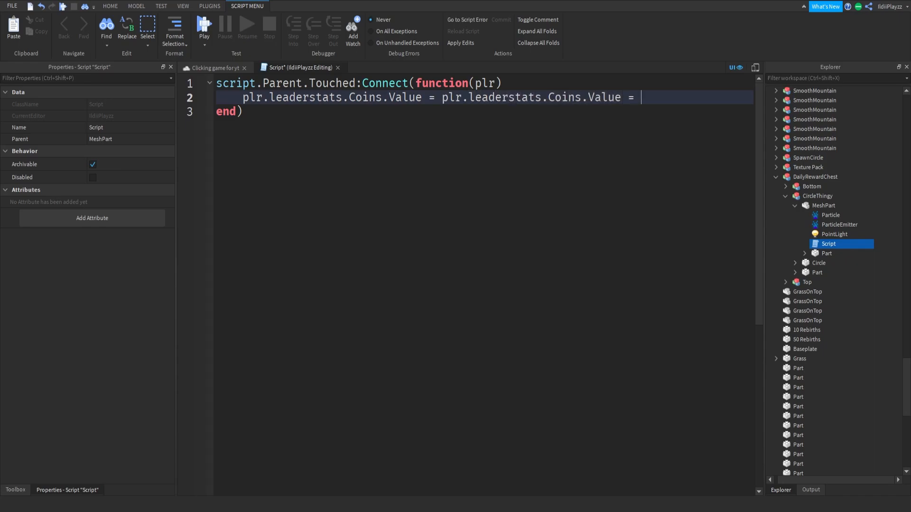
- Make the coin update add 500, replacing trial values 100 and math.random(1,100)
{"action": "type", "text": "+"}
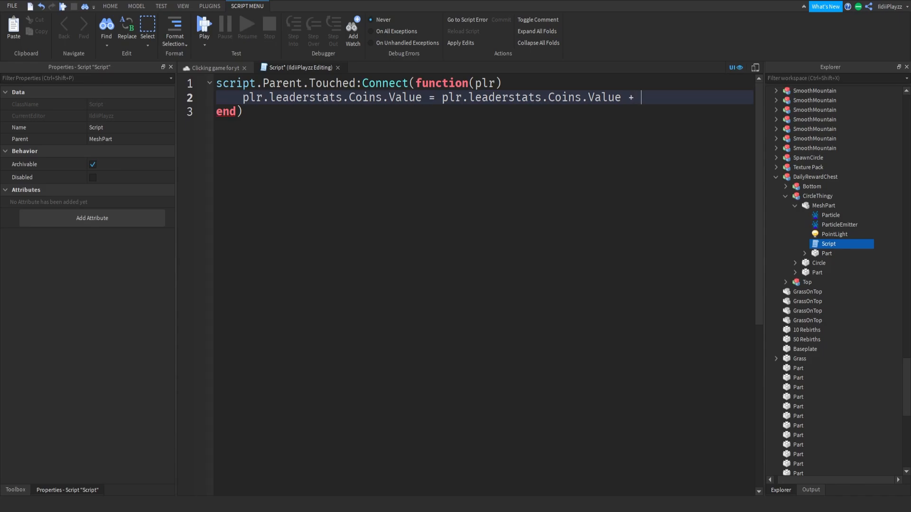
{"action": "type", "text": "100"}
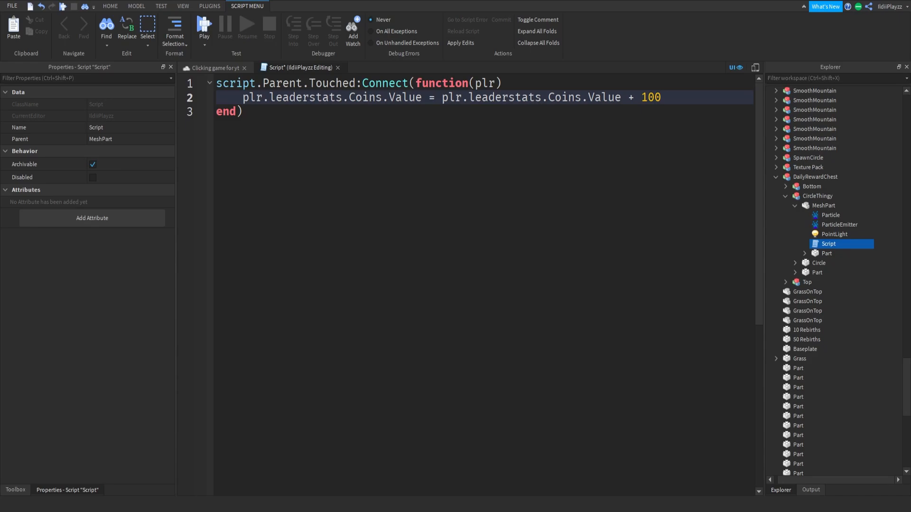
{"action": "type", "text": "math"}
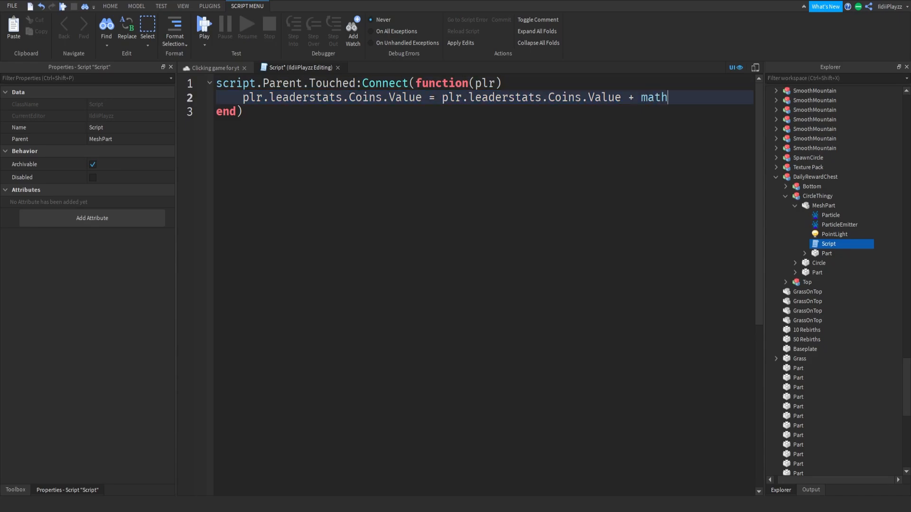
{"action": "type", "text": ".random(1)"}
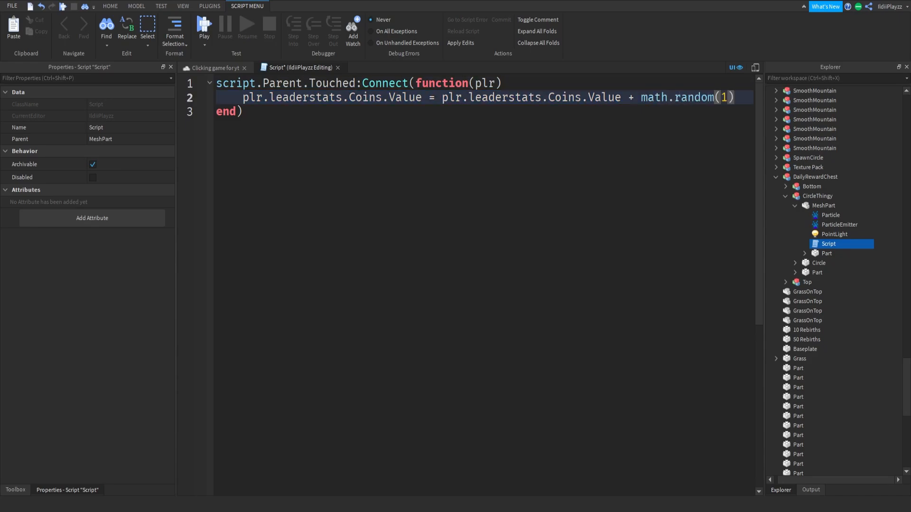
{"action": "type", "text": ",1"}
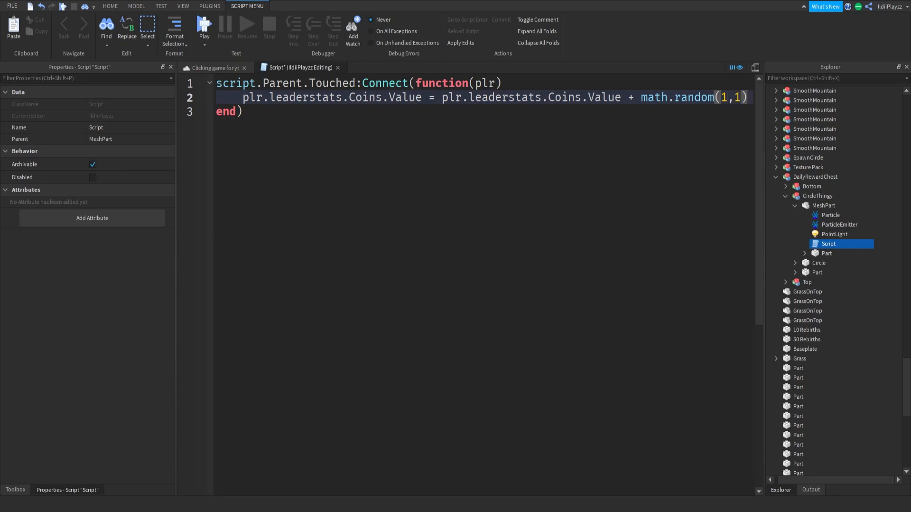
{"action": "type", "text": "00"}
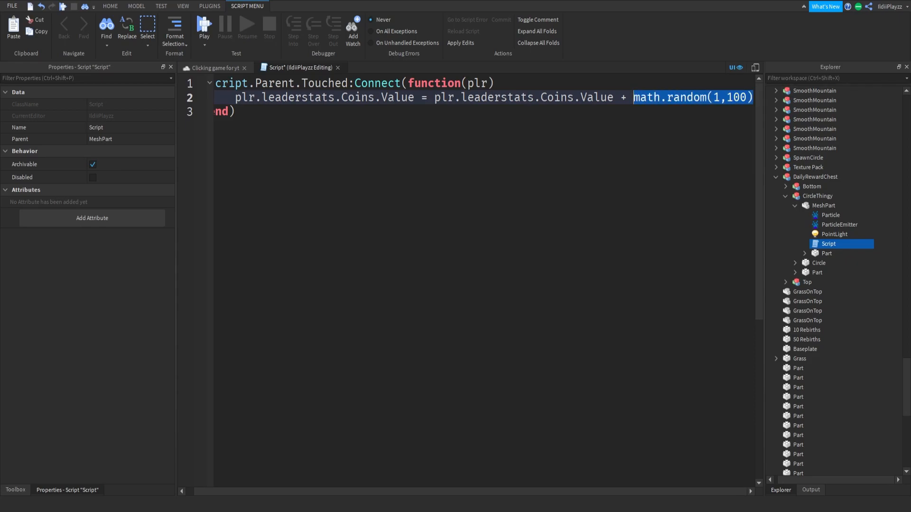
{"action": "type", "text": "500"}
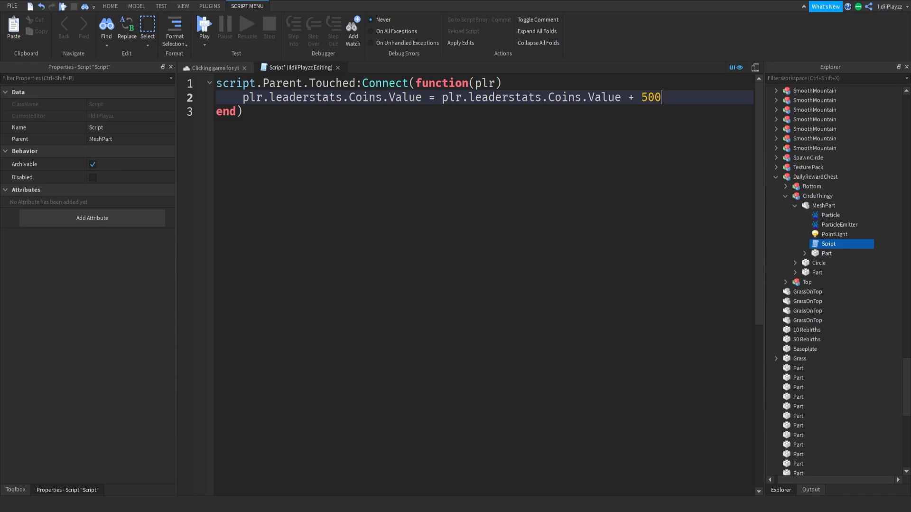
{"action": "key", "text": "Return"}
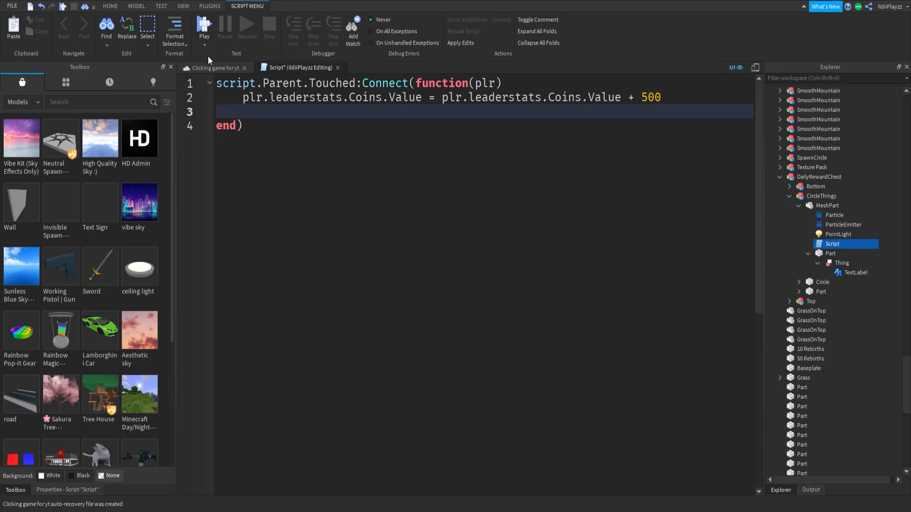
- Switch back to the 3D game scene
{"action": "left_click", "coordinate": [213, 68]}
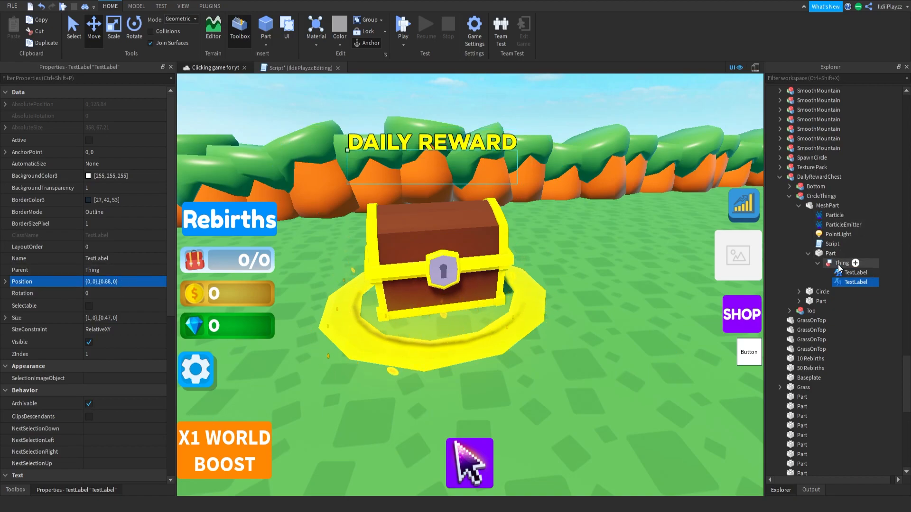
- Duplicate the TextLabel under Thing and enlarge the billboard to {20,0},{11,0}
{"action": "left_click", "coordinate": [837, 263]}
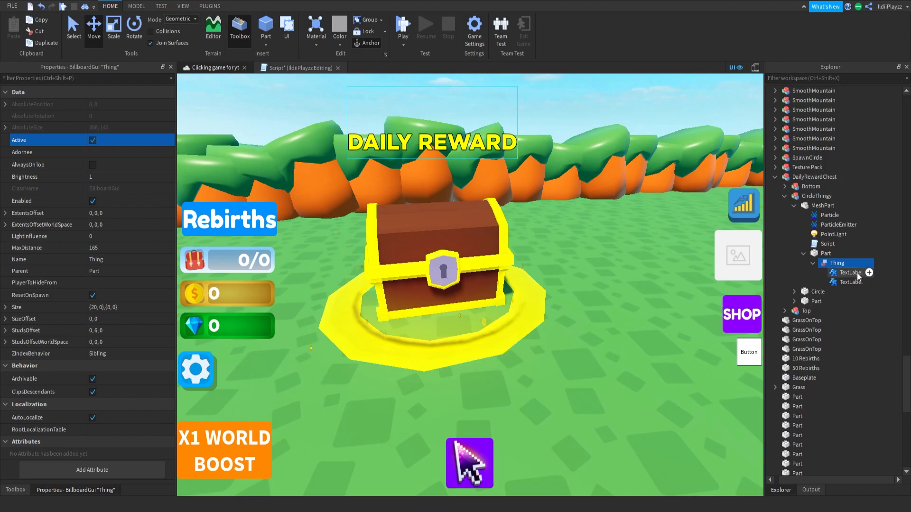
{"action": "left_click", "coordinate": [849, 272]}
{"action": "type", "text": "{0, 0},{0.66, 0}"}
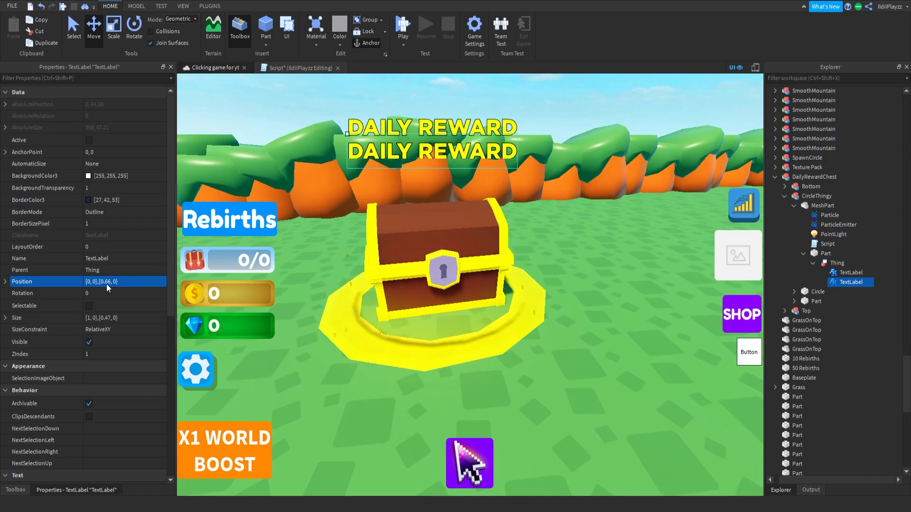
{"action": "left_click", "coordinate": [836, 262]}
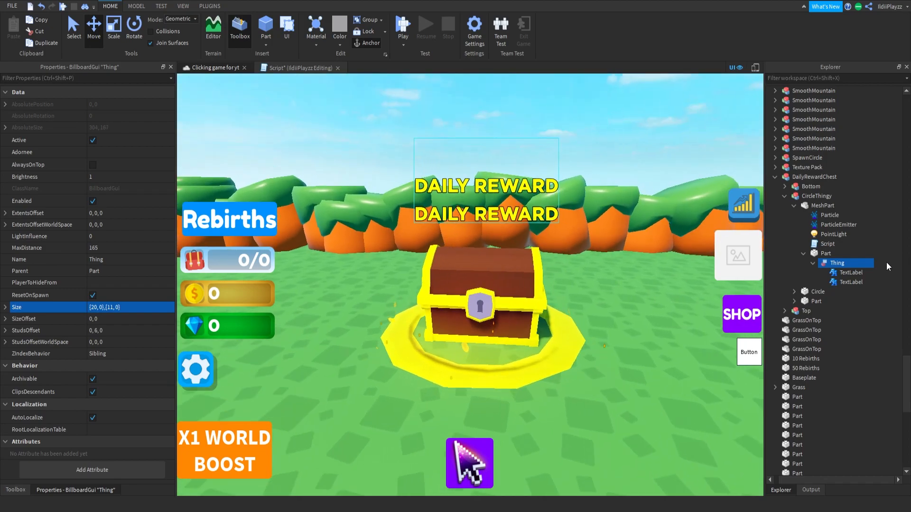
{"action": "left_click", "coordinate": [851, 282]}
{"action": "type", "text": "CLAIM"}
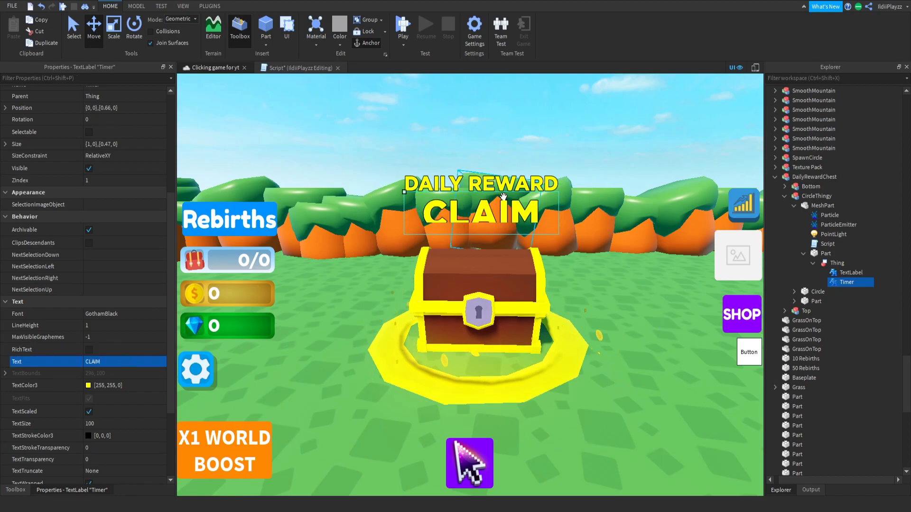
{"action": "mouse_move", "coordinate": [271, 321]}
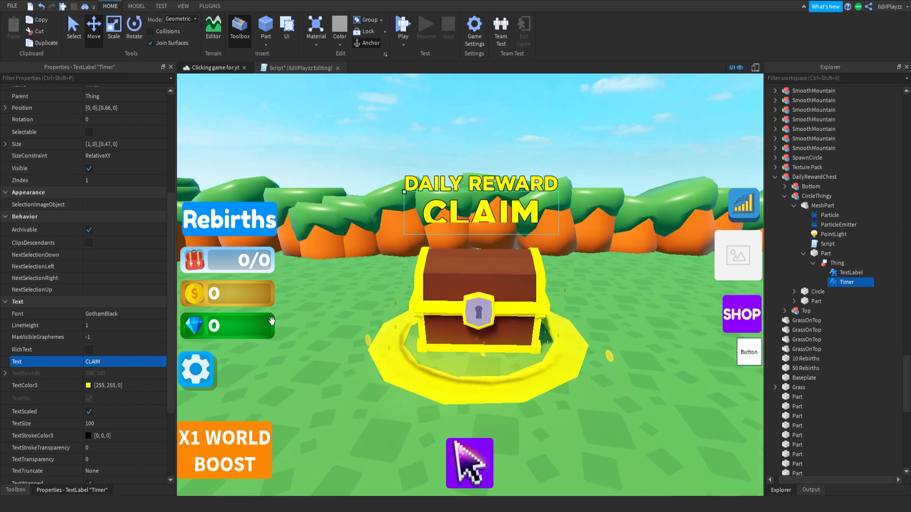
- Shrink the Thing billboard Size to {20,0},{8,0} and check both labels
{"action": "left_click", "coordinate": [108, 424]}
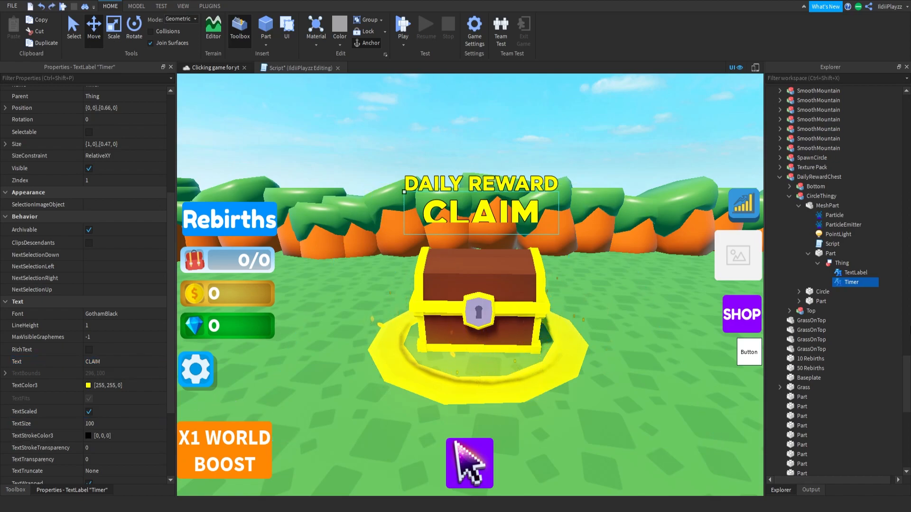
{"action": "left_click", "coordinate": [836, 263]}
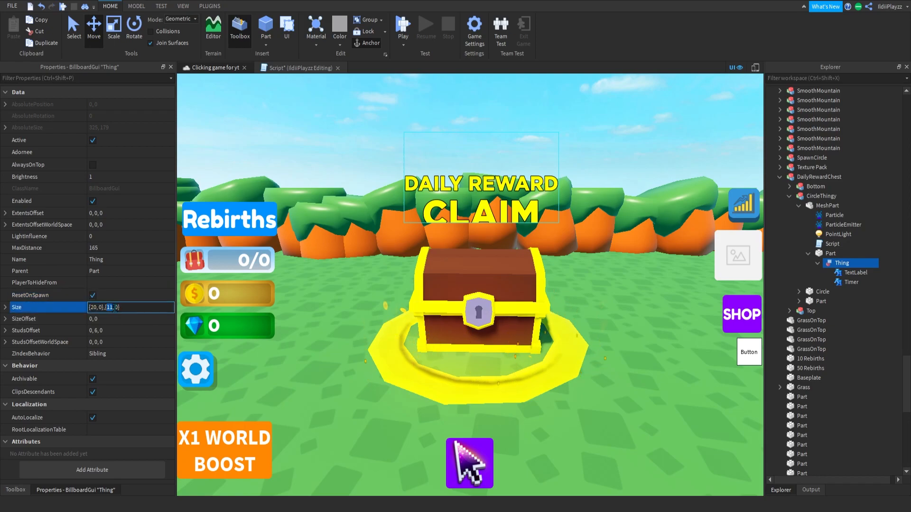
{"action": "type", "text": "{20,0},{8,0}"}
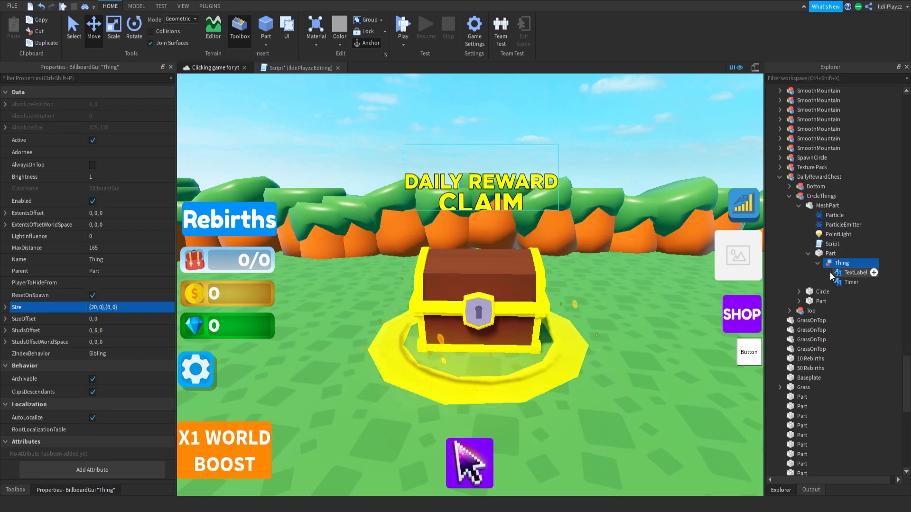
{"action": "left_click", "coordinate": [851, 272]}
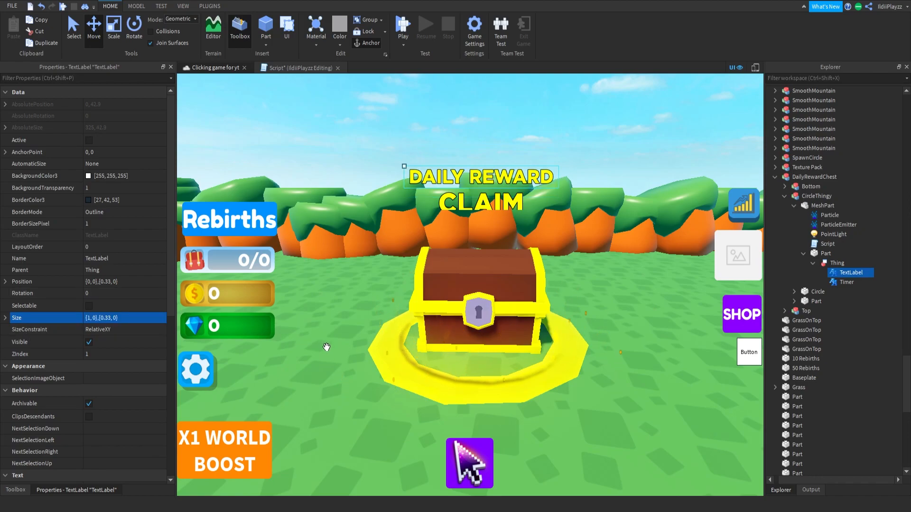
{"action": "left_click", "coordinate": [847, 281]}
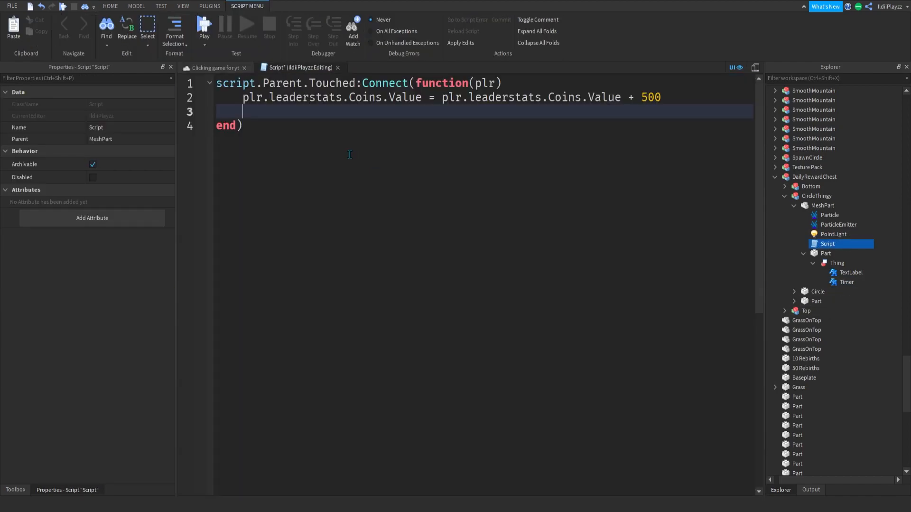
- Add a line setting the Timer label's Text to a 'Come Back In 24 Hours To Claim' message
{"action": "type", "text": "script."}
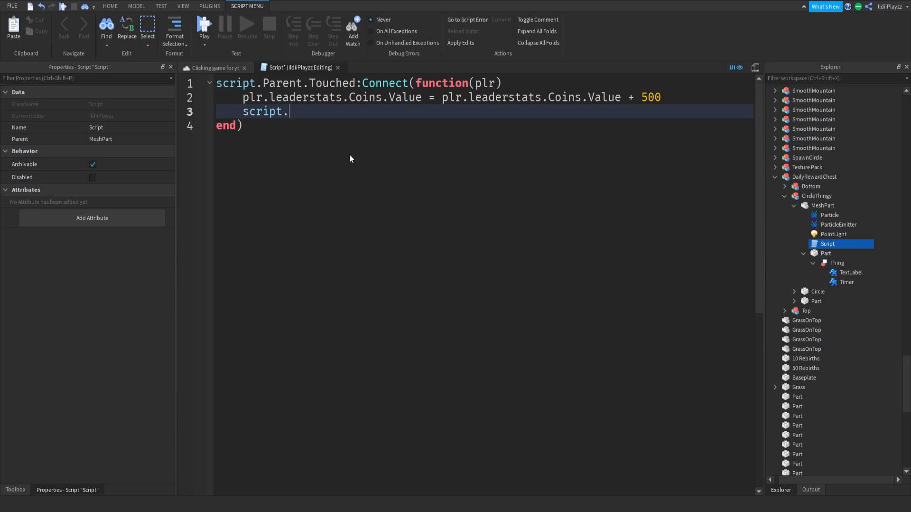
{"action": "type", "text": "Parent.pa"}
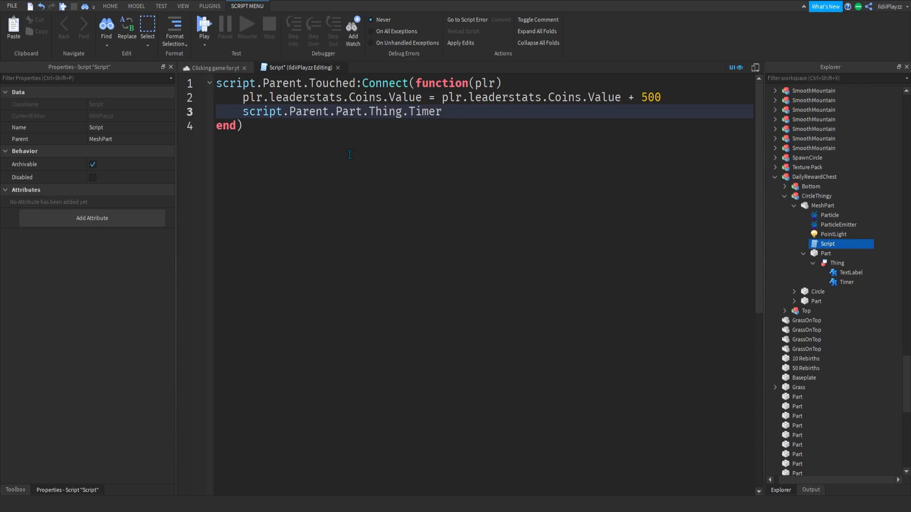
{"action": "type", "text": ".Text = \"\""}
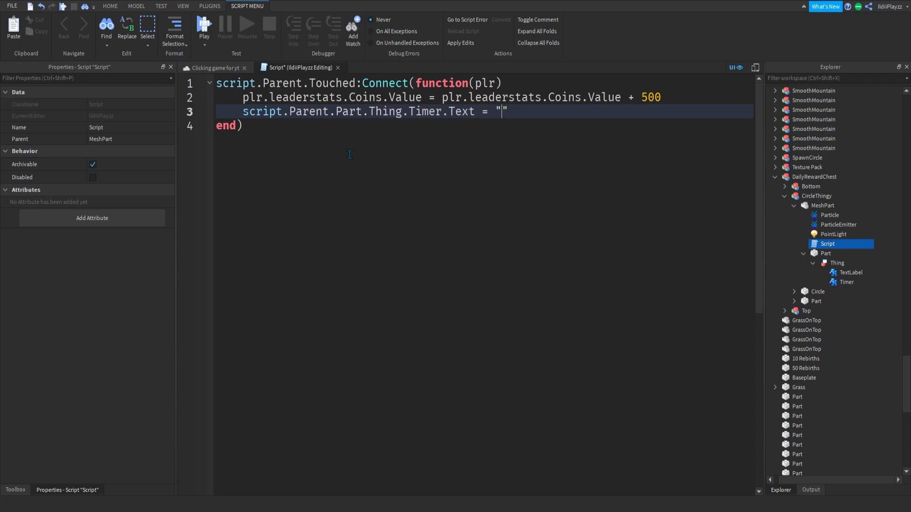
{"action": "type", "text": "Come Back"}
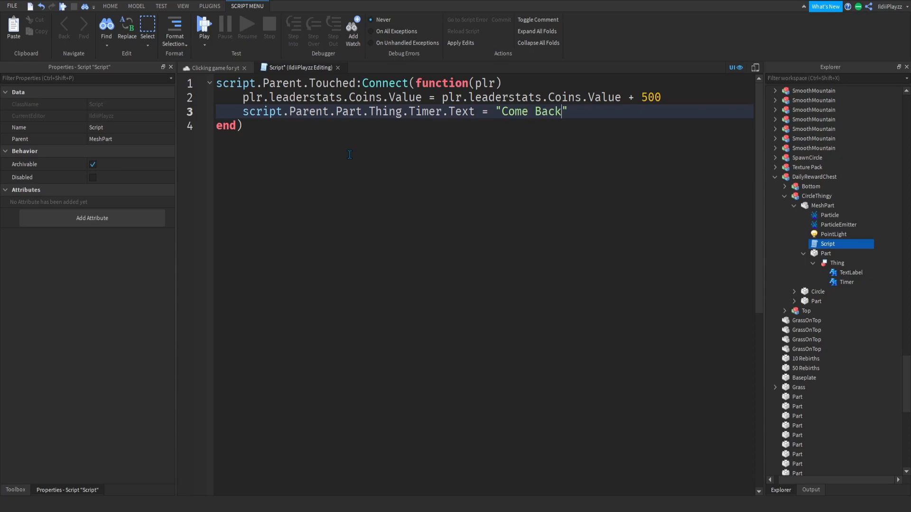
{"action": "type", "text": "In 24 G"}
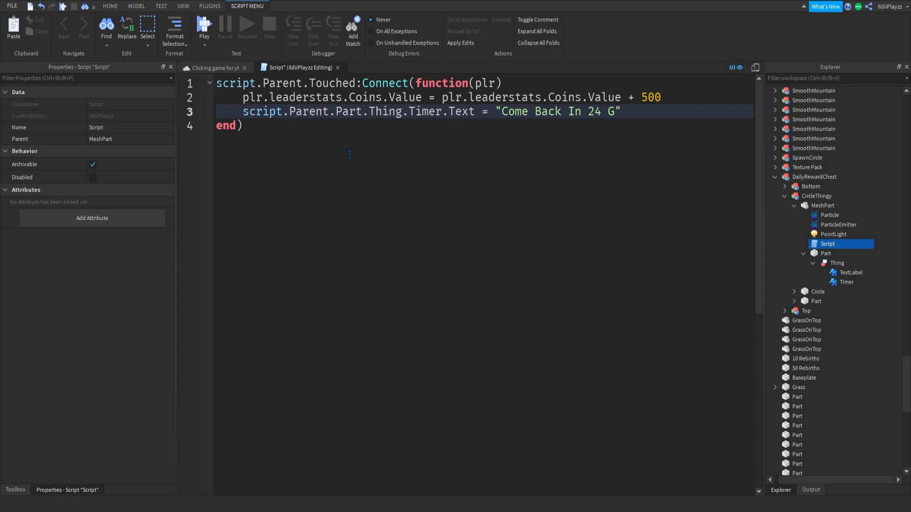
{"action": "type", "text": "ours To"}
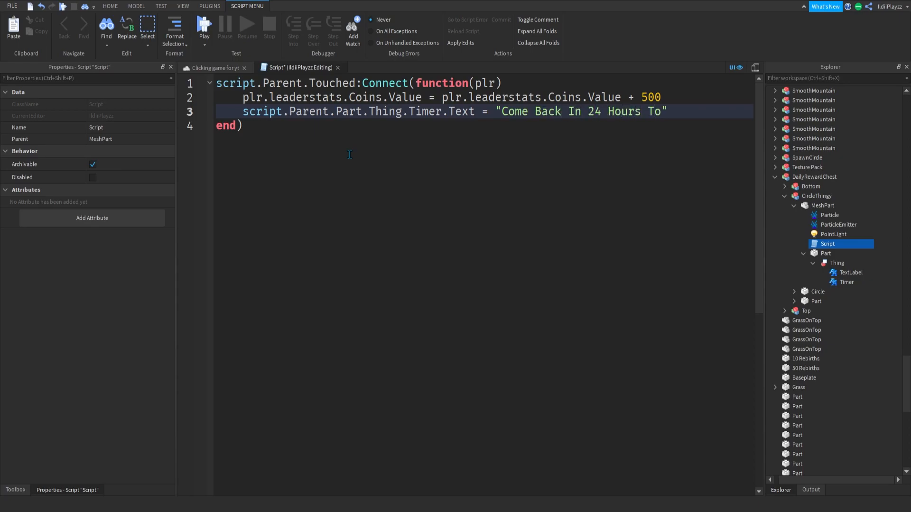
{"action": "type", "text": "Claim Yoy"}
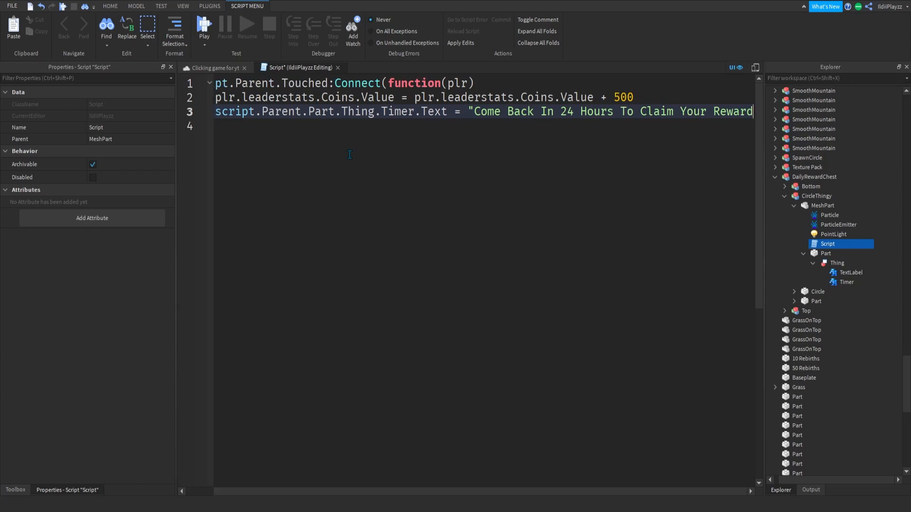
{"action": "type", "text": "!\""}
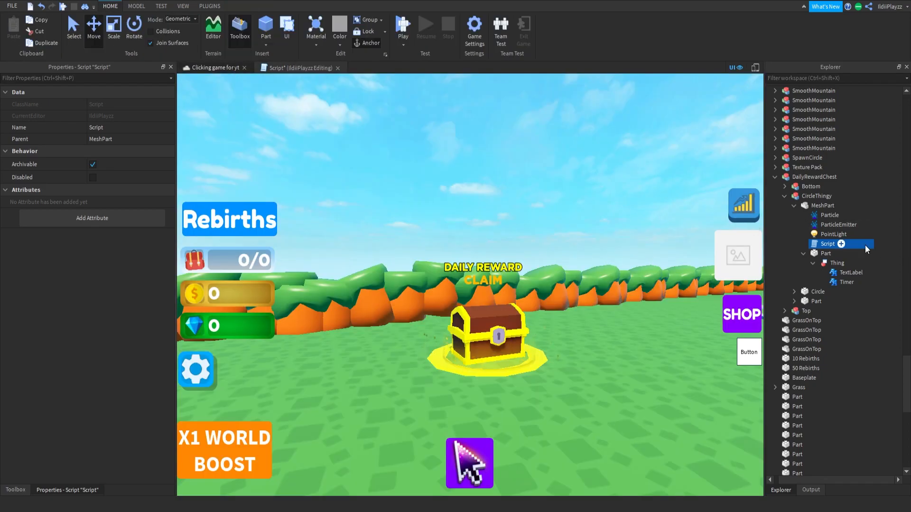
- Add a fiery particle emitter named explosion to the chest's MeshPart, left disabled
{"action": "left_click", "coordinate": [818, 349]}
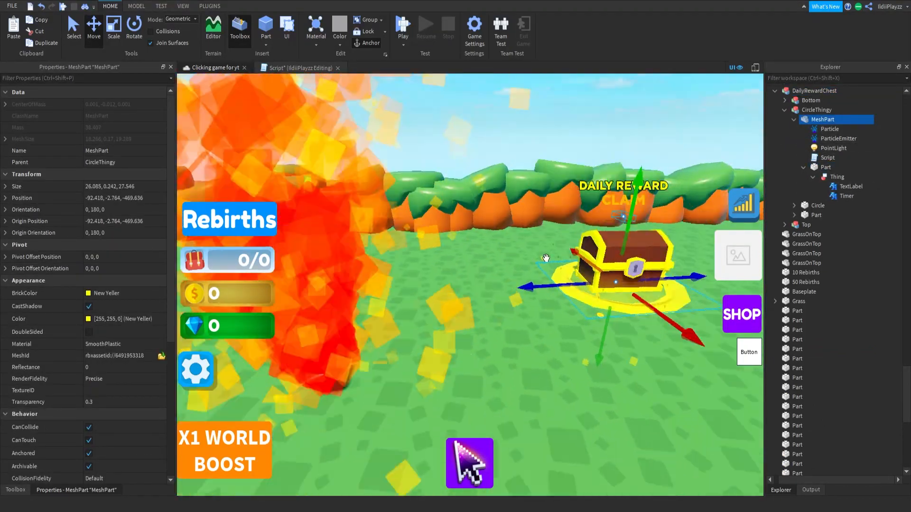
{"action": "left_click", "coordinate": [803, 301]}
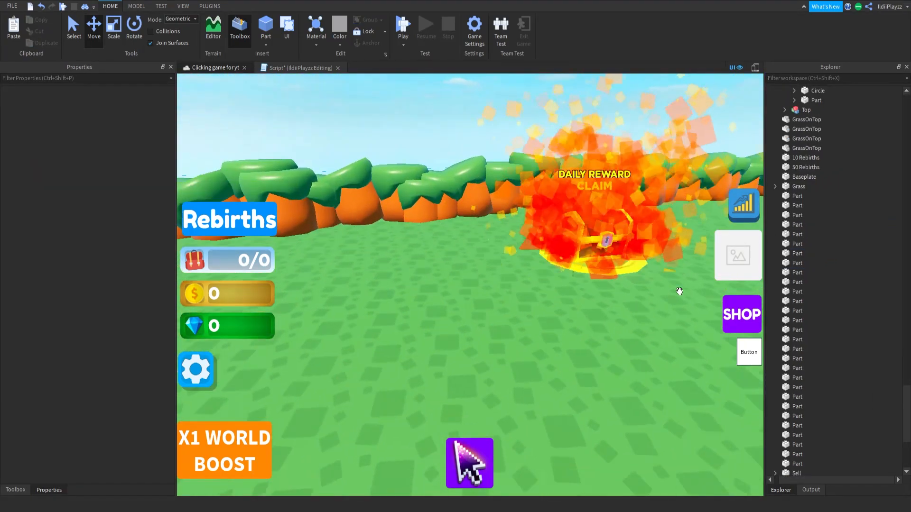
{"action": "left_click", "coordinate": [831, 260]}
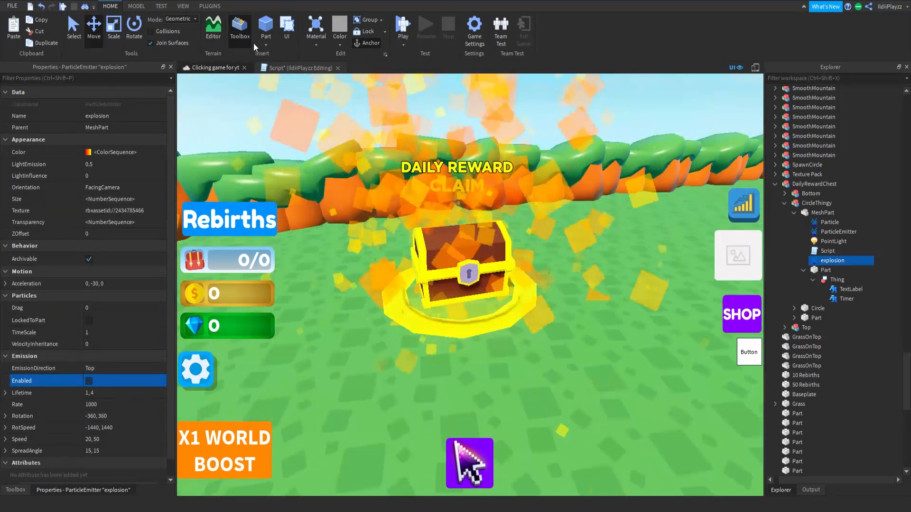
{"action": "left_click", "coordinate": [299, 67]}
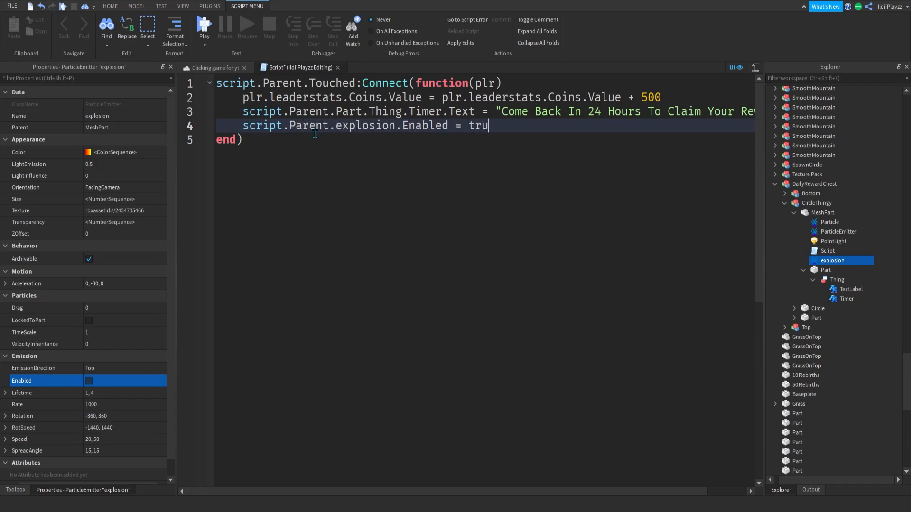
- Add script.Parent.explosion.Enabled = false to turn the explosion back off
{"action": "type", "text": "e"}
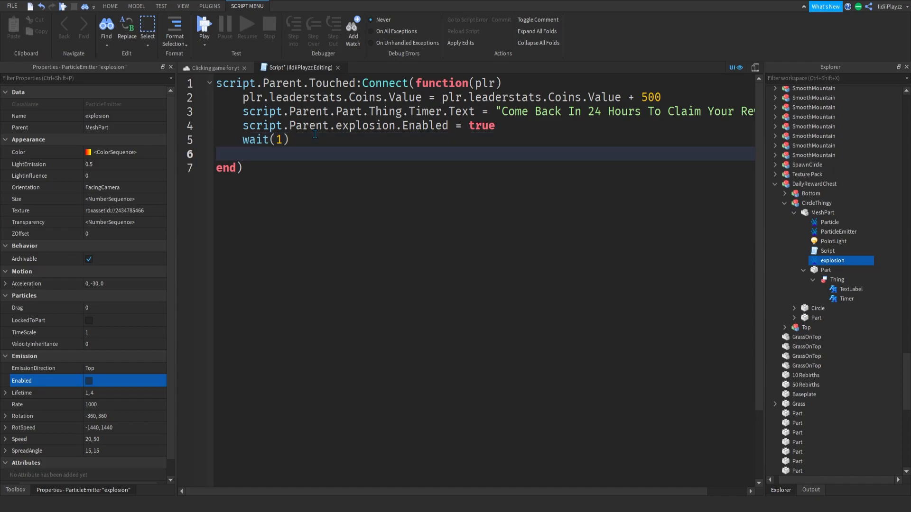
{"action": "type", "text": "script.Parent.explosion."}
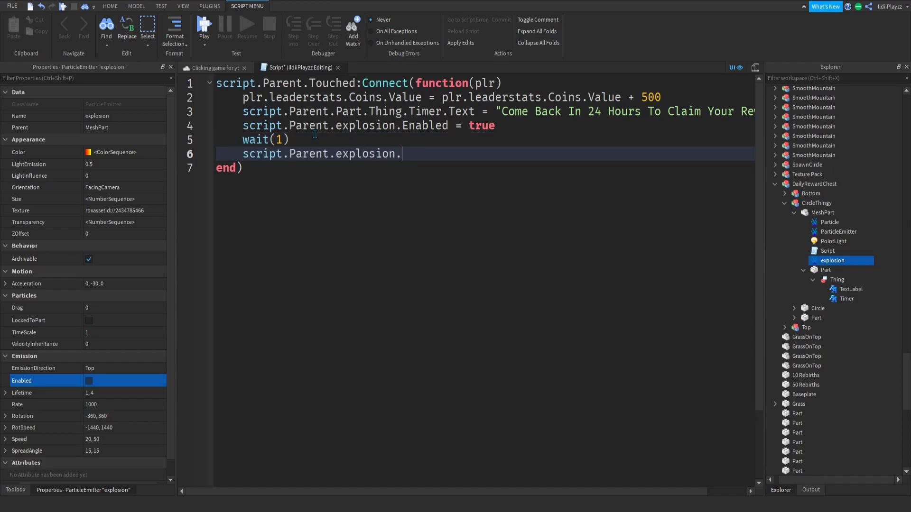
{"action": "type", "text": "Enabled = false"}
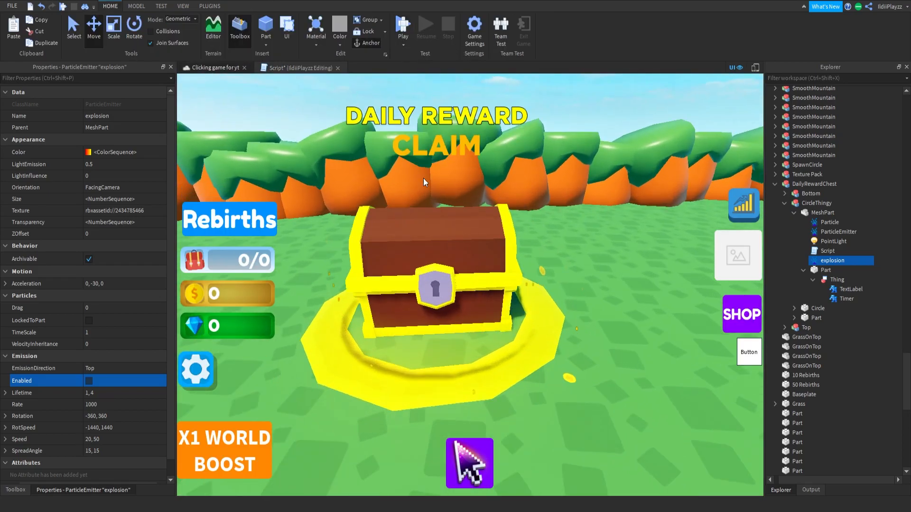
{"action": "left_click", "coordinate": [402, 27]}
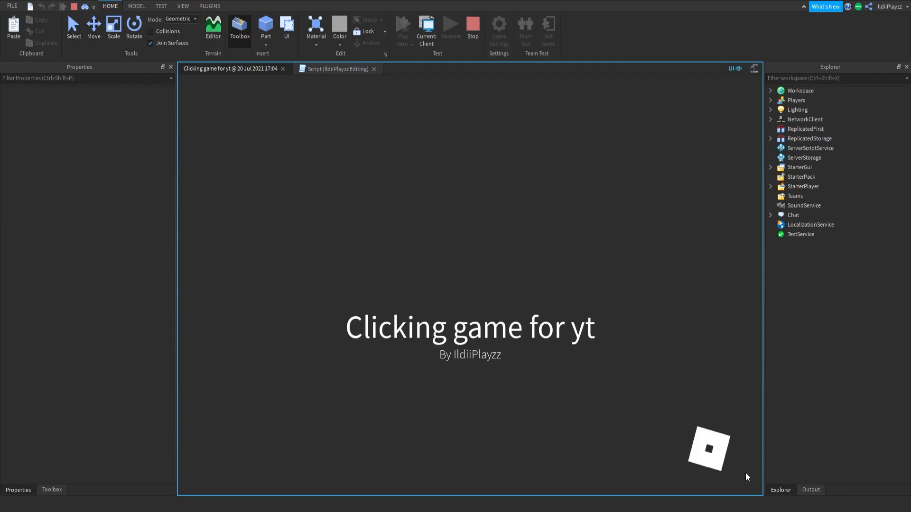
- Playtest the chest, view the Output errors, and jump to the failing leaderstats line
{"action": "left_click", "coordinate": [426, 28]}
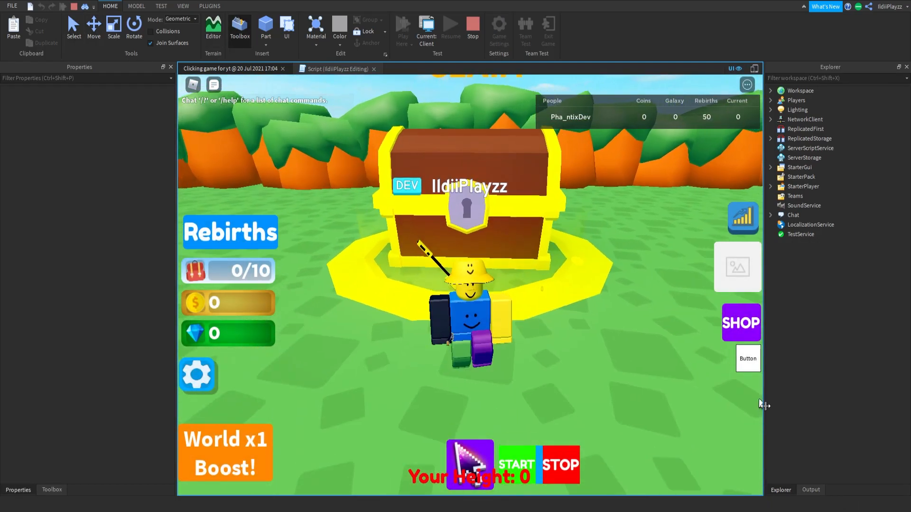
{"action": "left_click", "coordinate": [810, 490]}
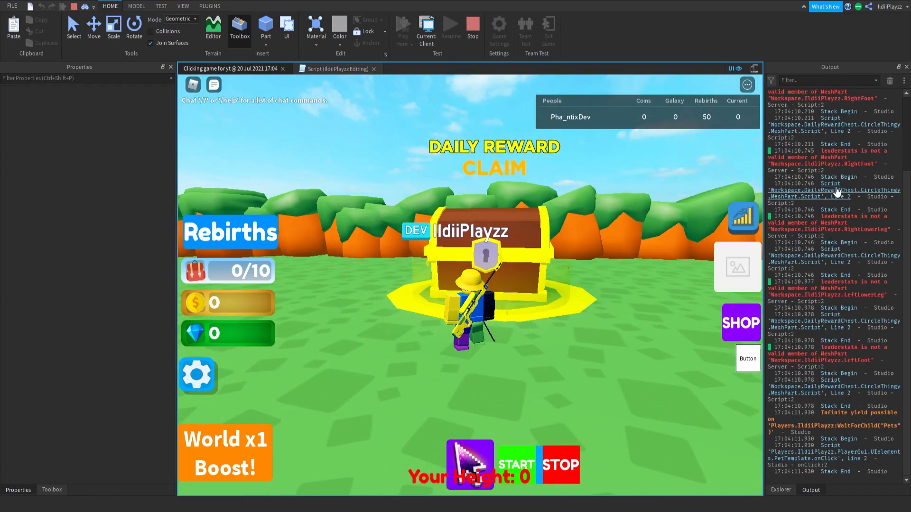
{"action": "left_click", "coordinate": [327, 68]}
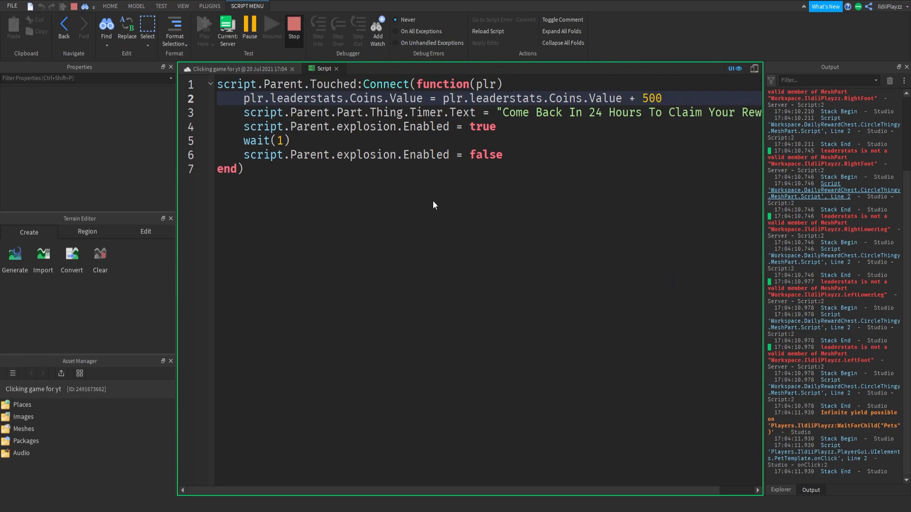
{"action": "left_click", "coordinate": [205, 29]}
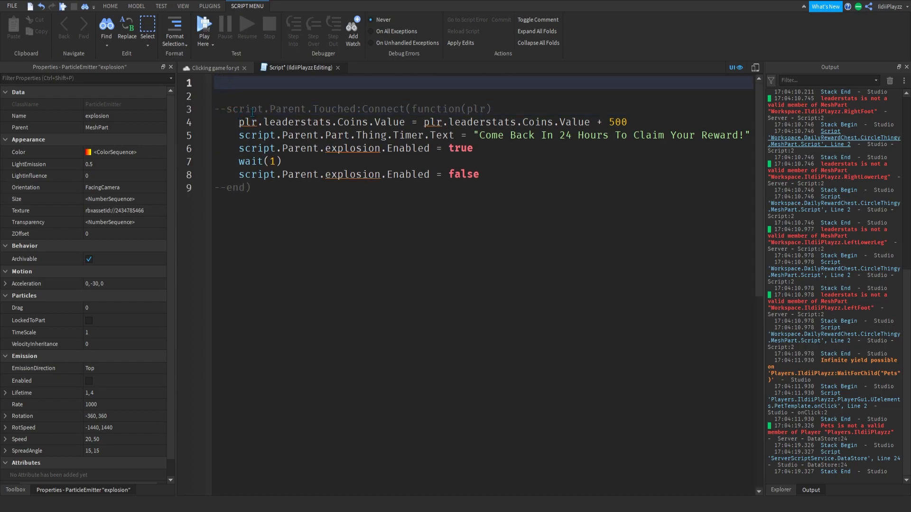
- Declare local part = script.Parent.Parent.MeshPart and local canGet = true at the top
{"action": "left_click", "coordinate": [261, 122]}
{"action": "type", "text": "--"}
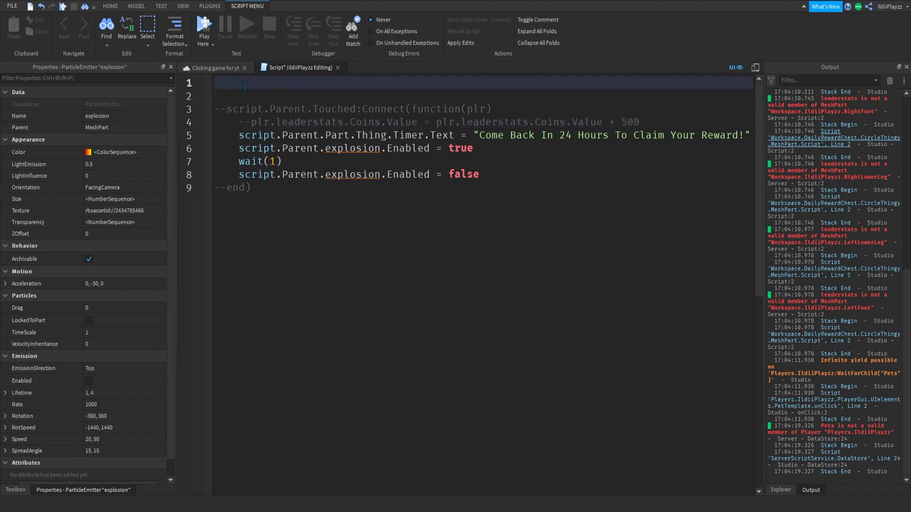
{"action": "type", "text": "local part ="}
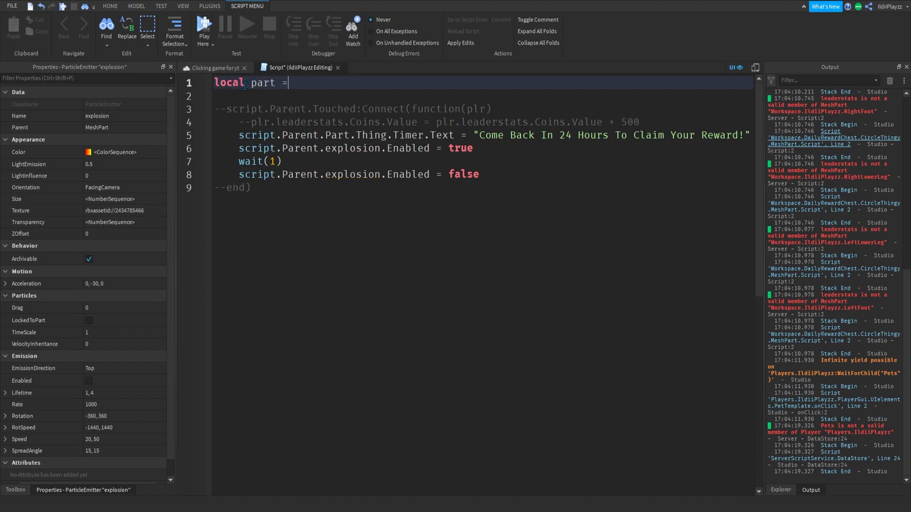
{"action": "left_click", "coordinate": [780, 490]}
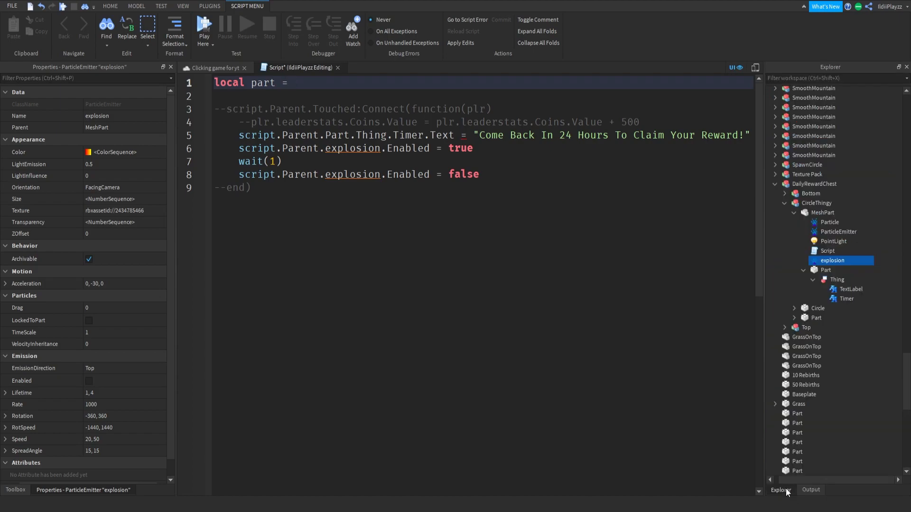
{"action": "left_click", "coordinate": [825, 270]}
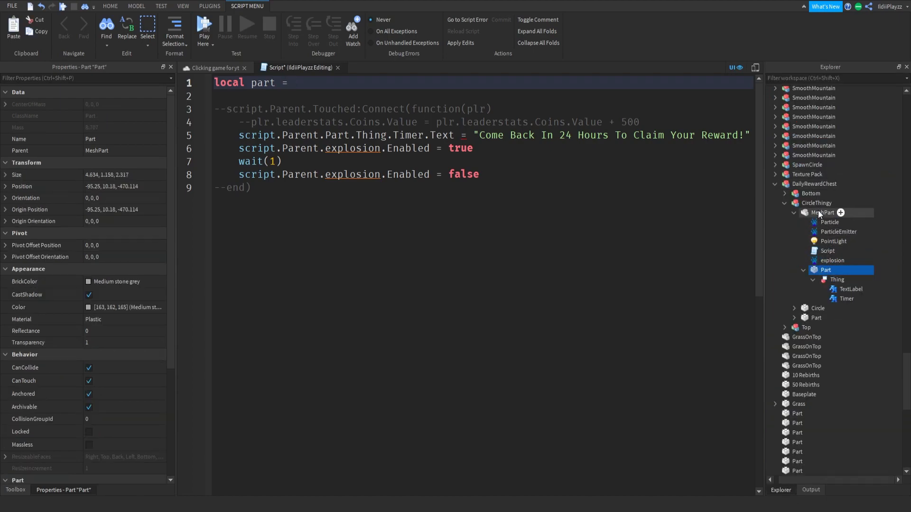
{"action": "left_click", "coordinate": [825, 212]}
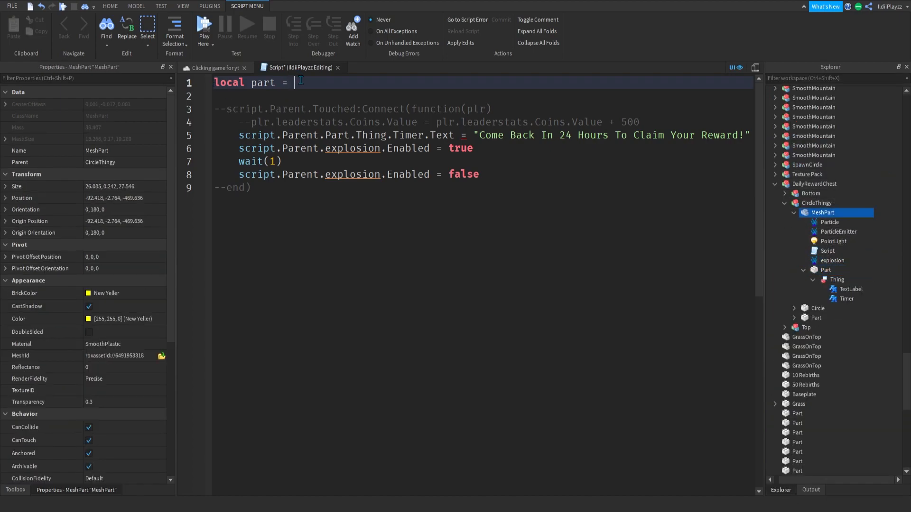
{"action": "type", "text": "script.Parent."}
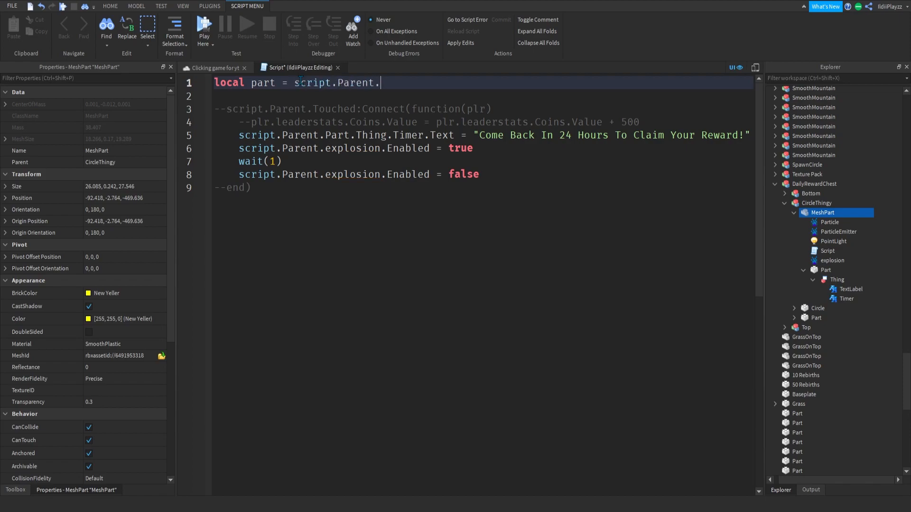
{"action": "type", "text": "Parent.MeshPart"}
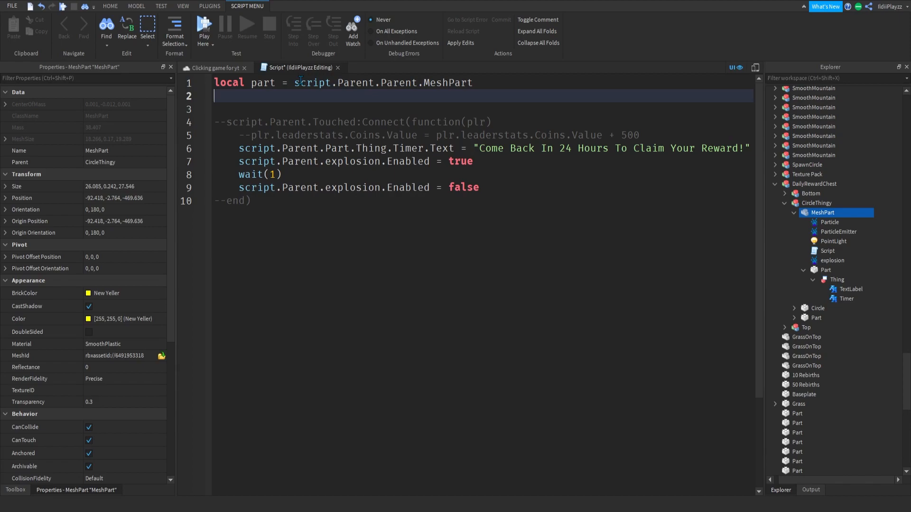
{"action": "type", "text": "local cang"}
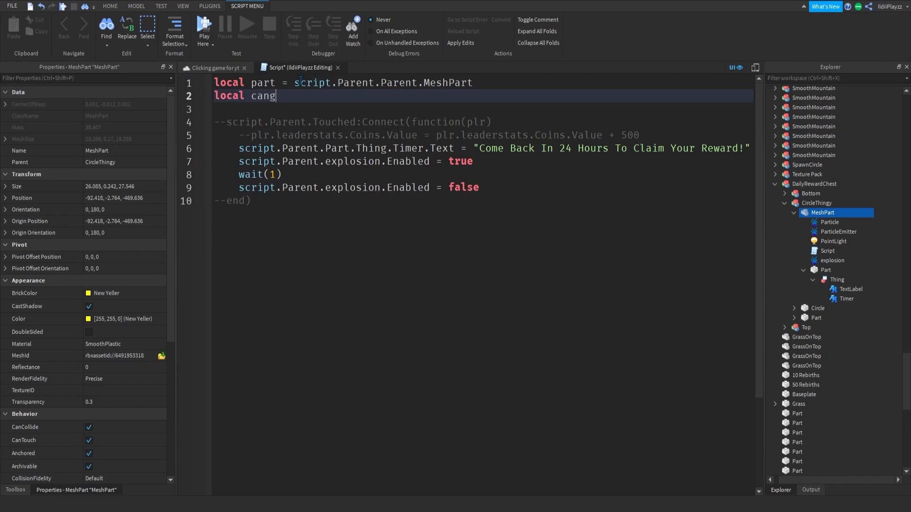
{"action": "type", "text": "Get ="}
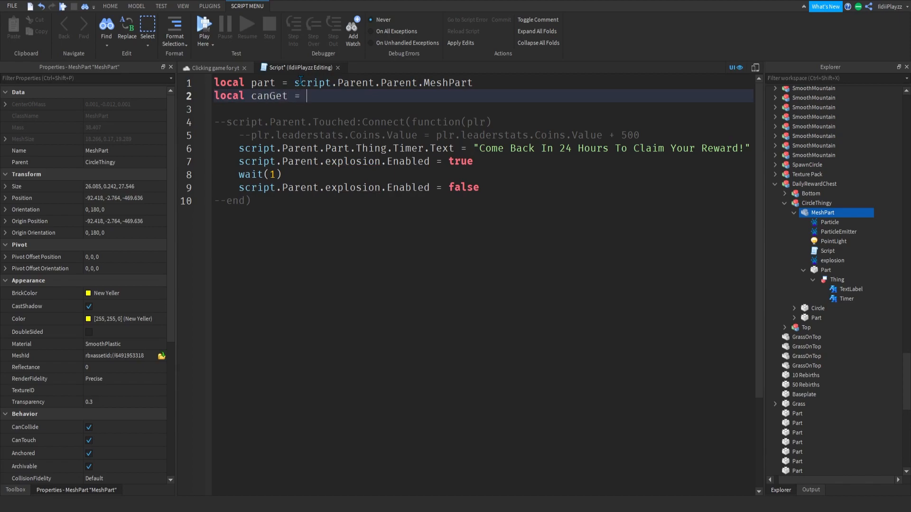
{"action": "type", "text": "true"}
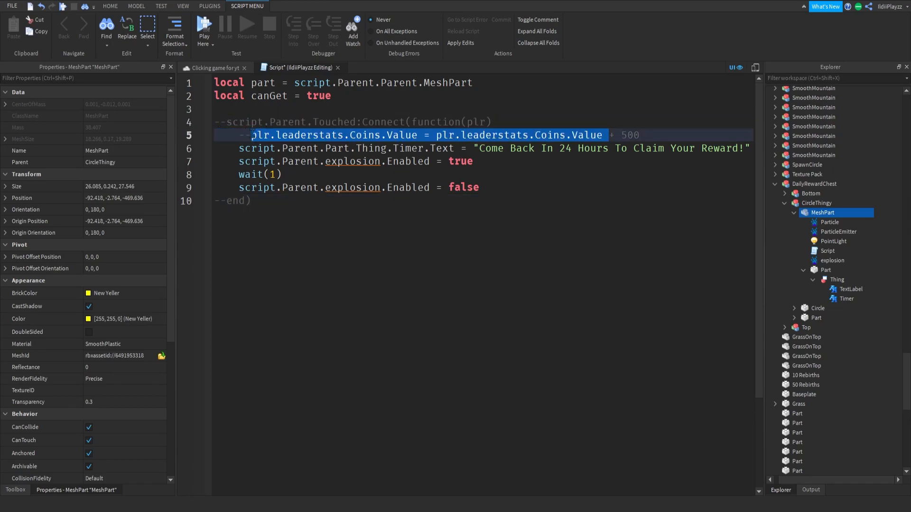
{"action": "double_click", "coordinate": [587, 134]}
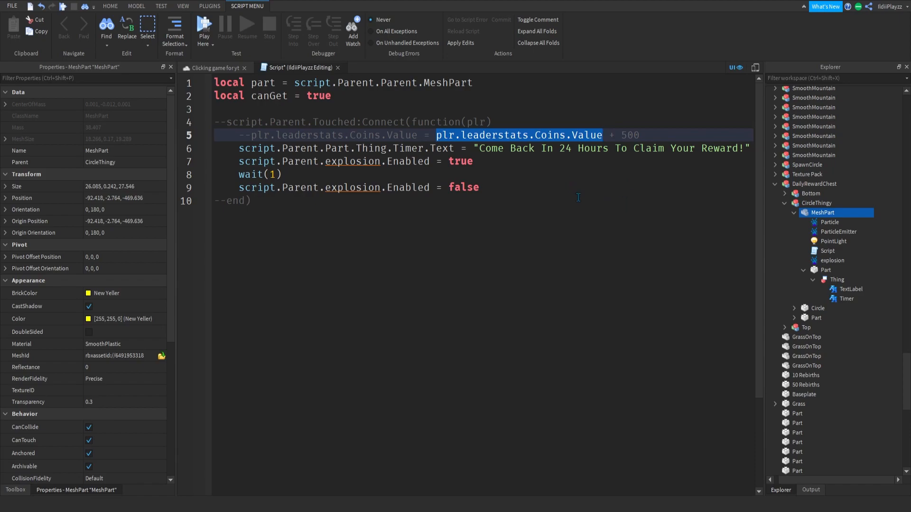
{"action": "left_click", "coordinate": [601, 135]}
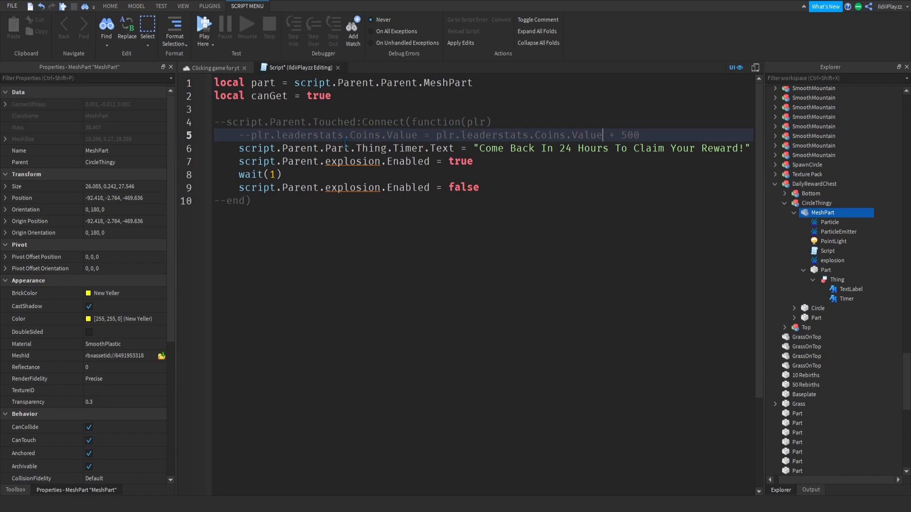
{"action": "left_click", "coordinate": [282, 174]}
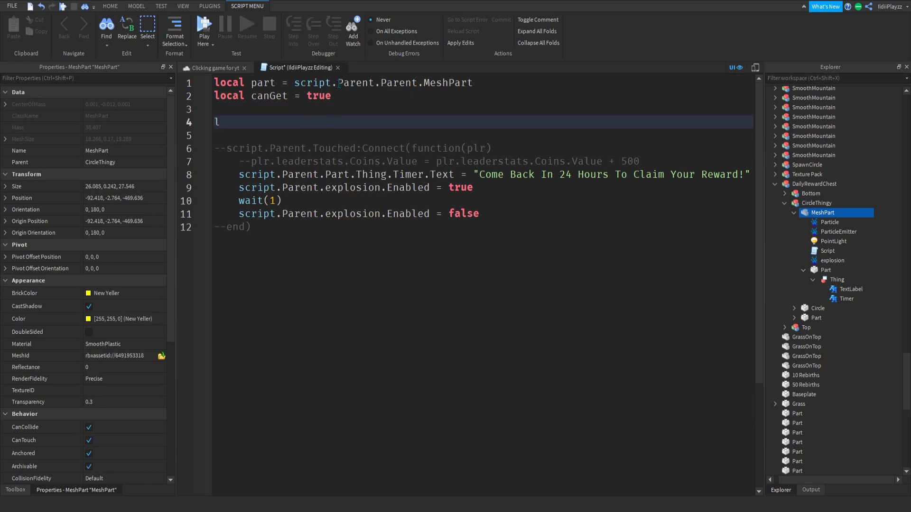
- Write the onTouch(otherPart) function that finds the touching part's Humanoid
{"action": "type", "text": "local function"}
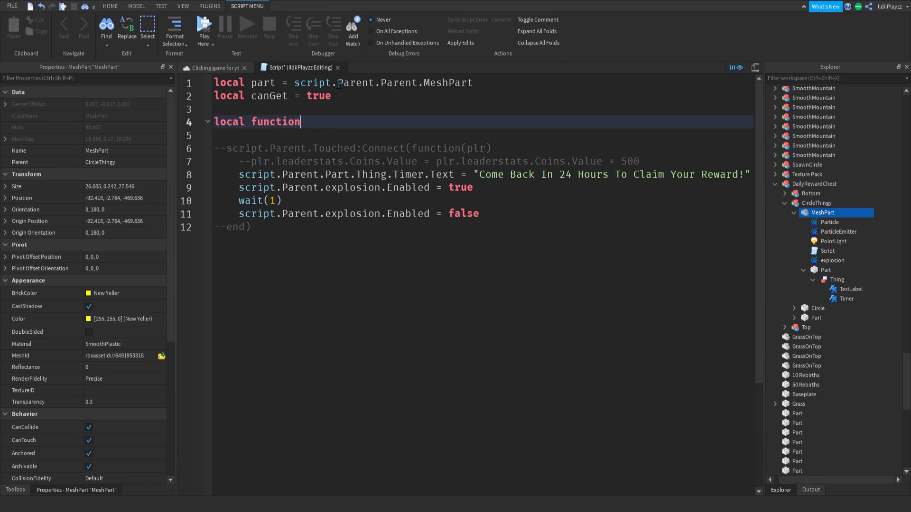
{"action": "type", "text": "onT"}
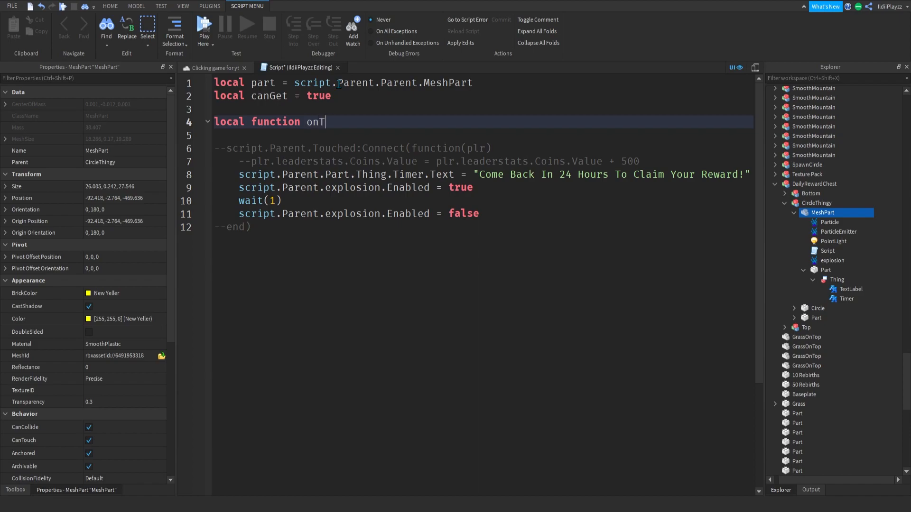
{"action": "type", "text": "ouch(ot"}
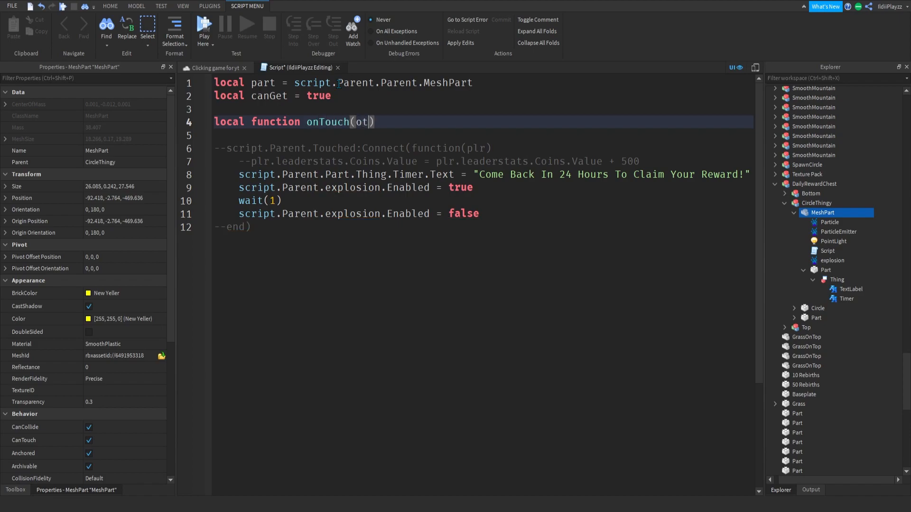
{"action": "type", "text": "herPart"}
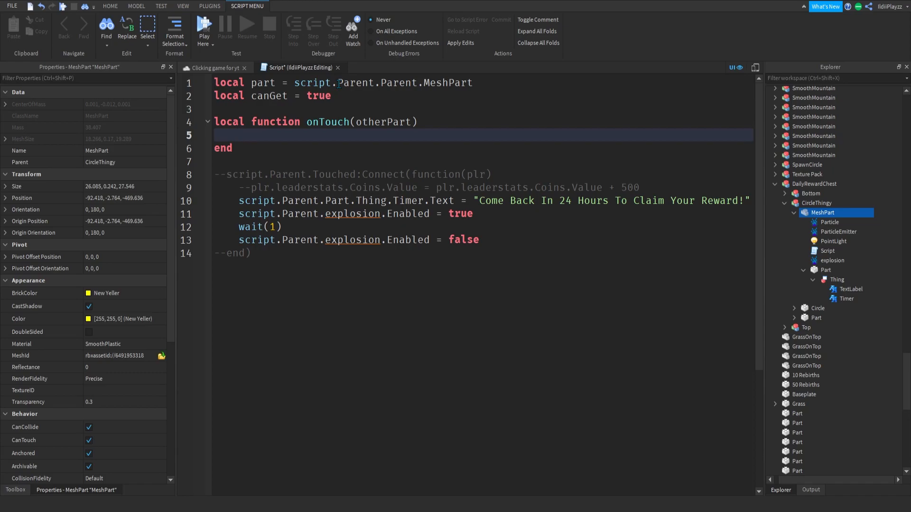
{"action": "type", "text": "local humanoid = oth"}
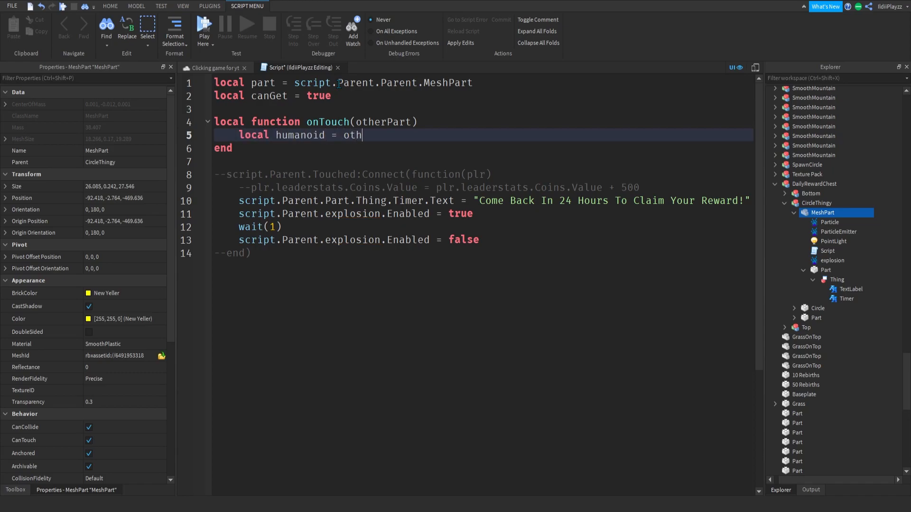
{"action": "type", "text": "erPart.Paren"}
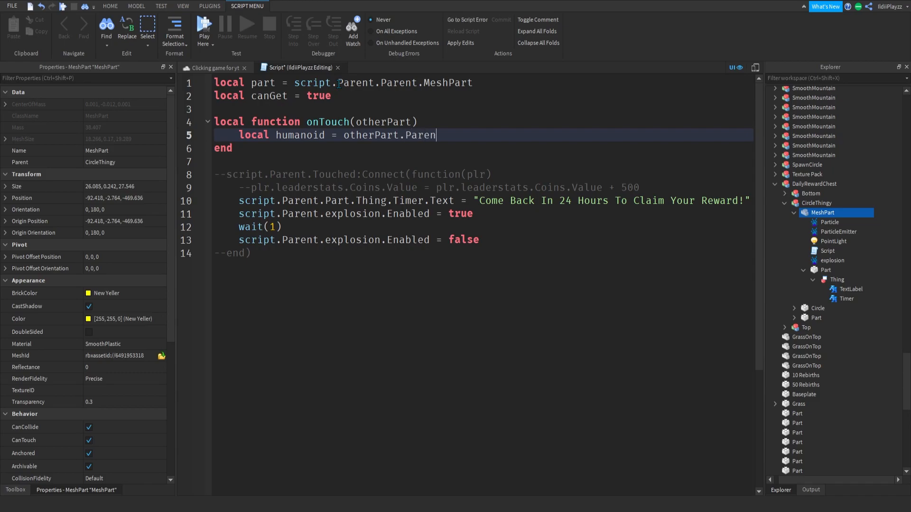
{"action": "type", "text": ":FindFirstC"}
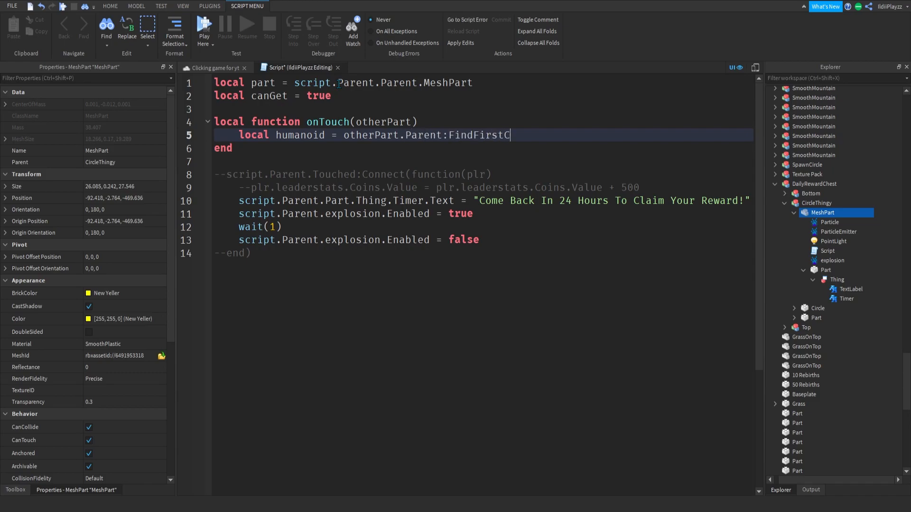
{"action": "type", "text": "hild(\"Humano\")"}
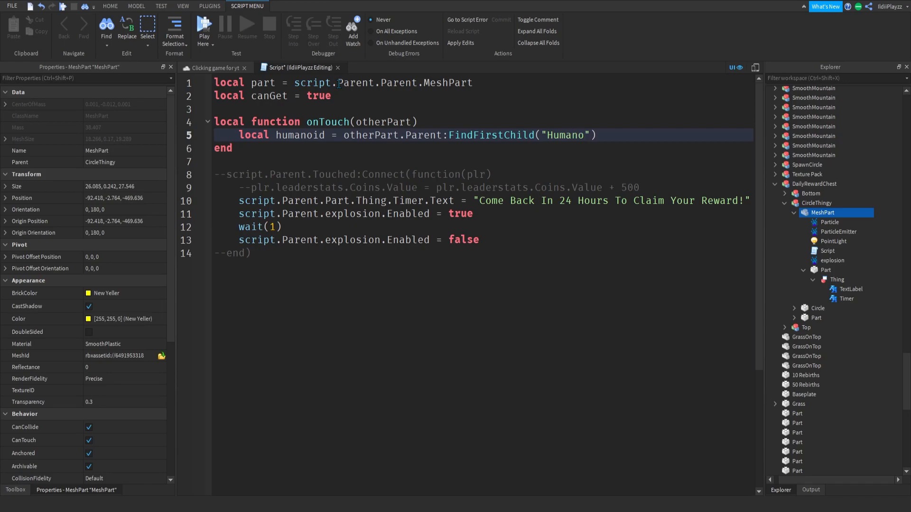
{"action": "type", "text": "id"}
{"action": "type", "text": "if hu then"}
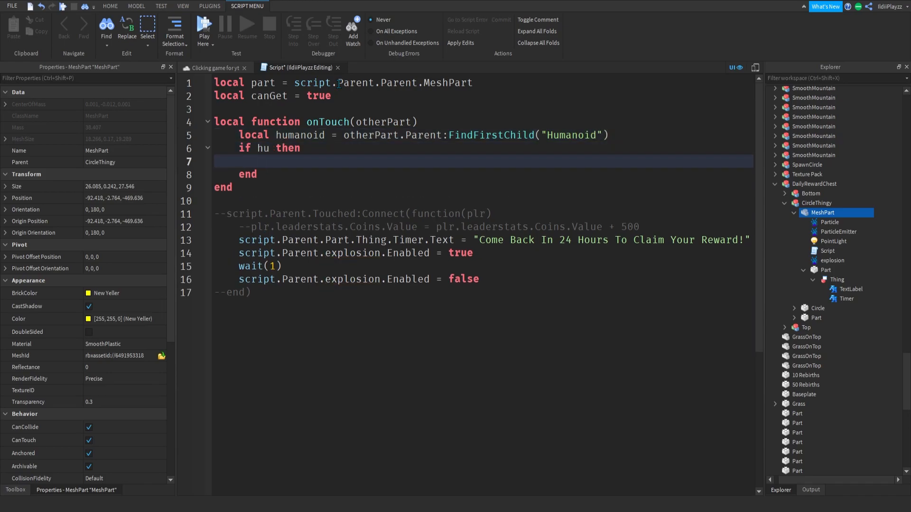
{"action": "double_click", "coordinate": [300, 135]}
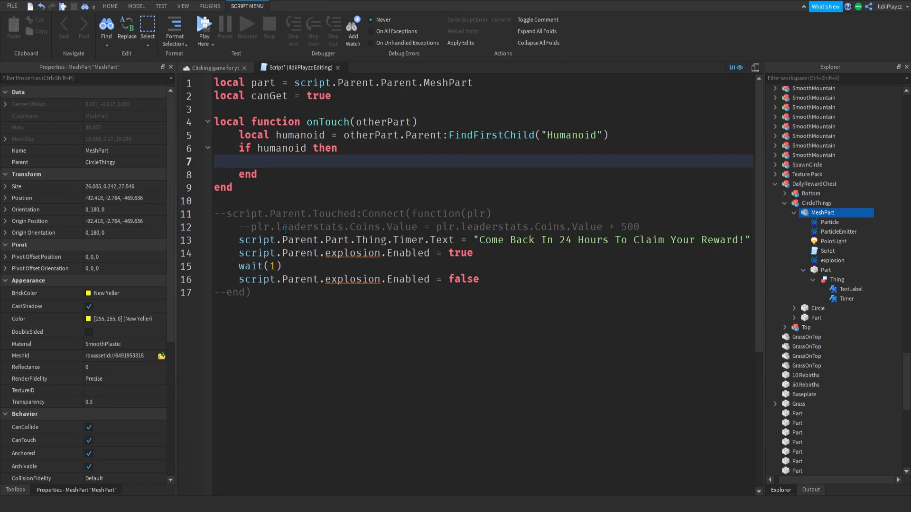
{"action": "left_click", "coordinate": [263, 162]}
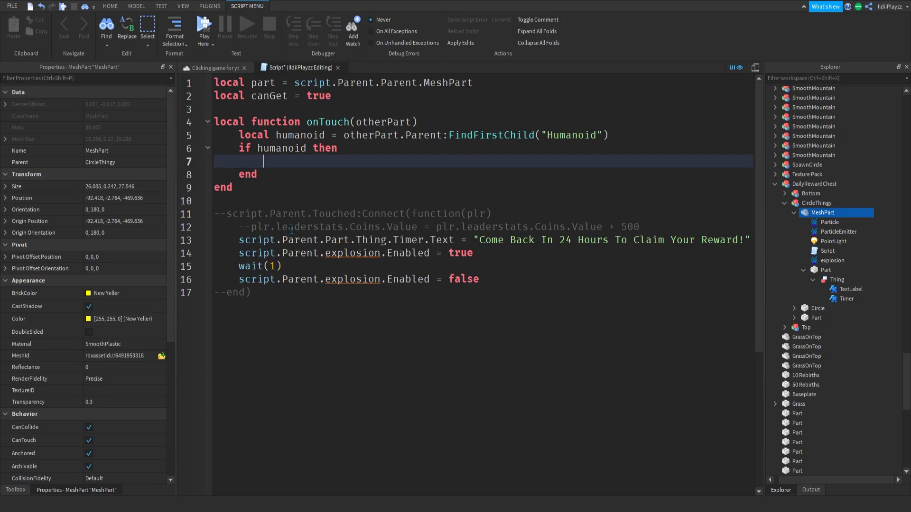
- Set player via game.Players:FindFirstChild(otherPart.Parent.Name) and add 'if player and canGet then'
{"action": "type", "text": "local player"}
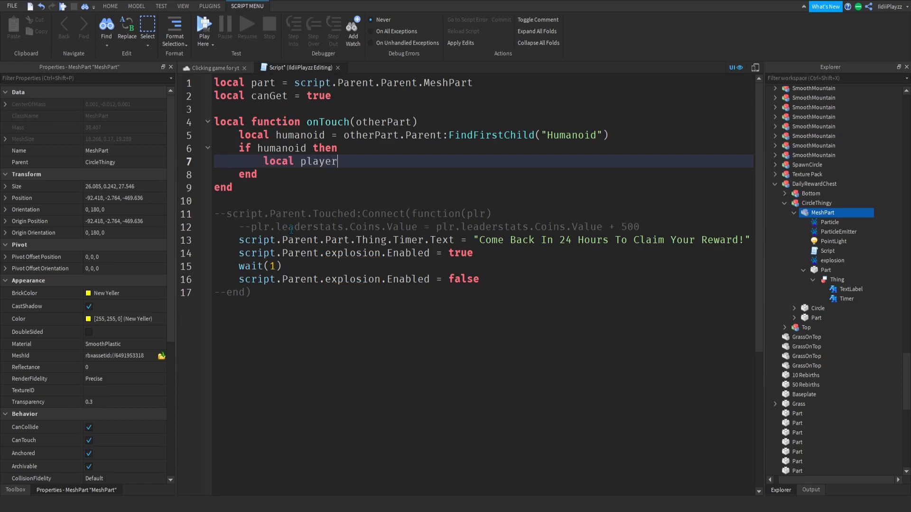
{"action": "type", "text": "= game"}
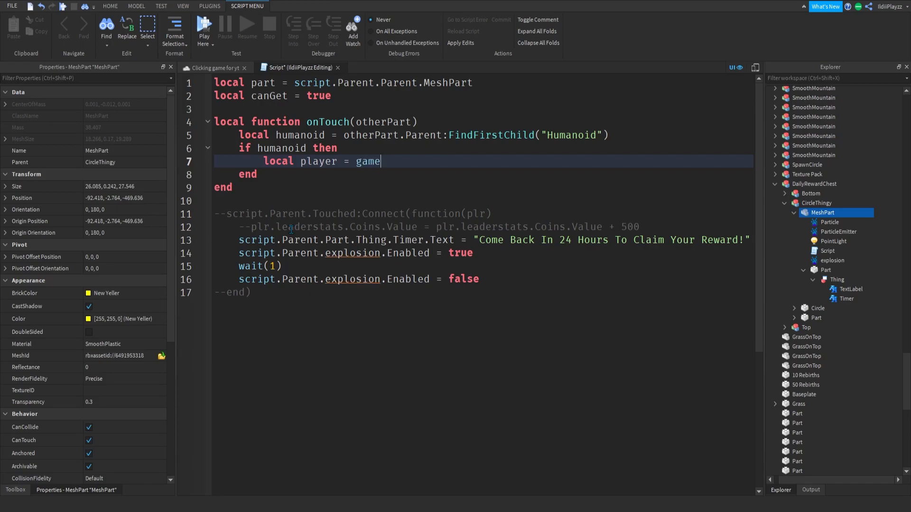
{"action": "type", "text": ".Players.LocalPlayer"}
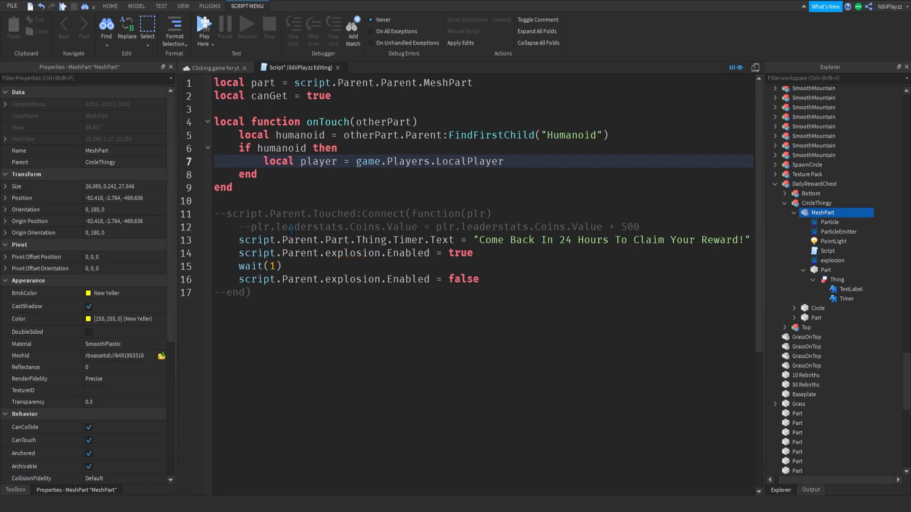
{"action": "key", "text": "backspace"}
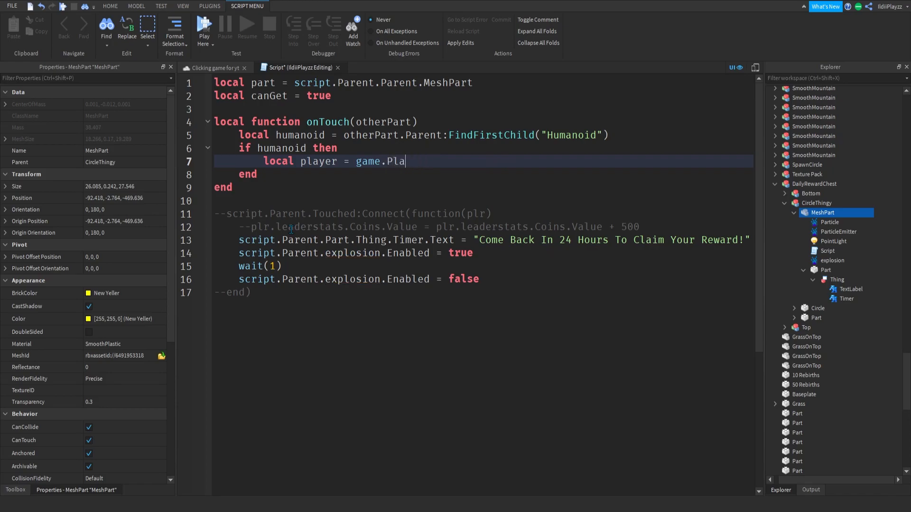
{"action": "type", "text": "yers:f"}
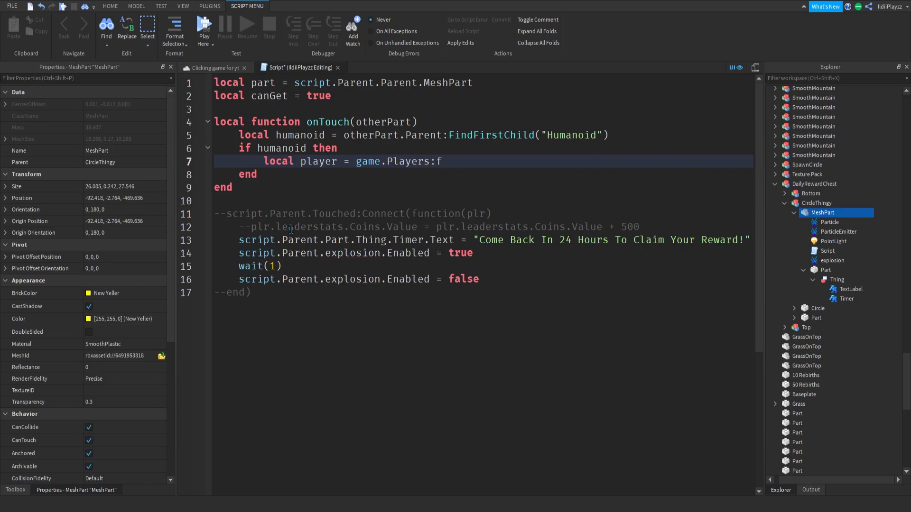
{"action": "type", "text": "FindFirstChild("}
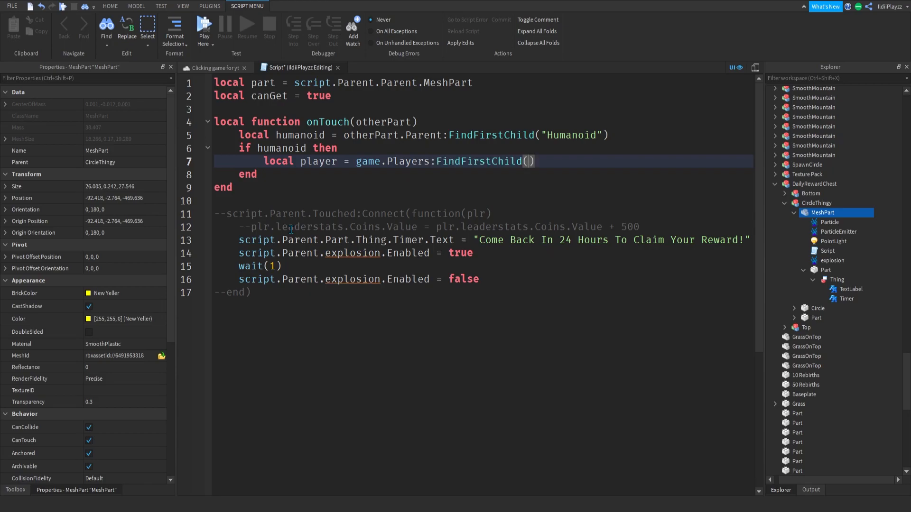
{"action": "type", "text": "otherPa"}
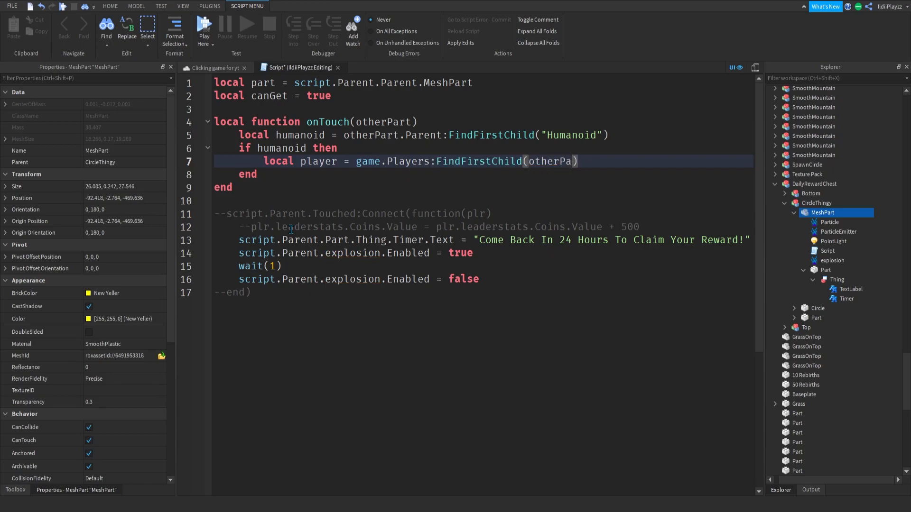
{"action": "type", "text": "t.Parer"}
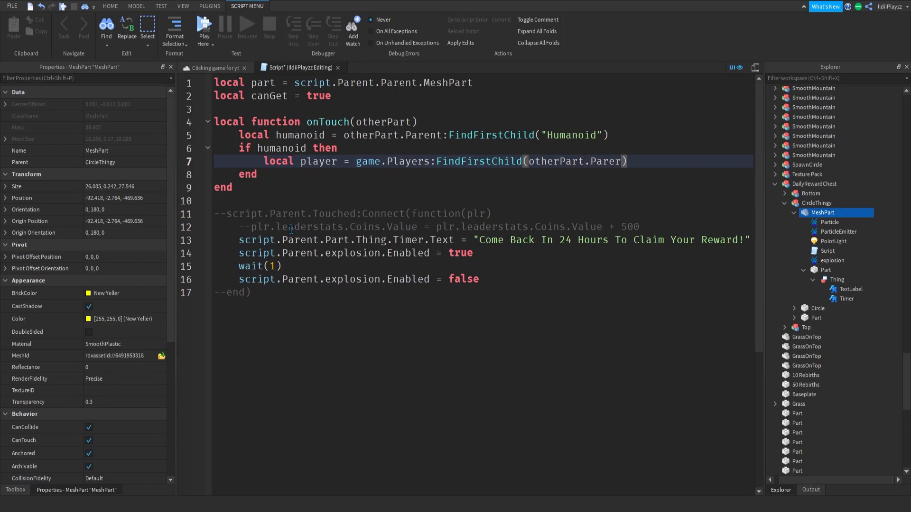
{"action": "type", "text": "nt"}
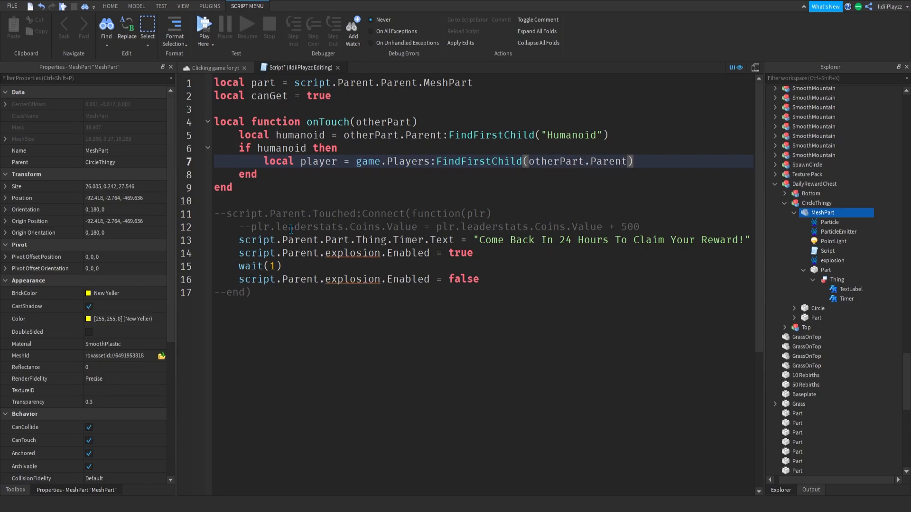
{"action": "type", "text": "."}
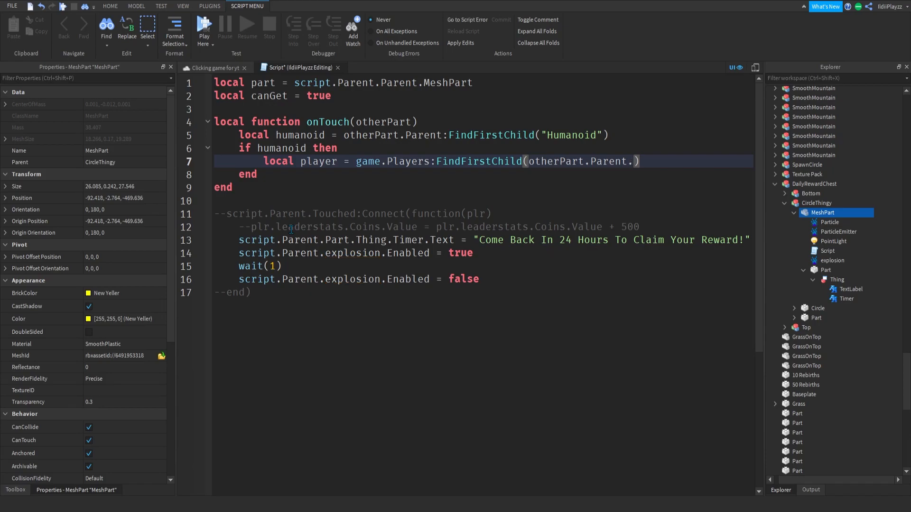
{"action": "type", "text": "N"}
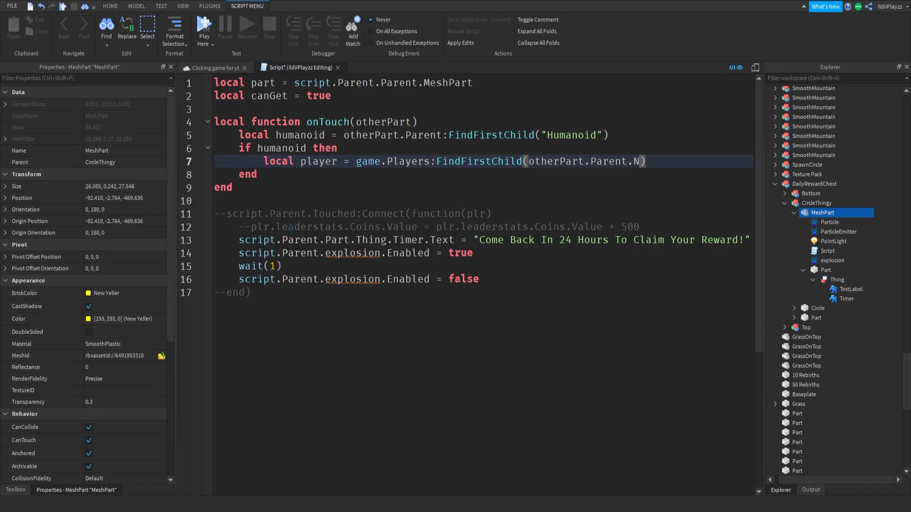
{"action": "type", "text": "ame"}
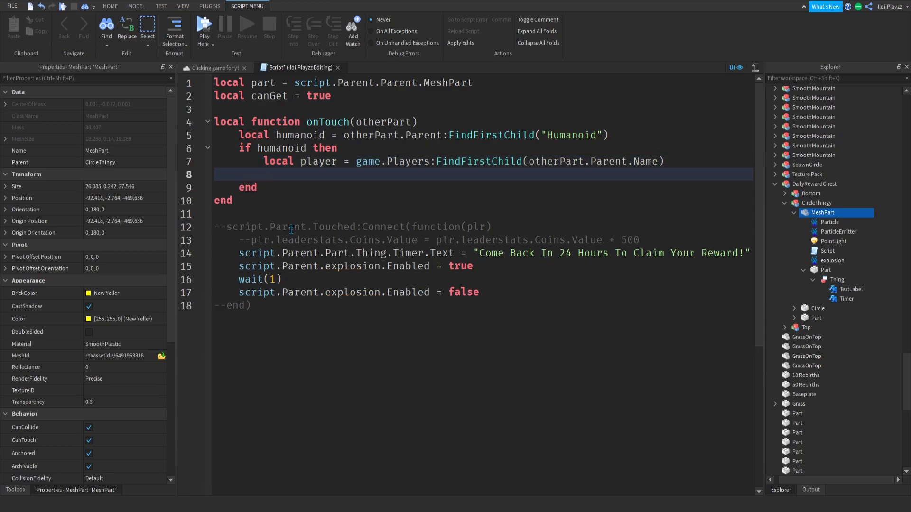
{"action": "type", "text": "if player and"}
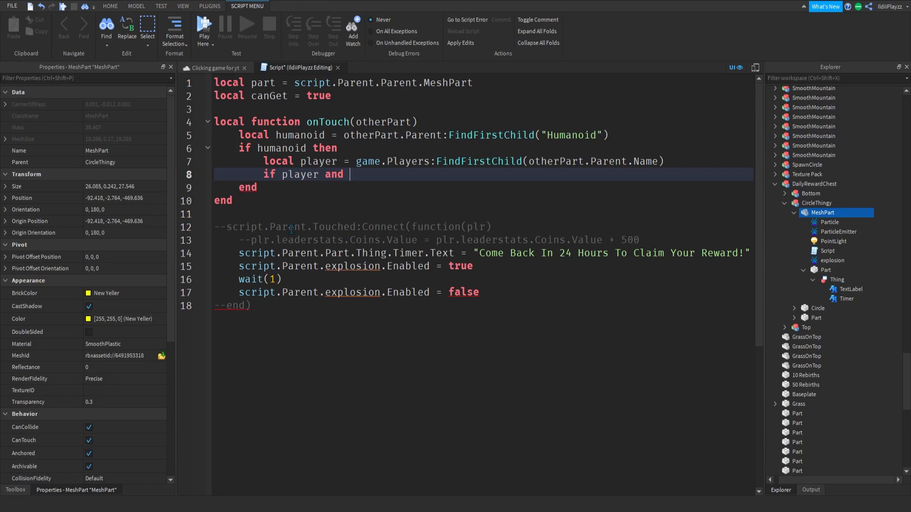
{"action": "type", "text": "canGet then"}
{"action": "type", "text": "canGet = false"}
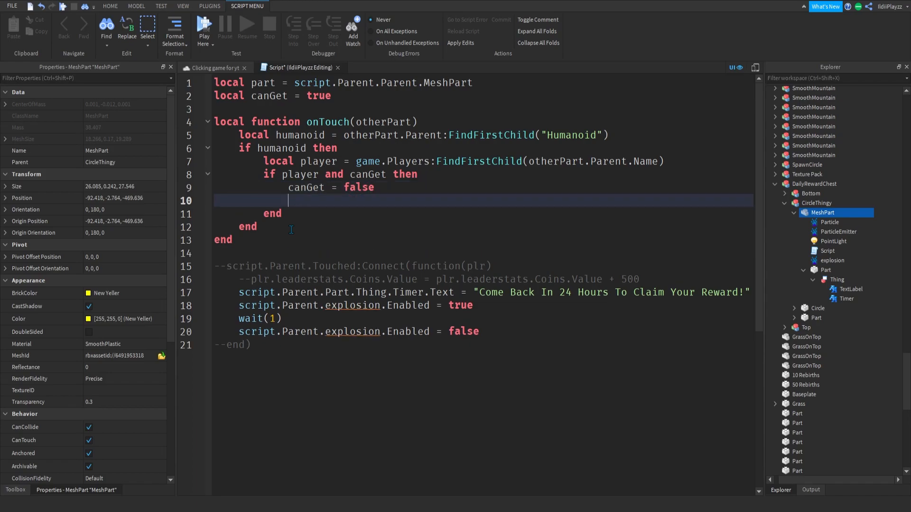
- Move the coin, Timer.Text and explosion lines into the claim block; add part.Touched:Connect(onTouch)
{"action": "type", "text": "player."}
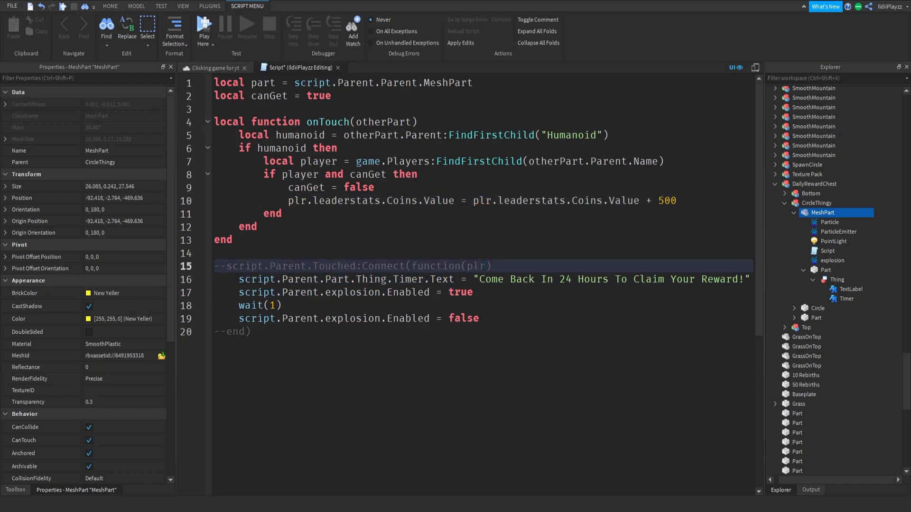
{"action": "key", "text": "Delete"}
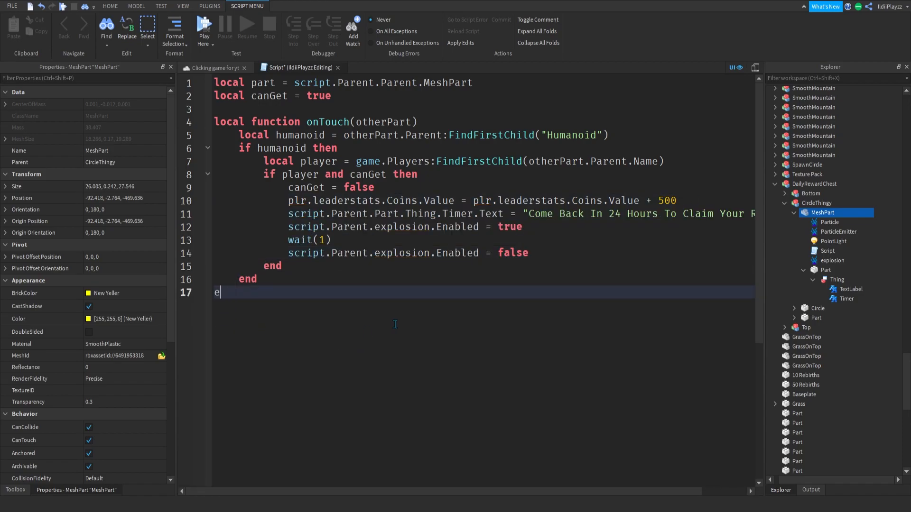
{"action": "type", "text": "nd"}
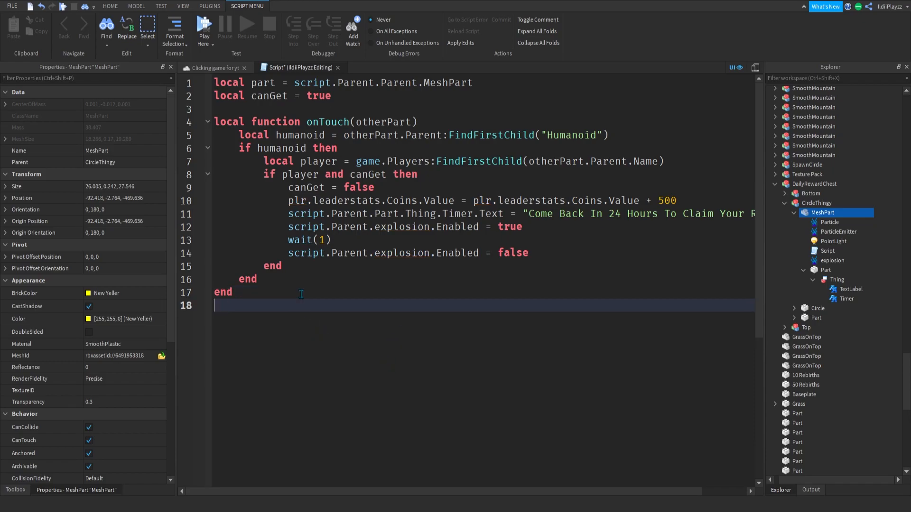
{"action": "type", "text": "part.To"}
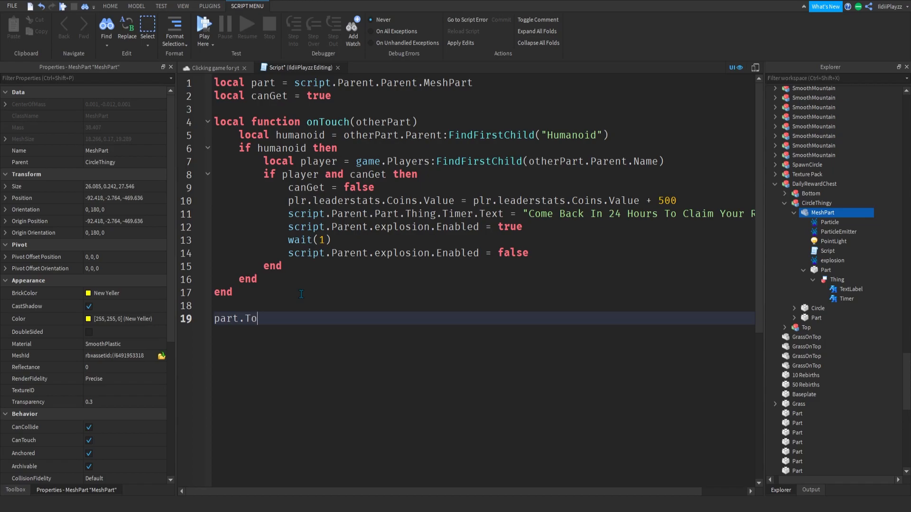
{"action": "type", "text": "uched:Connect()"}
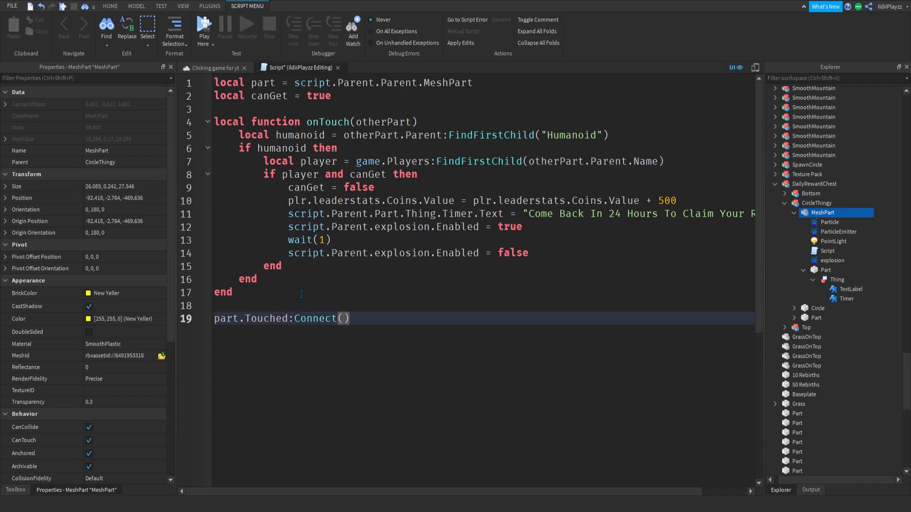
{"action": "type", "text": "onTouch()"}
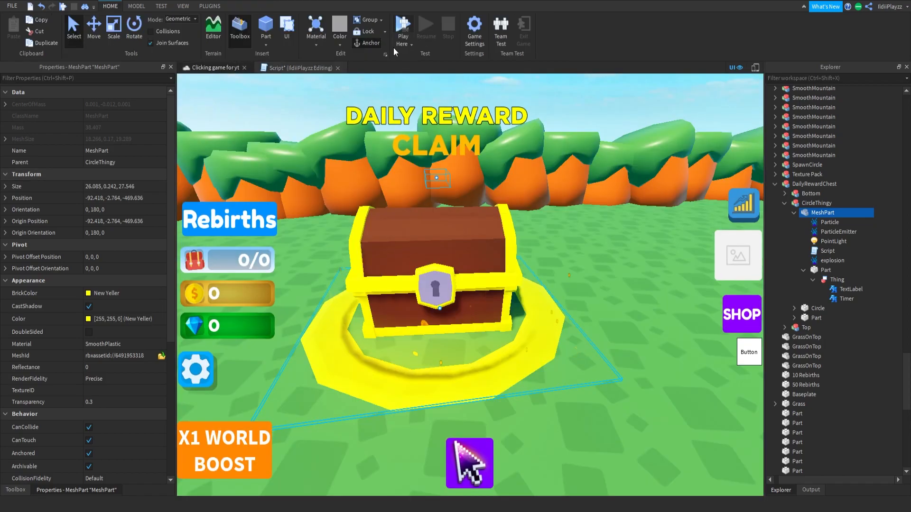
- Playtest the chest, read the nil 'leaderstats' error in Output, then stop
{"action": "left_click", "coordinate": [227, 67]}
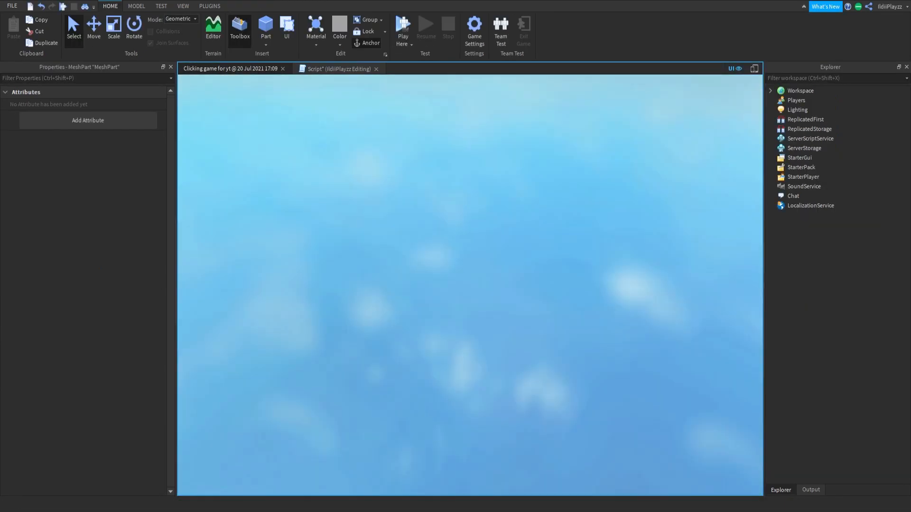
{"action": "left_click", "coordinate": [403, 32]}
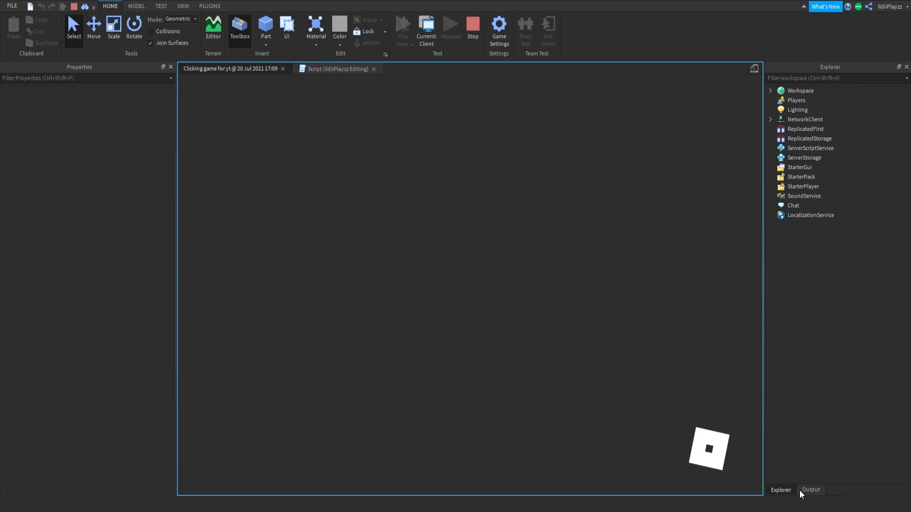
{"action": "left_click", "coordinate": [402, 28]}
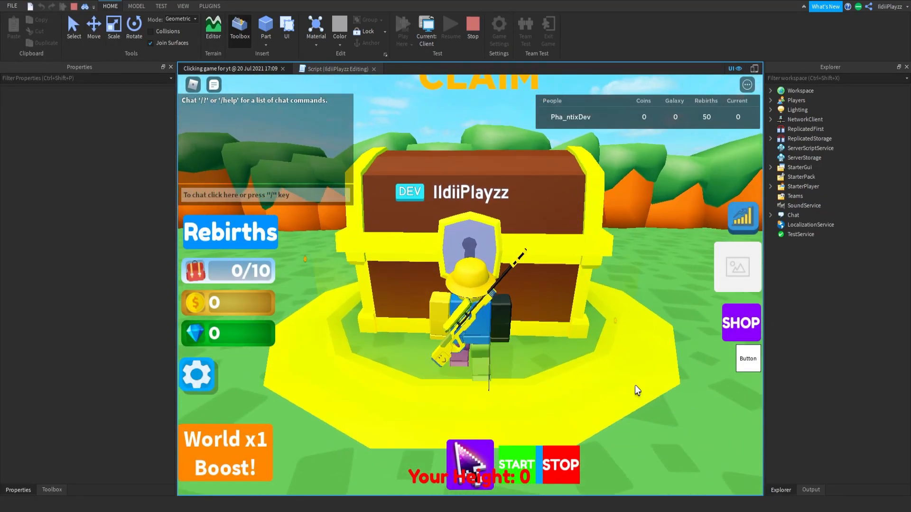
{"action": "left_click", "coordinate": [810, 489]}
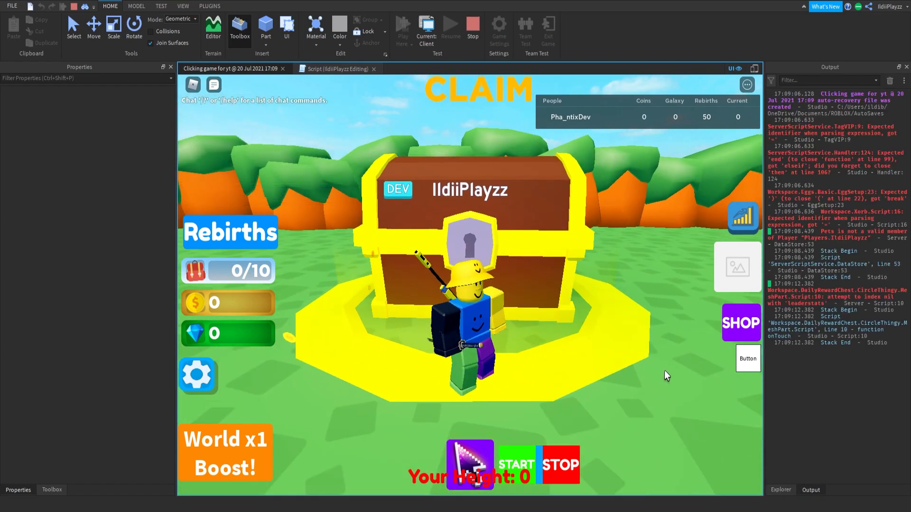
{"action": "left_click", "coordinate": [324, 68]}
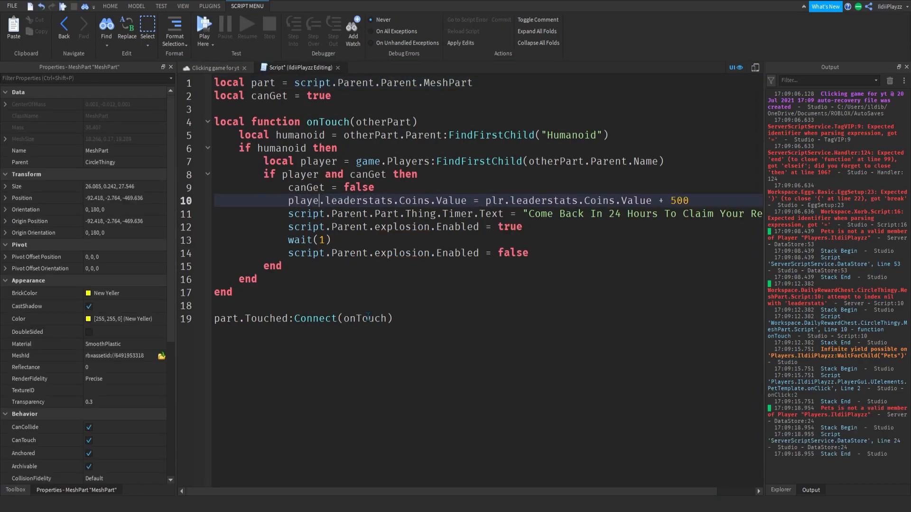
- Change plr to player on line 10 and start another playtest
{"action": "type", "text": "r"}
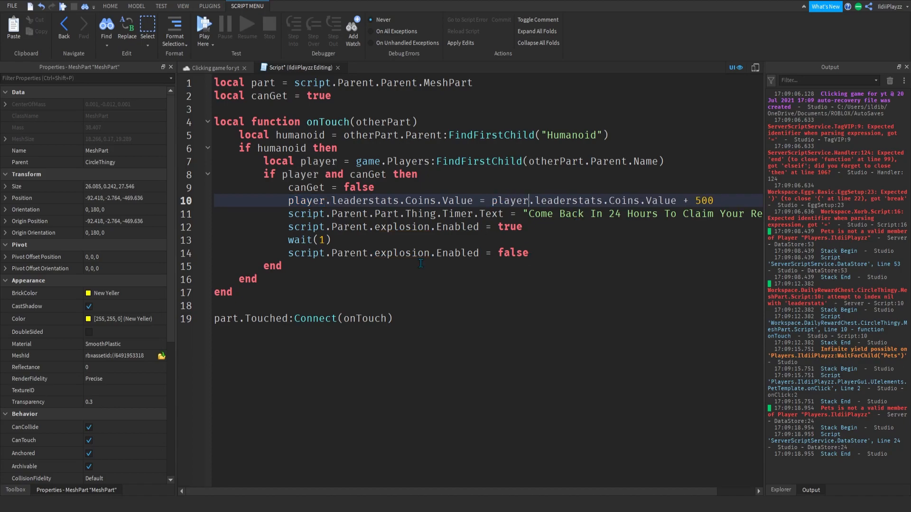
{"action": "left_click", "coordinate": [204, 32]}
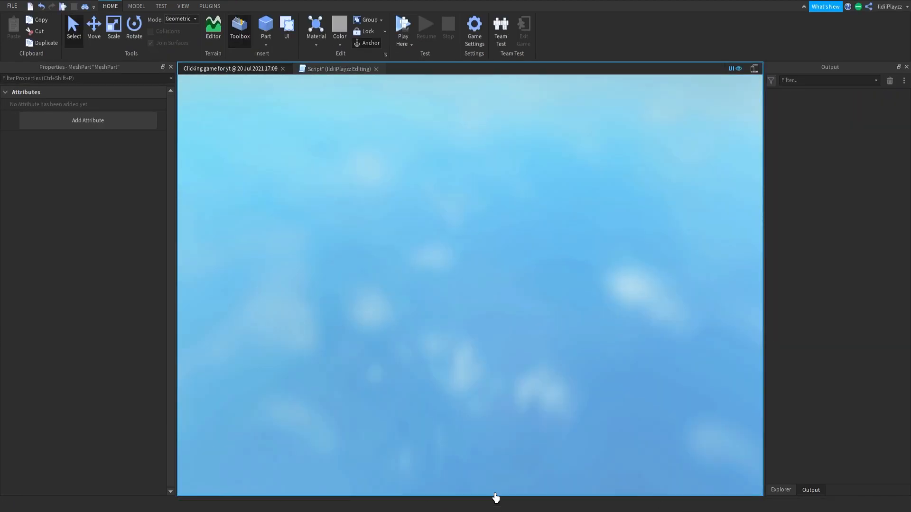
- Touch the chest in play mode, confirm 500 coins and the come-back message, then stop
{"action": "left_click", "coordinate": [402, 27]}
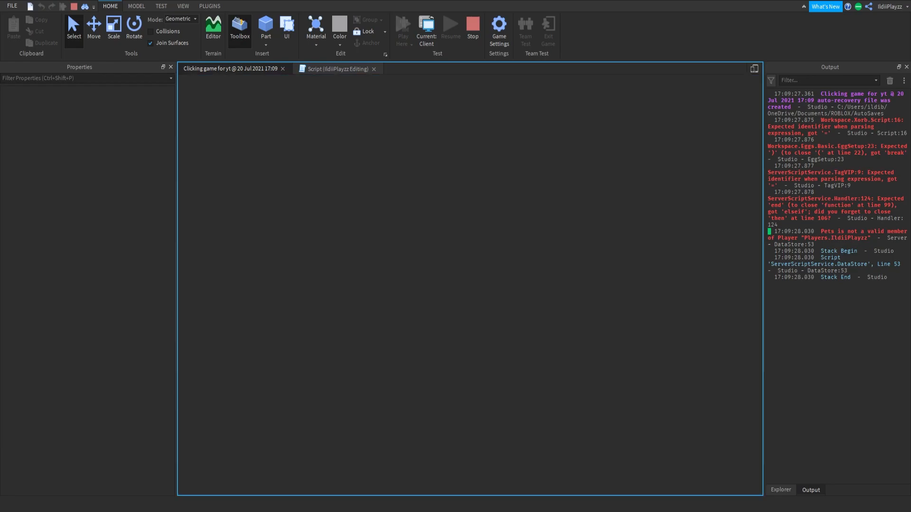
{"action": "left_click", "coordinate": [403, 28]}
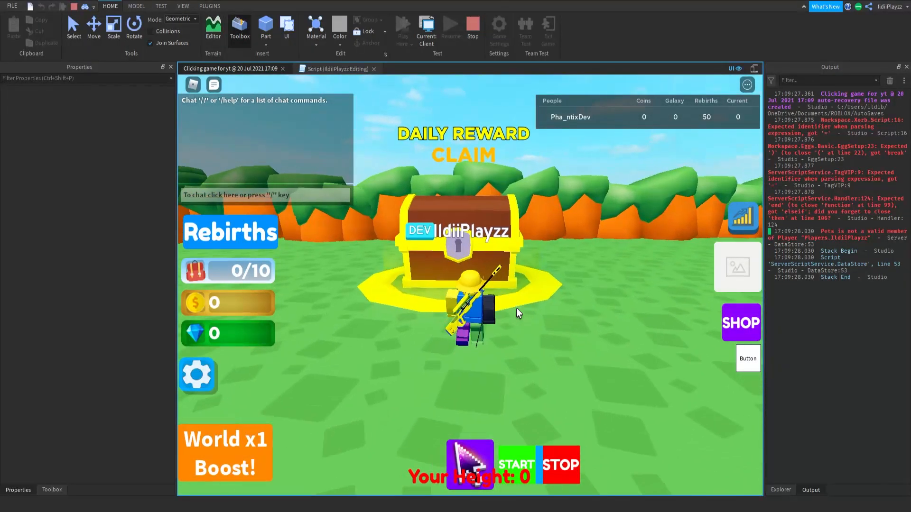
{"action": "left_click", "coordinate": [464, 244]}
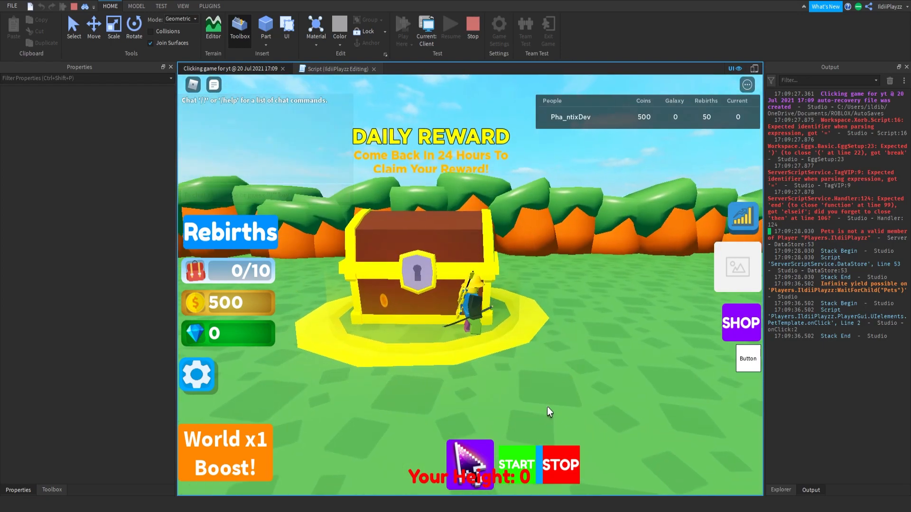
{"action": "mouse_move", "coordinate": [608, 135]}
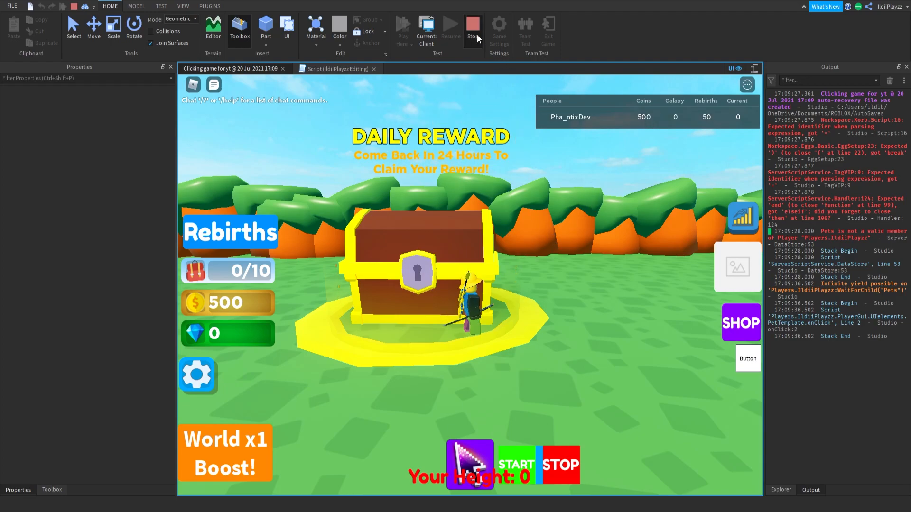
{"action": "left_click", "coordinate": [472, 29]}
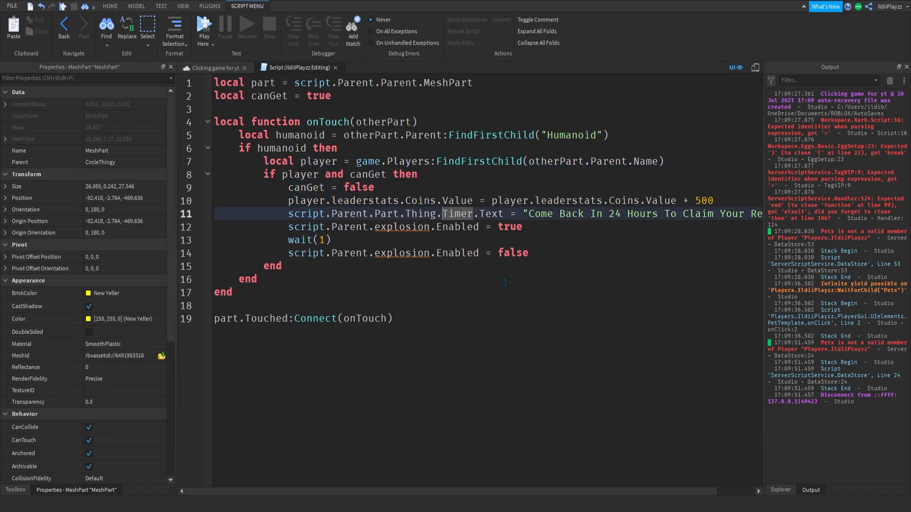
- Add wait(86400) after the explosion-off line and select the Timer.Text line to copy
{"action": "left_click", "coordinate": [528, 253]}
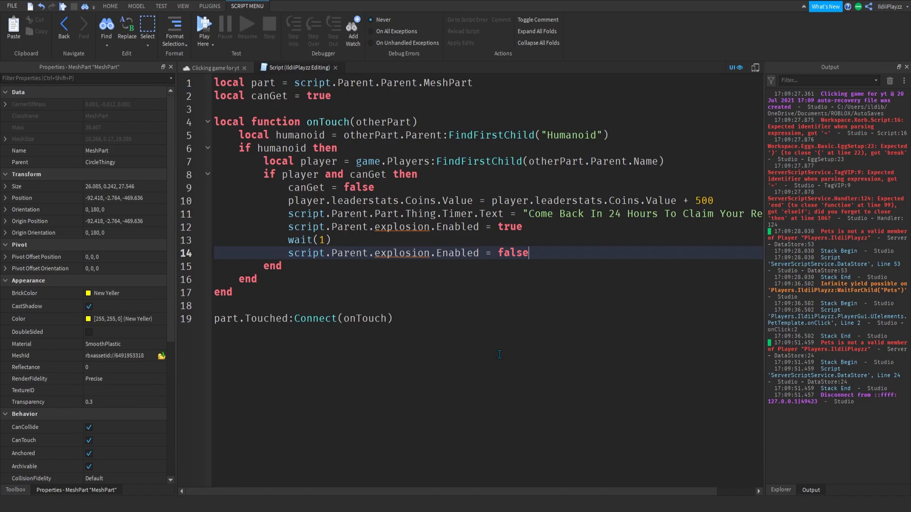
{"action": "type", "text": "wait()"}
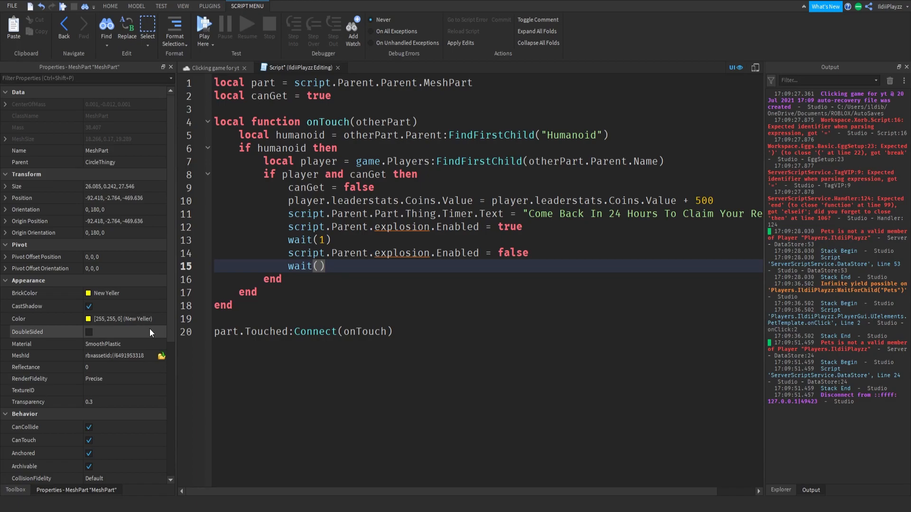
{"action": "type", "text": "86400"}
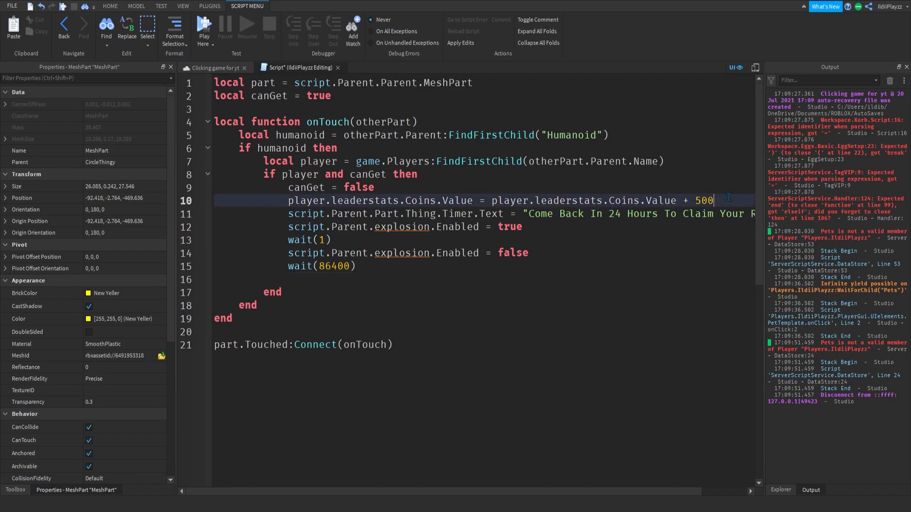
{"action": "left_click", "coordinate": [302, 239]}
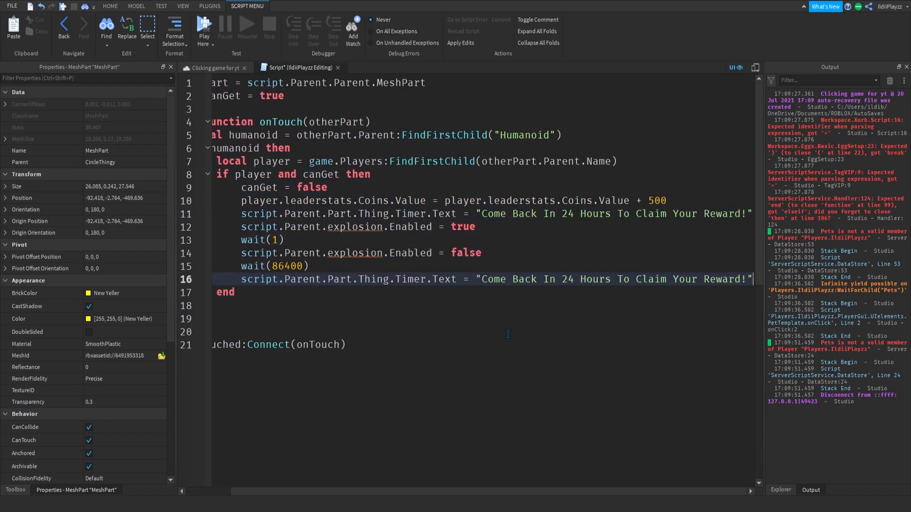
- Replace the pasted Timer text with "CLAIM", check the Timer label, and add canGet = true
{"action": "double_click", "coordinate": [613, 279]}
{"action": "type", "text": "LAIM"}
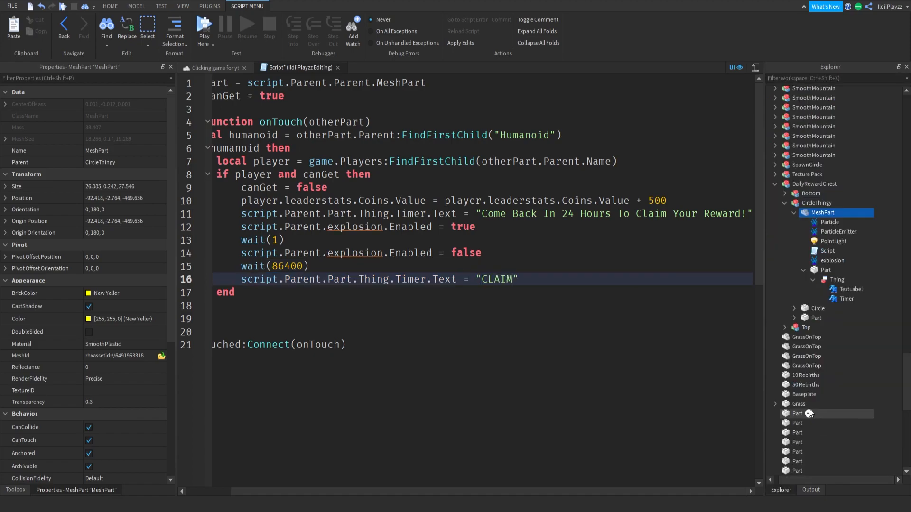
{"action": "left_click", "coordinate": [846, 299]}
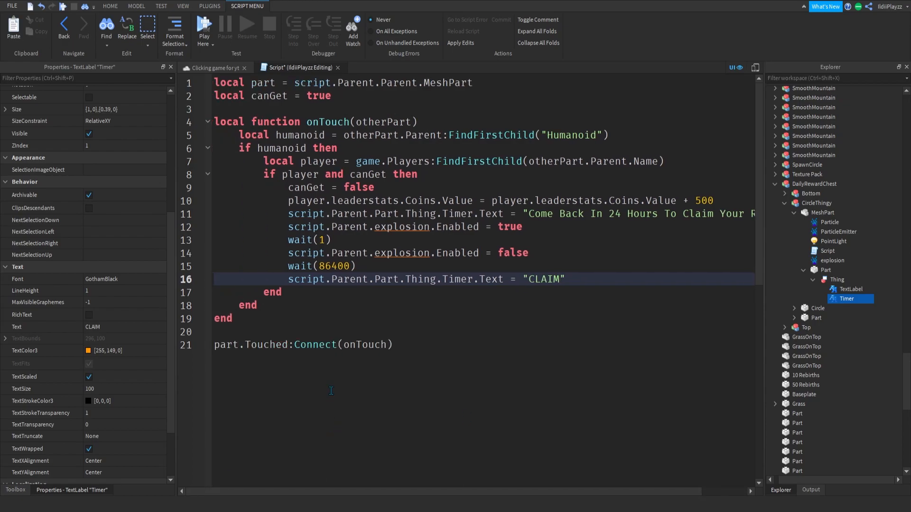
{"action": "mouse_move", "coordinate": [595, 277]}
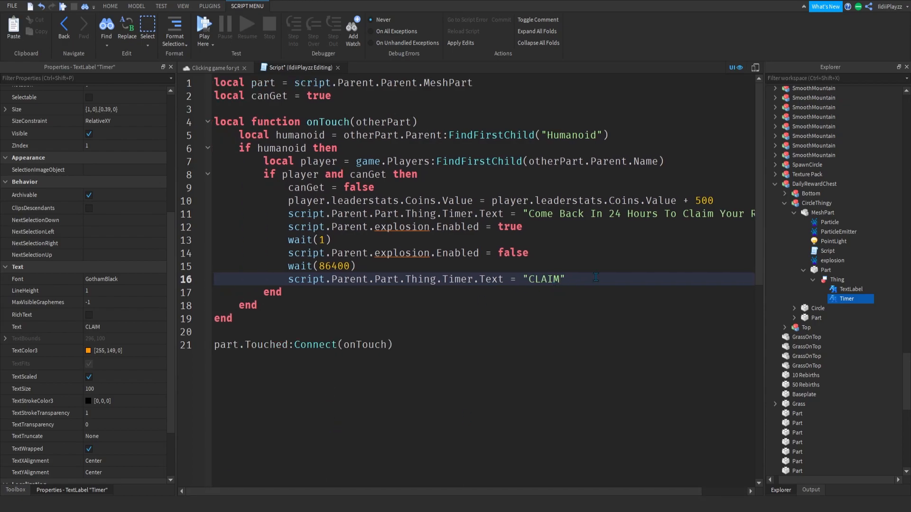
{"action": "mouse_move", "coordinate": [494, 303]}
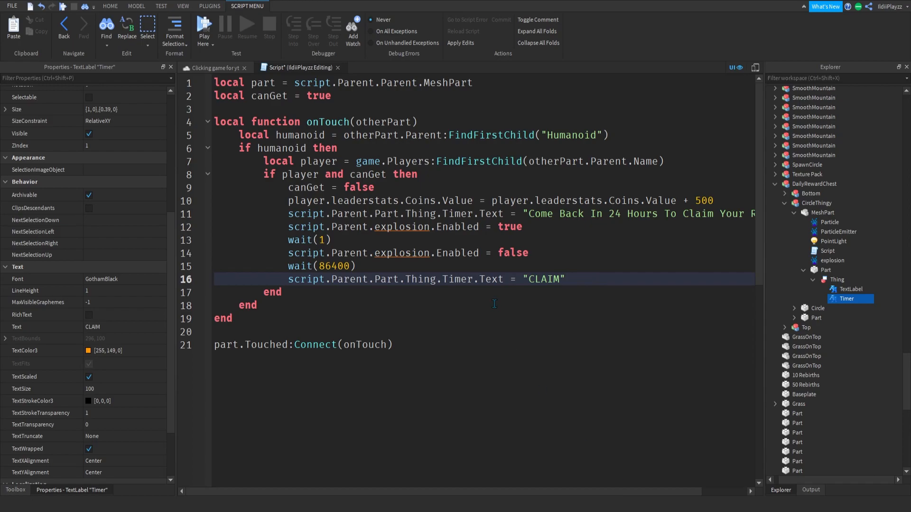
{"action": "type", "text": "can"}
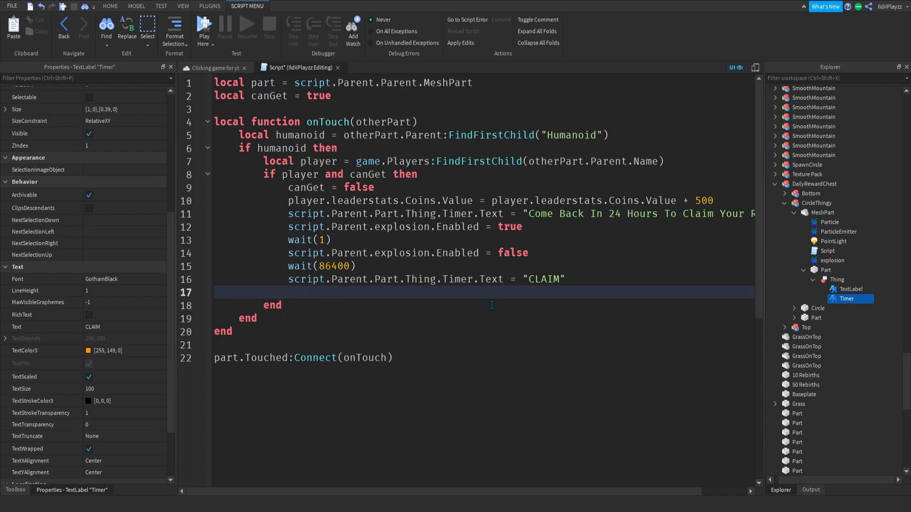
{"action": "type", "text": "canGet = tr"}
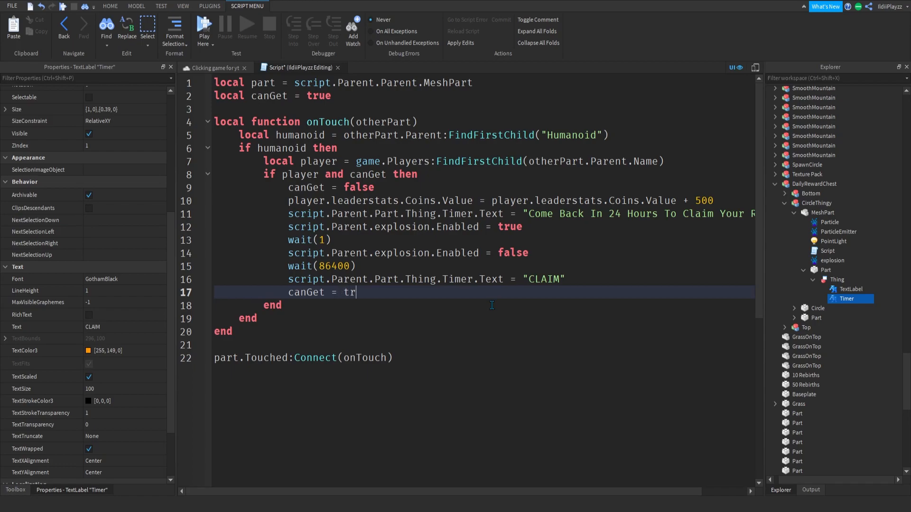
{"action": "type", "text": "ue"}
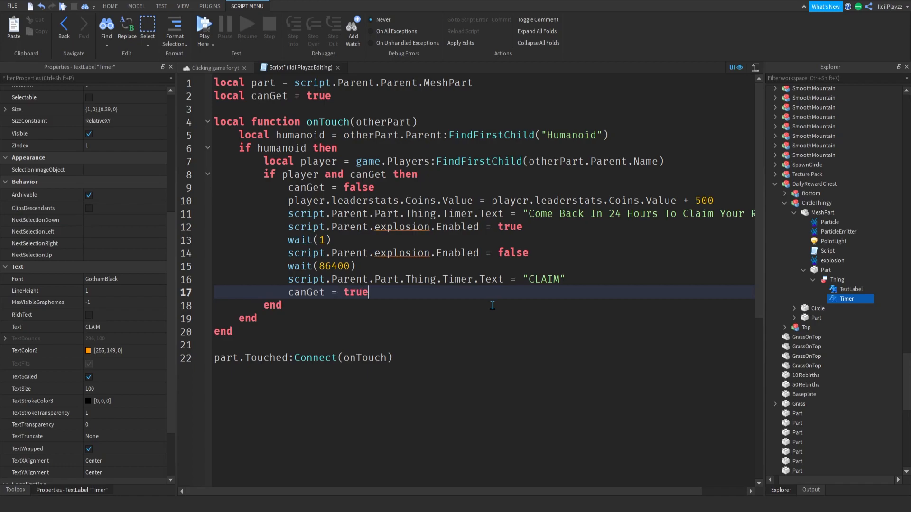
{"action": "double_click", "coordinate": [333, 267]}
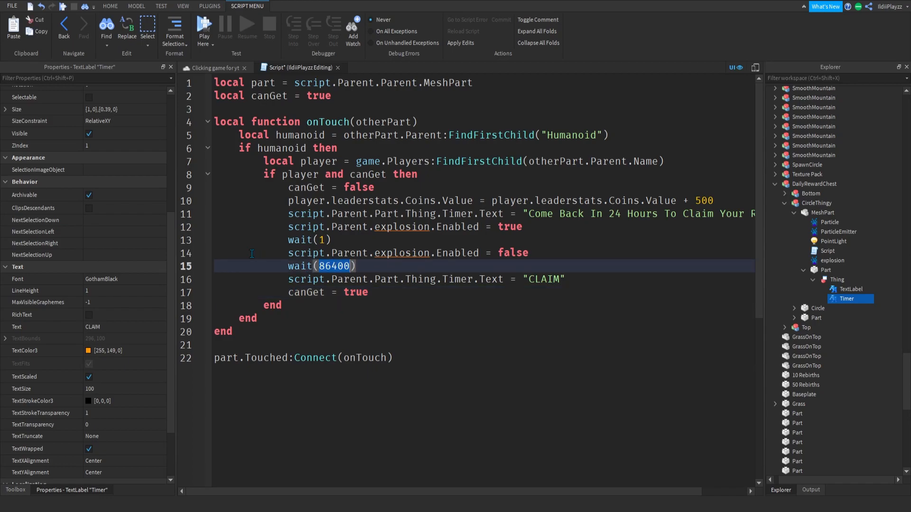
- Set the cooldown to wait(5), playtest to see the CLAIM label, then return to the script
{"action": "type", "text": "5"}
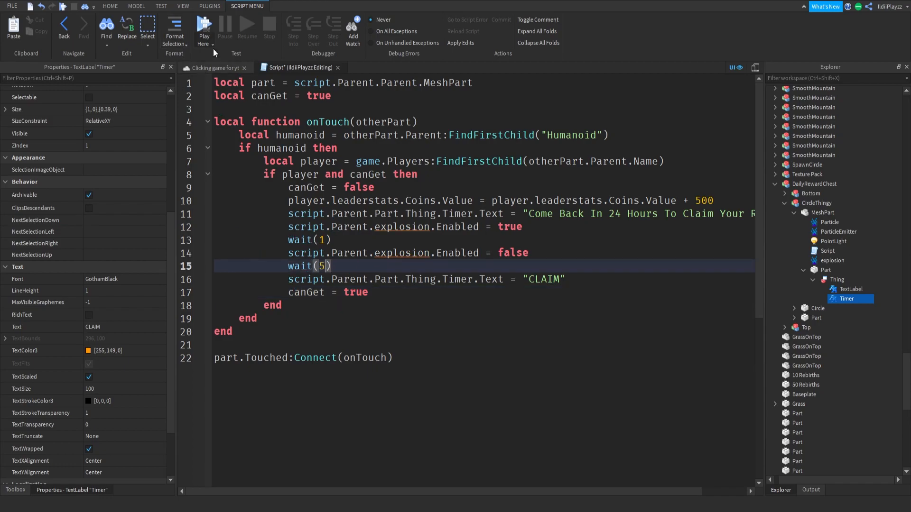
{"action": "left_click", "coordinate": [204, 32]}
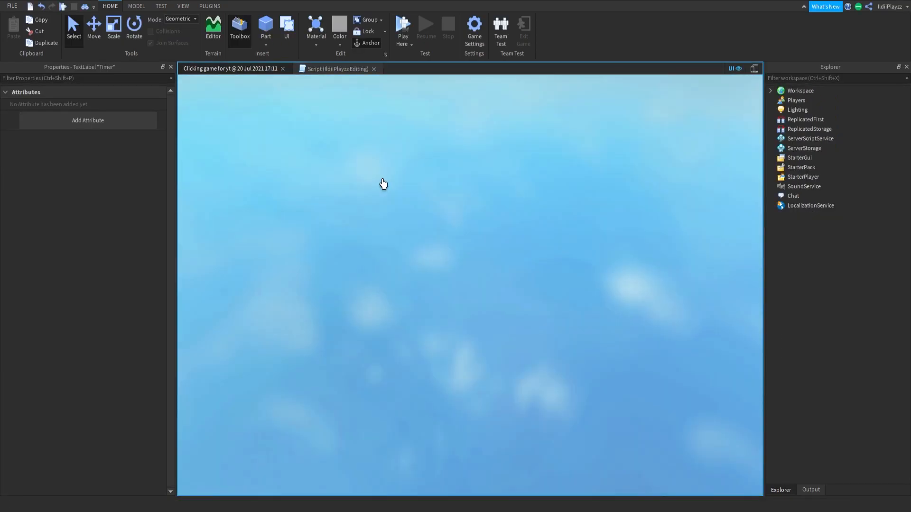
{"action": "left_click", "coordinate": [402, 28]}
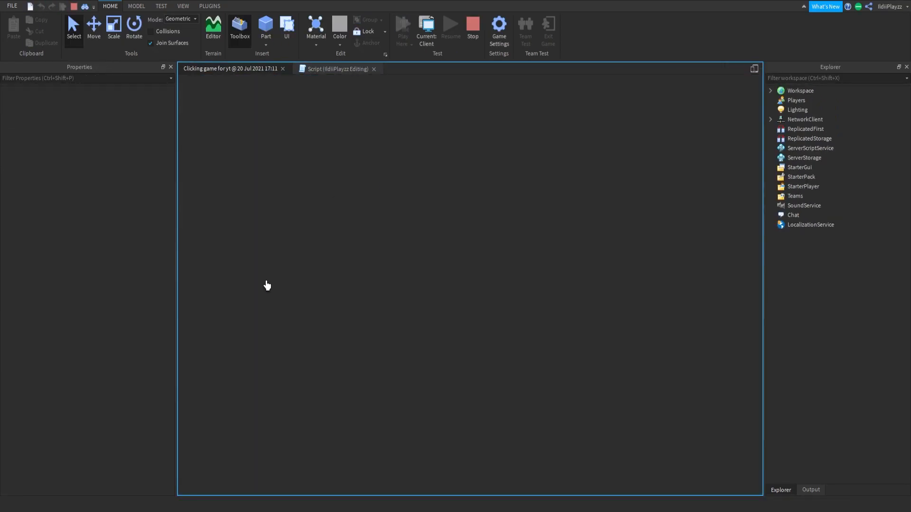
{"action": "left_click", "coordinate": [401, 27]}
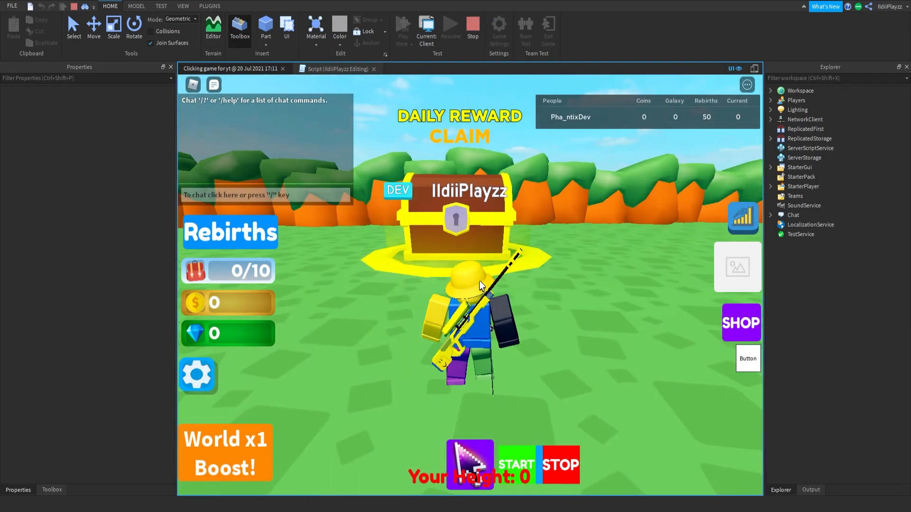
{"action": "left_click", "coordinate": [456, 217]}
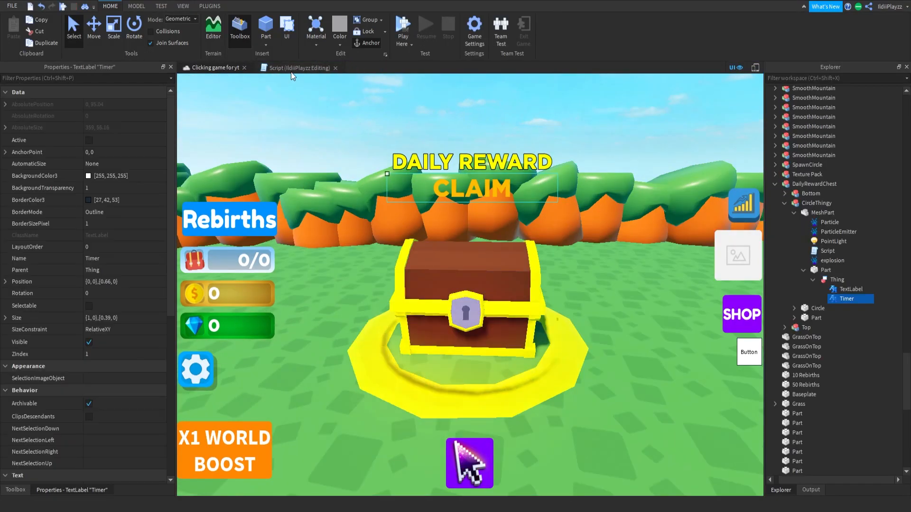
{"action": "left_click", "coordinate": [298, 68]}
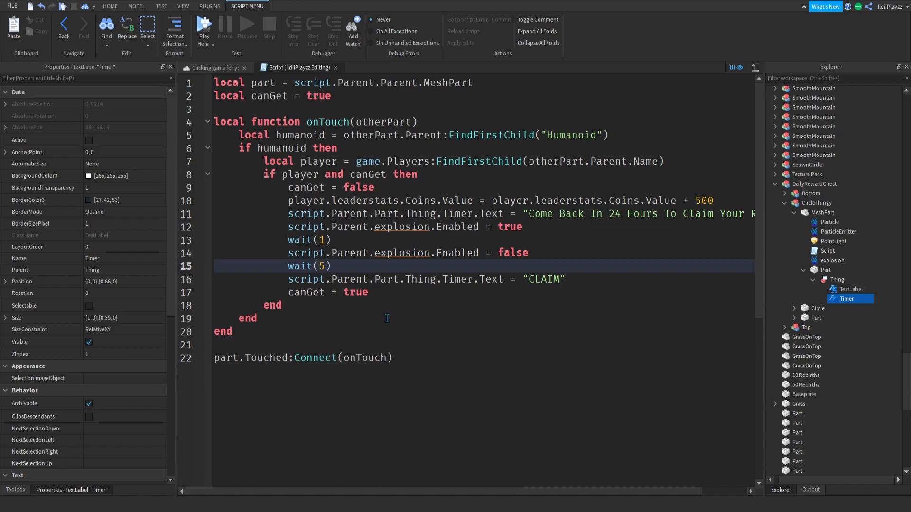
- Insert script.Disabled = false after wait(5) and view the chest's children in Explorer
{"action": "key", "text": "enter"}
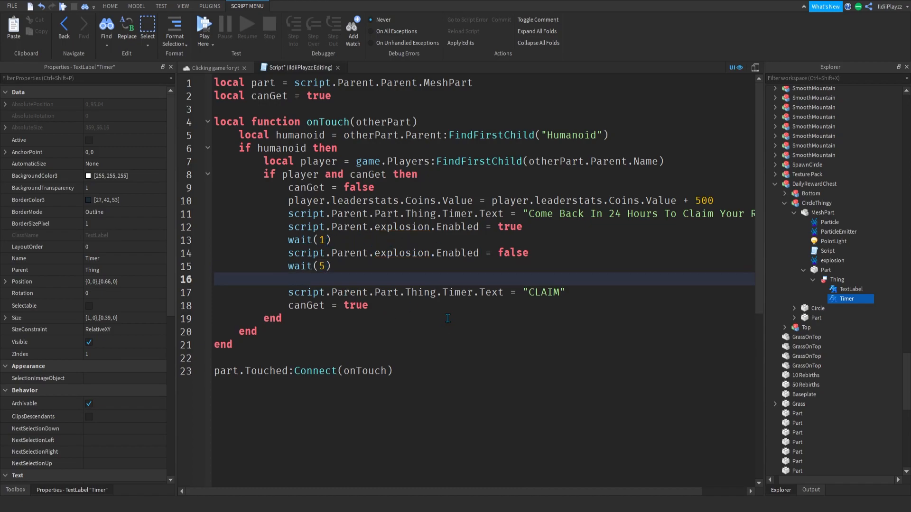
{"action": "type", "text": "script.Disabled"}
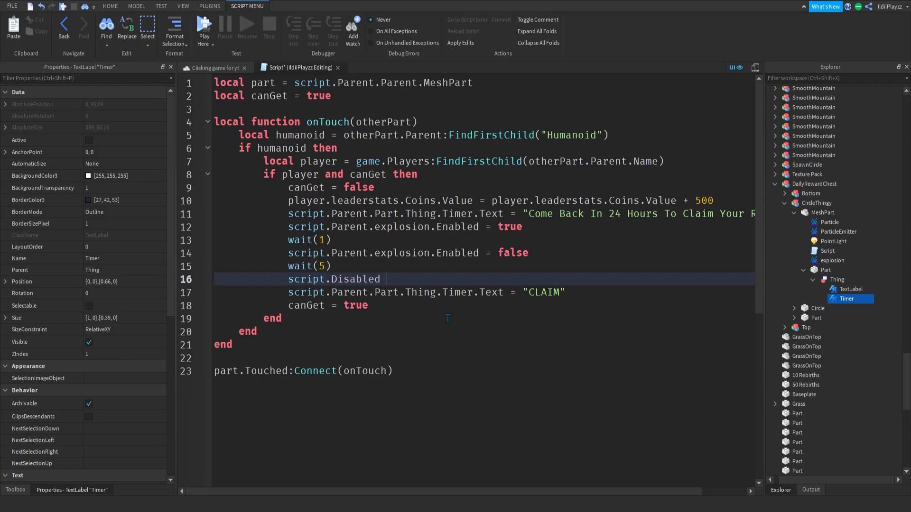
{"action": "type", "text": "= fals"}
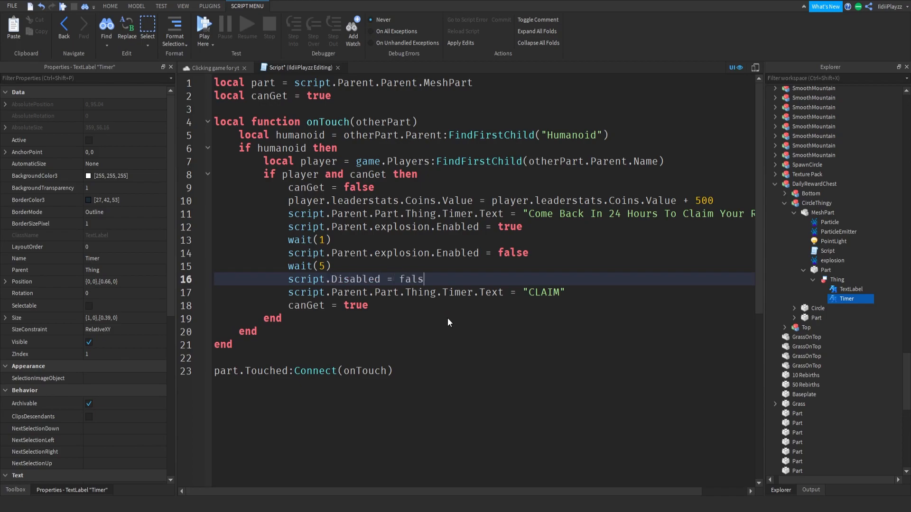
{"action": "type", "text": "e"}
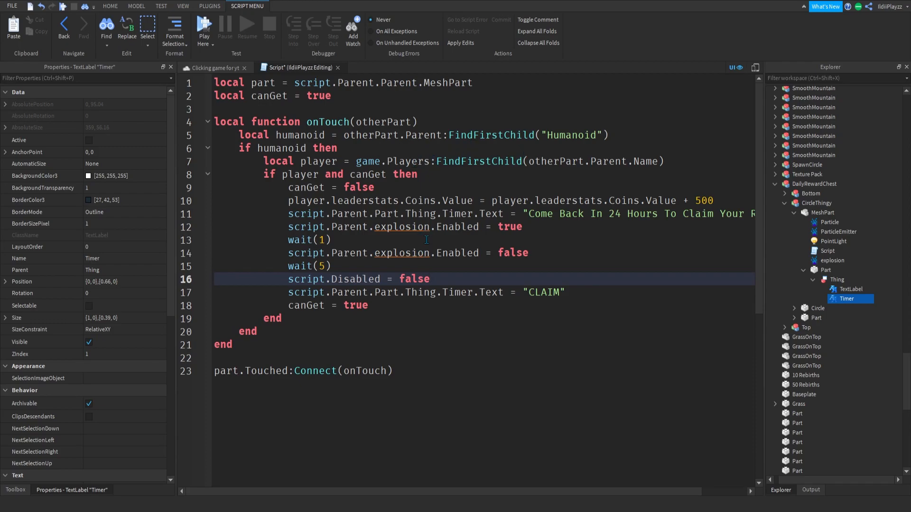
{"action": "mouse_move", "coordinate": [824, 366]}
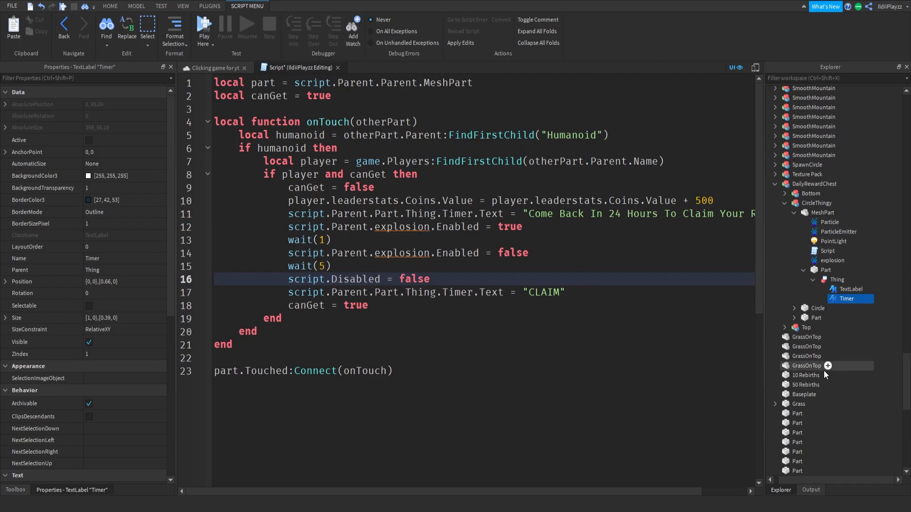
{"action": "mouse_move", "coordinate": [819, 264]}
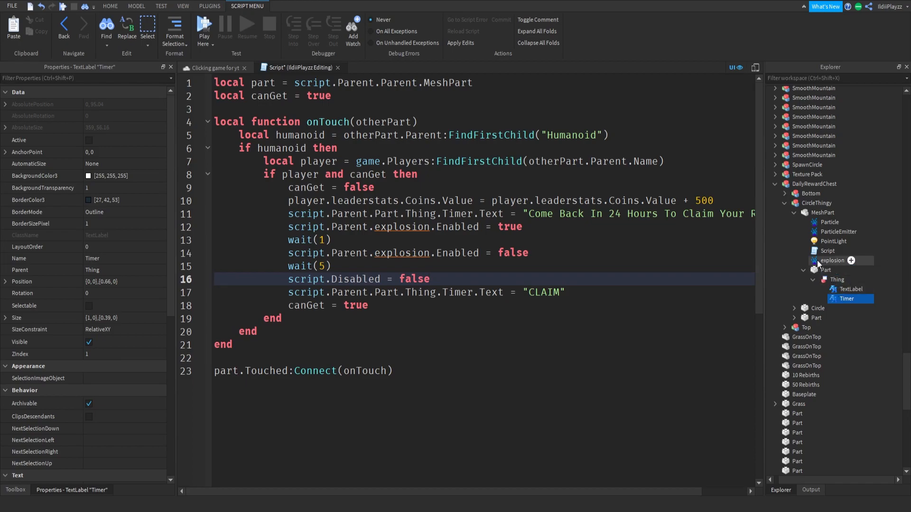
{"action": "left_click", "coordinate": [828, 251]}
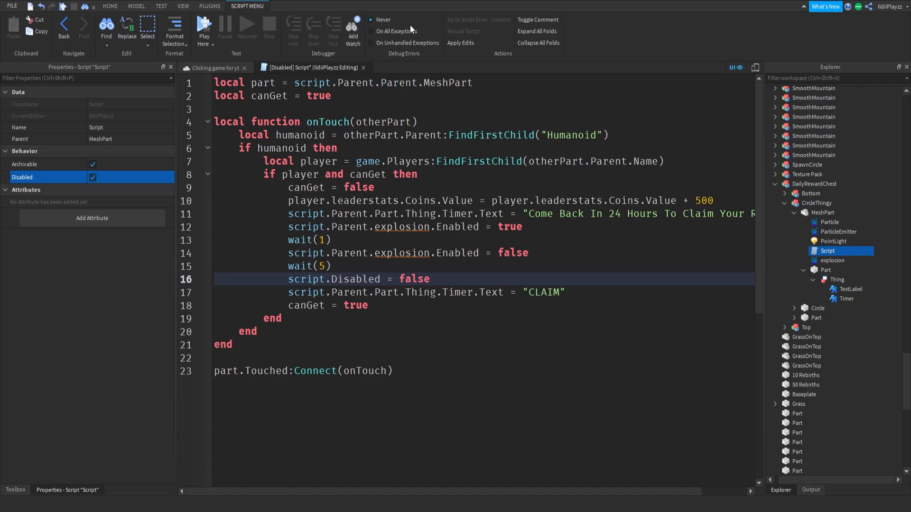
{"action": "mouse_move", "coordinate": [380, 52]}
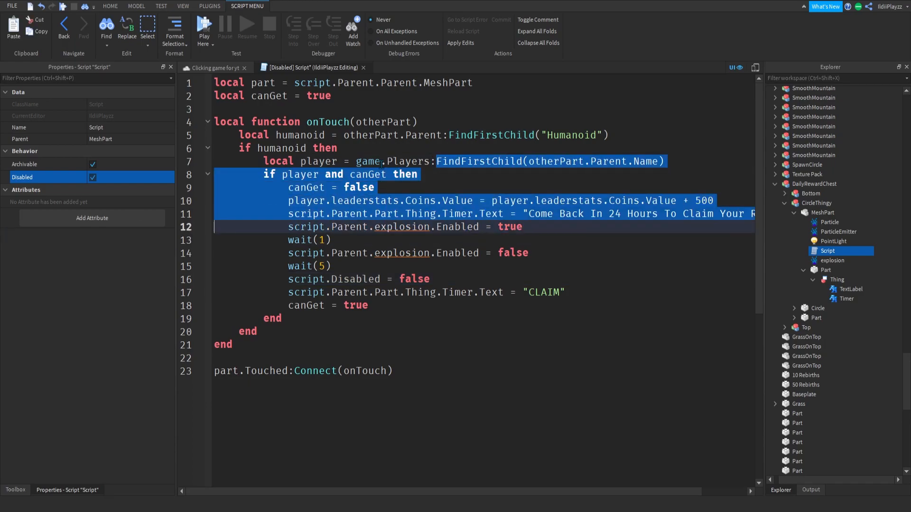
- Uncheck Disabled on the chest script in Properties and delete the script.Disabled line
{"action": "left_click", "coordinate": [381, 161]}
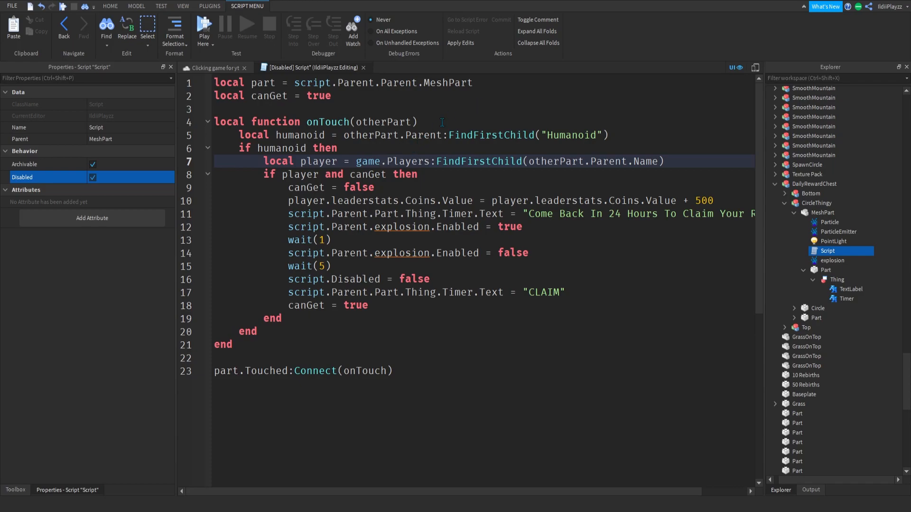
{"action": "left_click", "coordinate": [414, 187]}
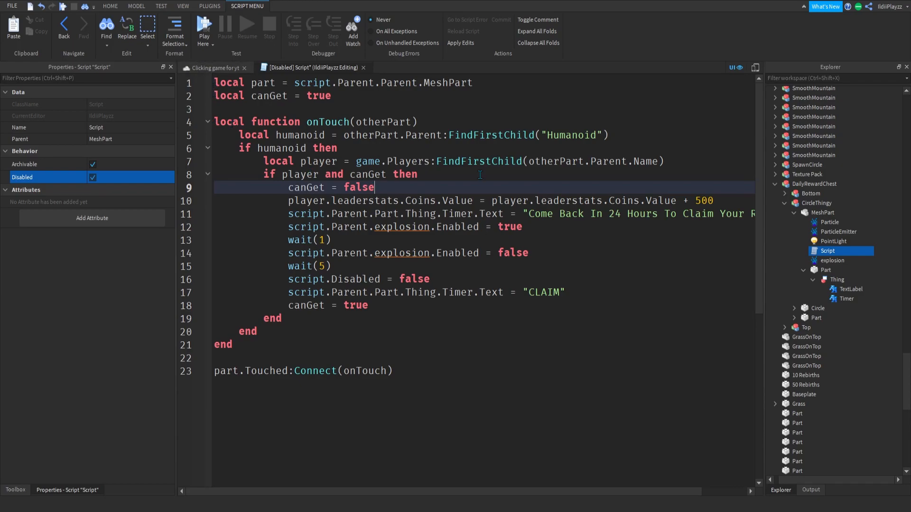
{"action": "left_click", "coordinate": [91, 177]}
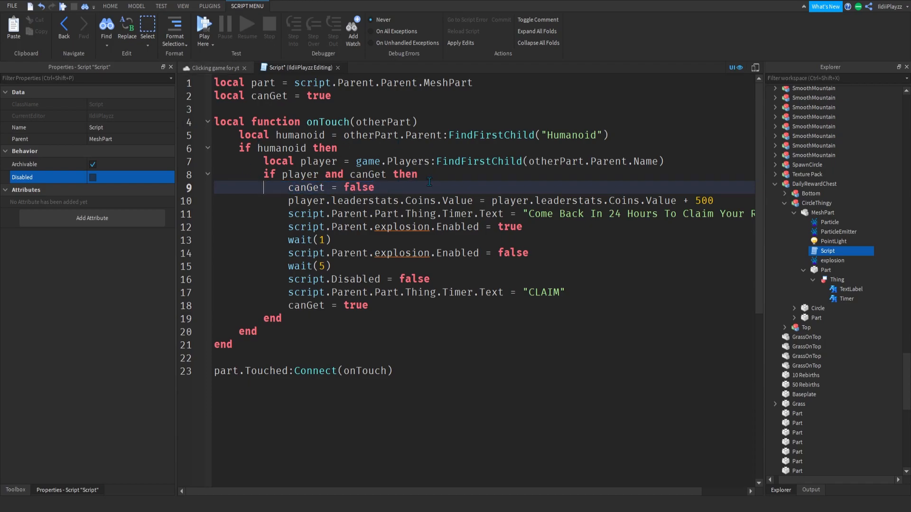
{"action": "double_click", "coordinate": [353, 279]}
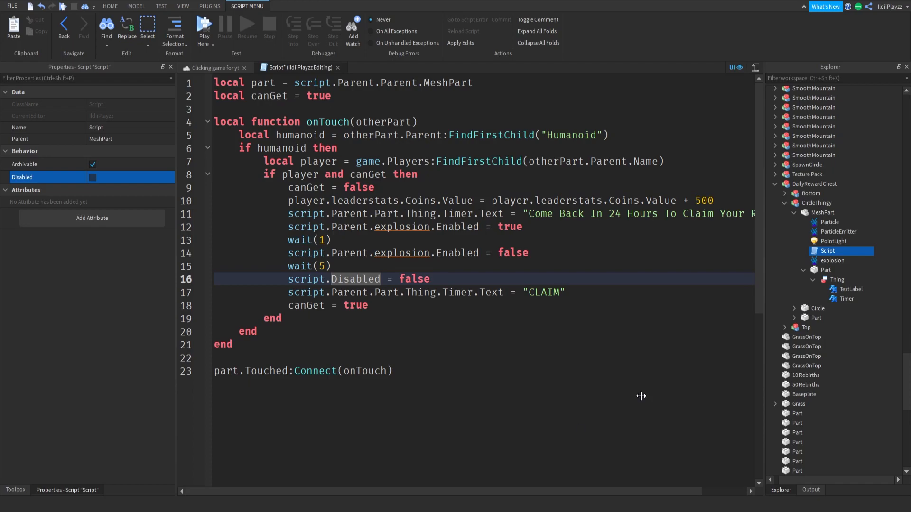
{"action": "left_click", "coordinate": [393, 371]}
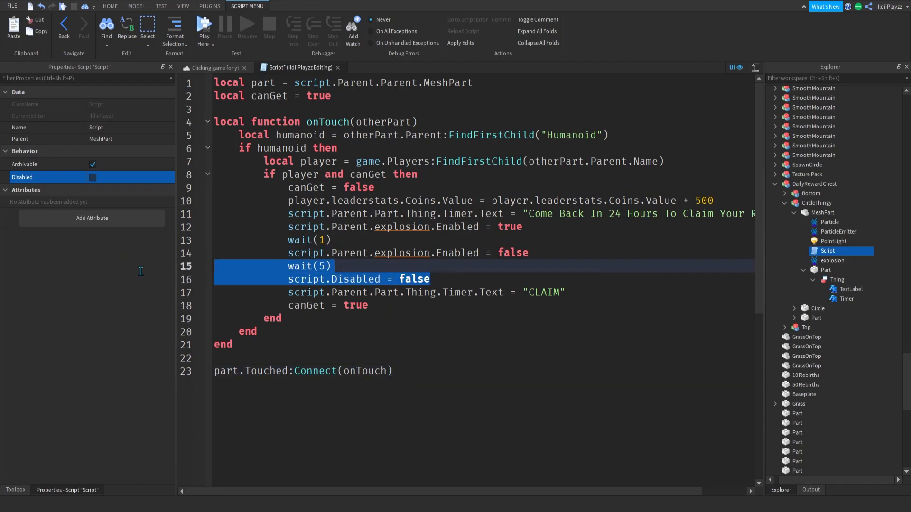
{"action": "key", "text": "Delete"}
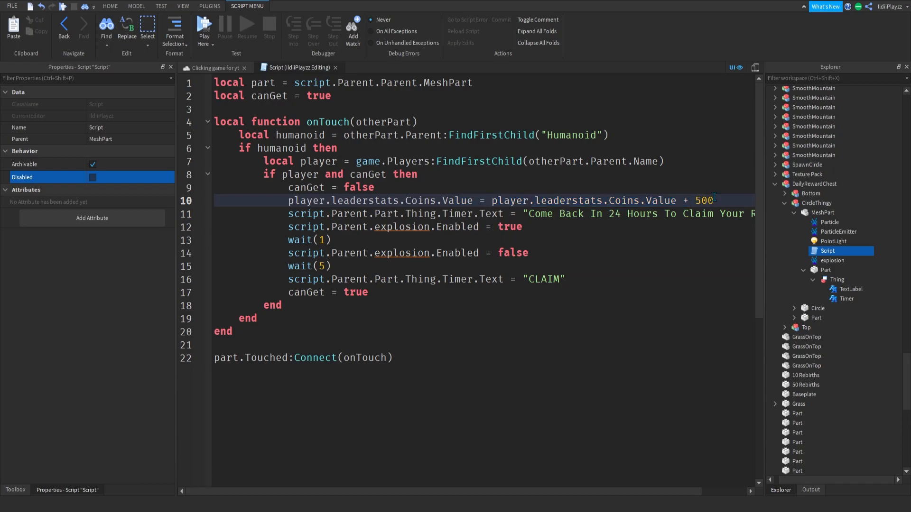
- Replace the 5 in wait(5) with 8 in the chest's timer-reset code
{"action": "left_click", "coordinate": [321, 266]}
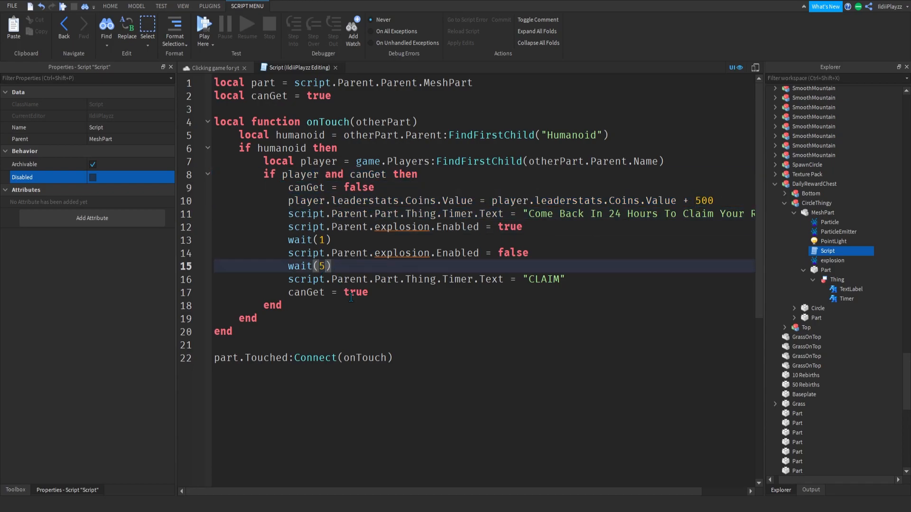
{"action": "type", "text": "8"}
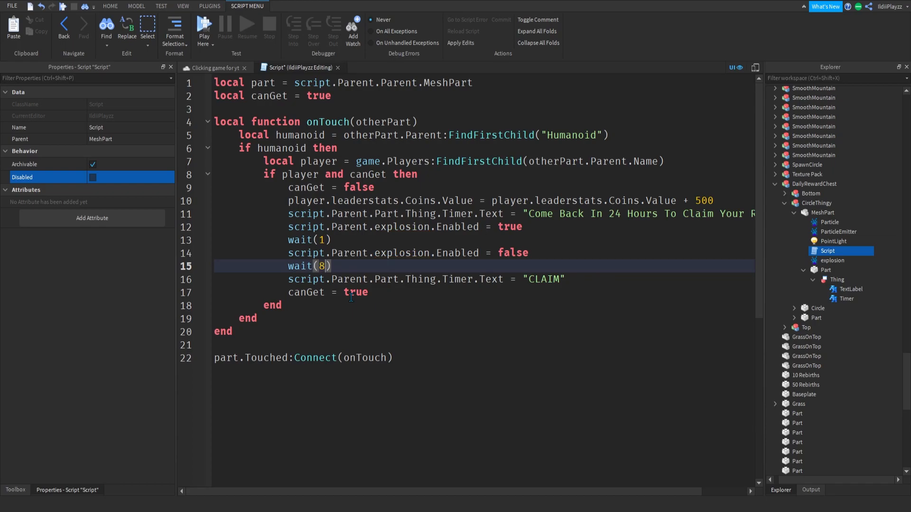
{"action": "type", "text": "65"}
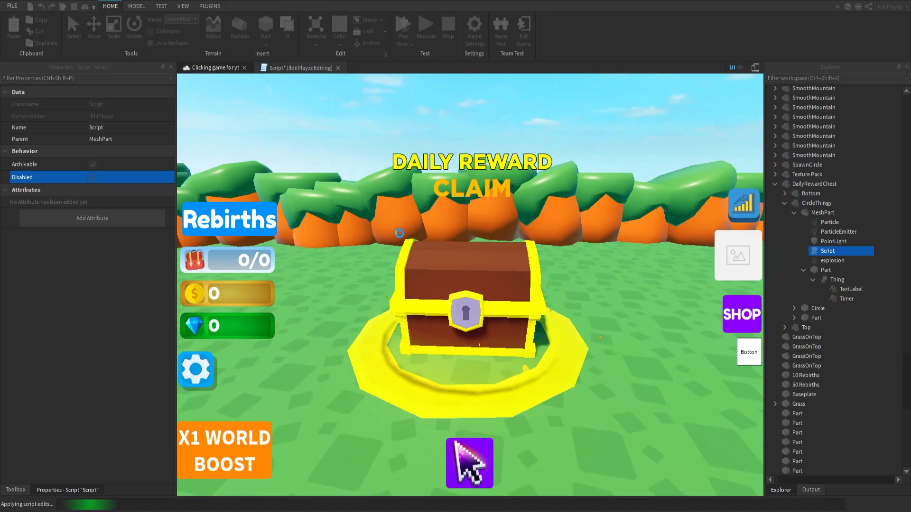
- Play-test the chest, confirm 500 coins and the come-back message in Workspace and Output, then stop
{"action": "left_click", "coordinate": [448, 30]}
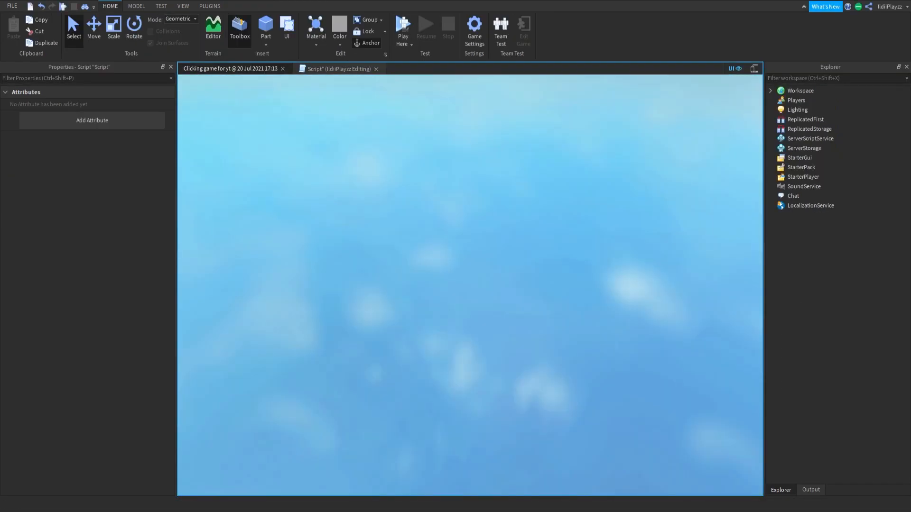
{"action": "left_click", "coordinate": [402, 31]}
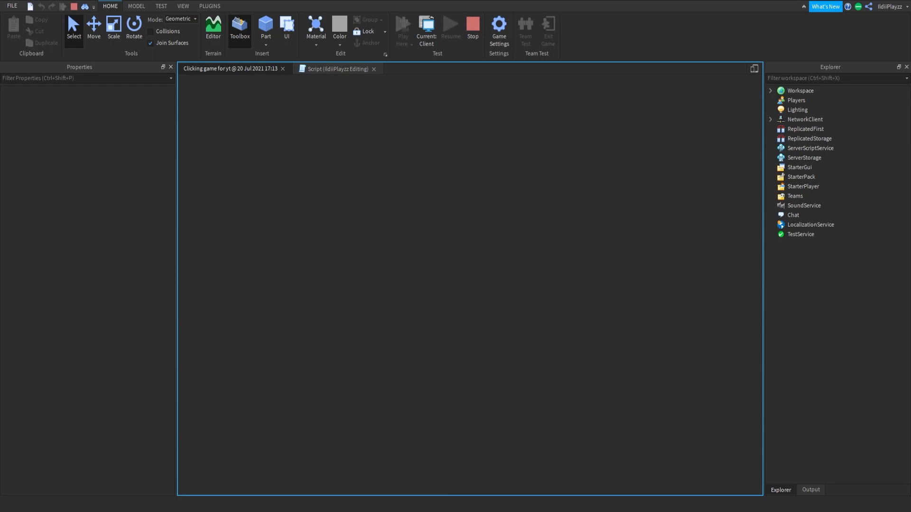
{"action": "left_click", "coordinate": [401, 28]}
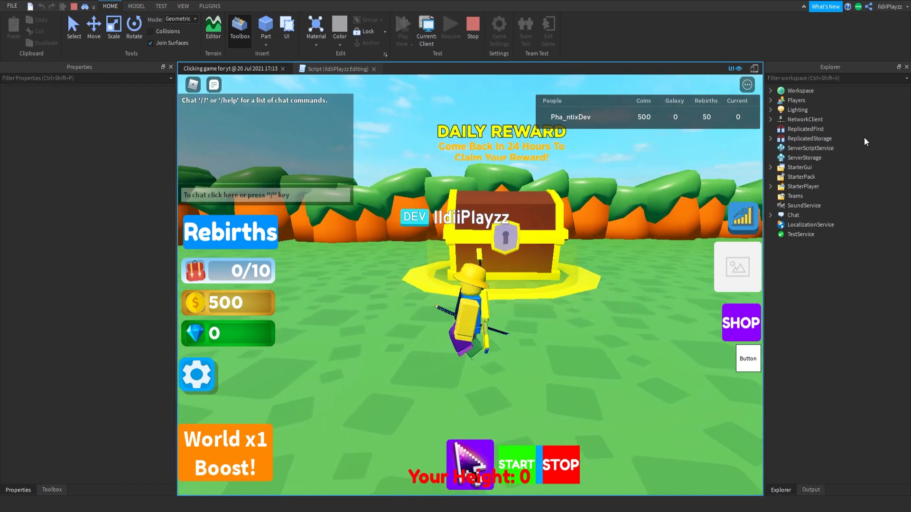
{"action": "left_click", "coordinate": [771, 90]}
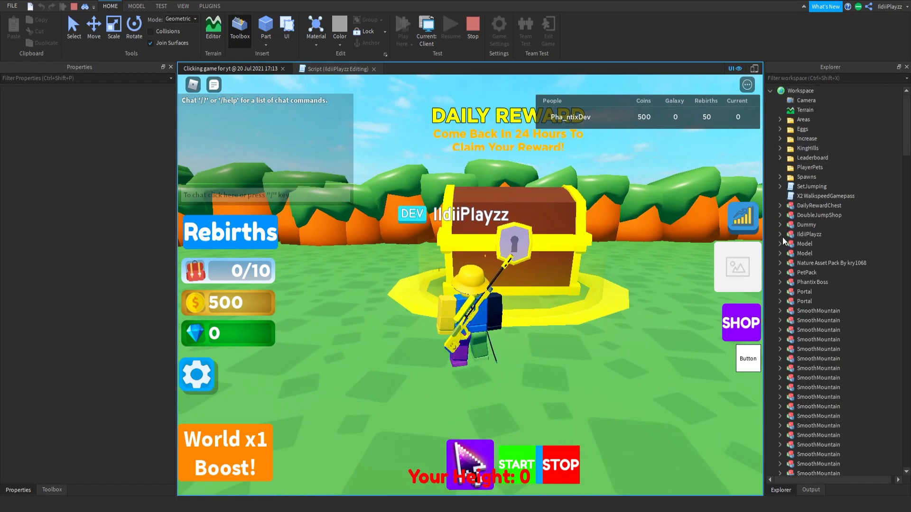
{"action": "left_click", "coordinate": [810, 489]}
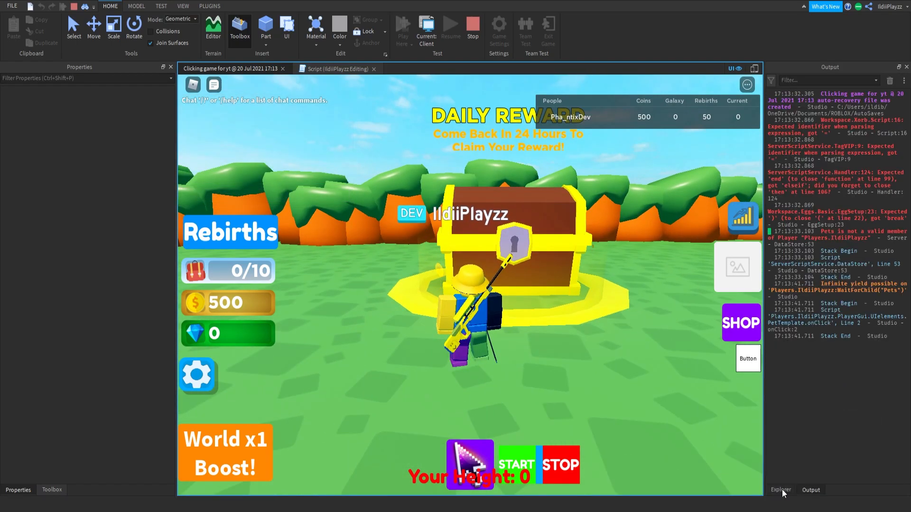
{"action": "left_click", "coordinate": [780, 490]}
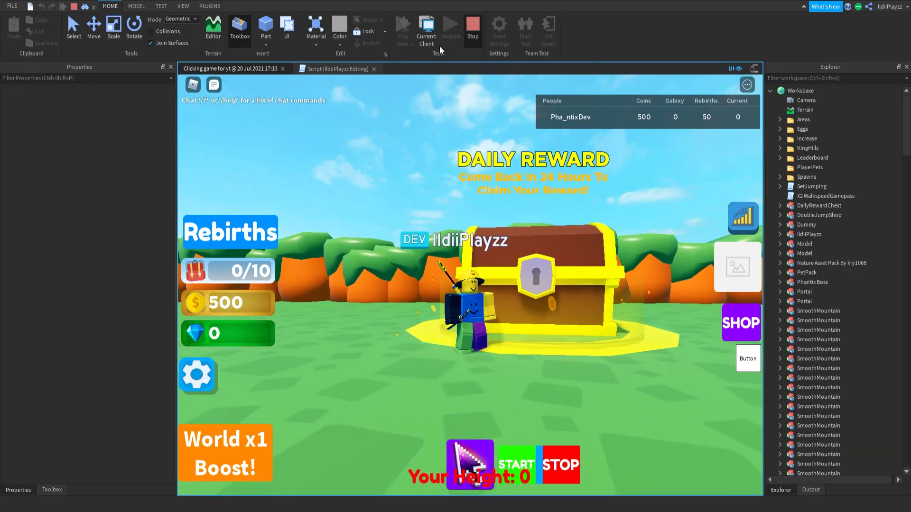
{"action": "left_click", "coordinate": [332, 69]}
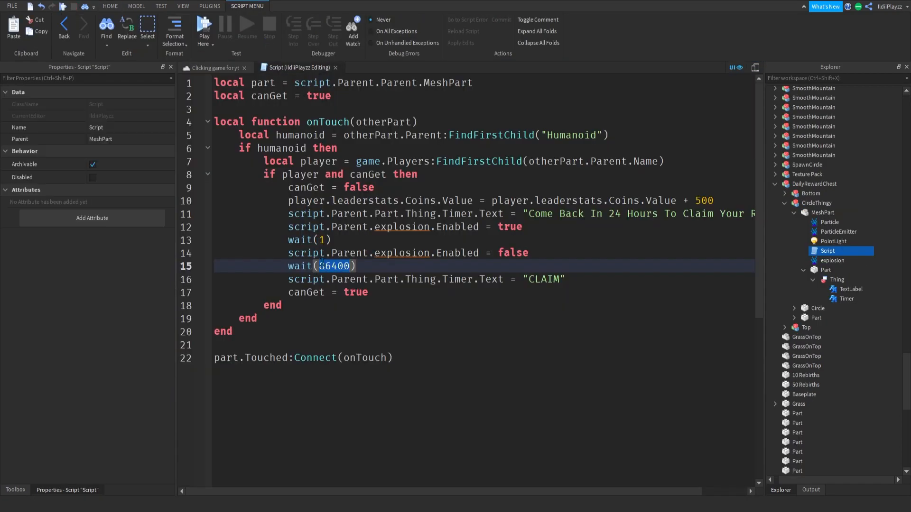
- Set the wait to 5 seconds and play-test until the chest pays twice for 1000 coins
{"action": "type", "text": "5"}
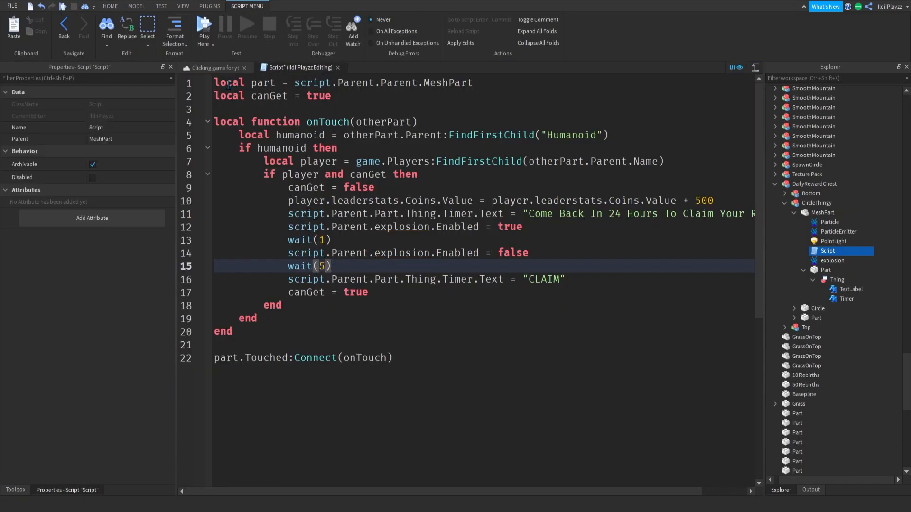
{"action": "left_click", "coordinate": [204, 29]}
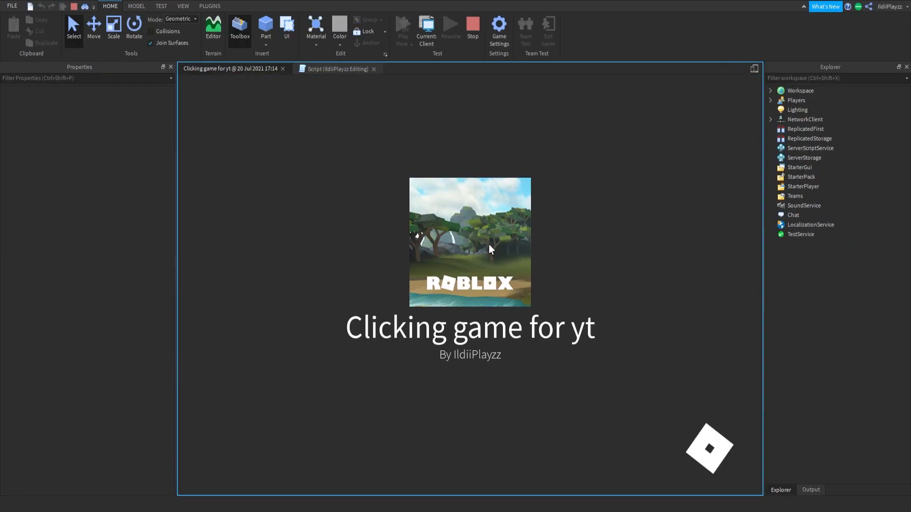
{"action": "left_click", "coordinate": [427, 28]}
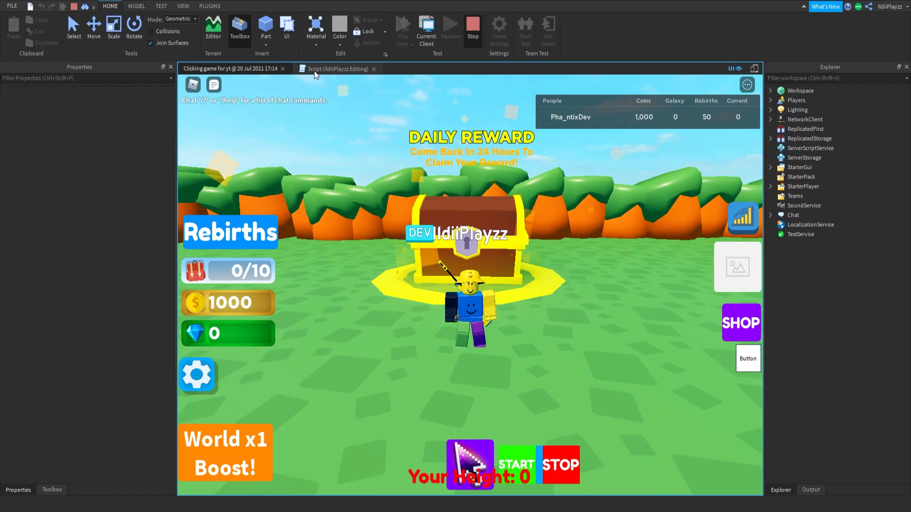
{"action": "left_click", "coordinate": [334, 68]}
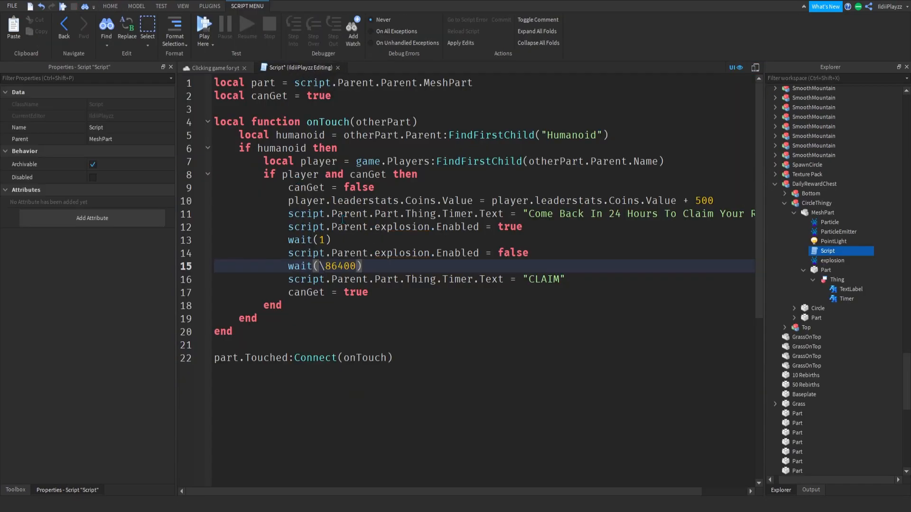
- Delete the stray character so the cooldown wait reads 86400
{"action": "key", "text": "Backspace"}
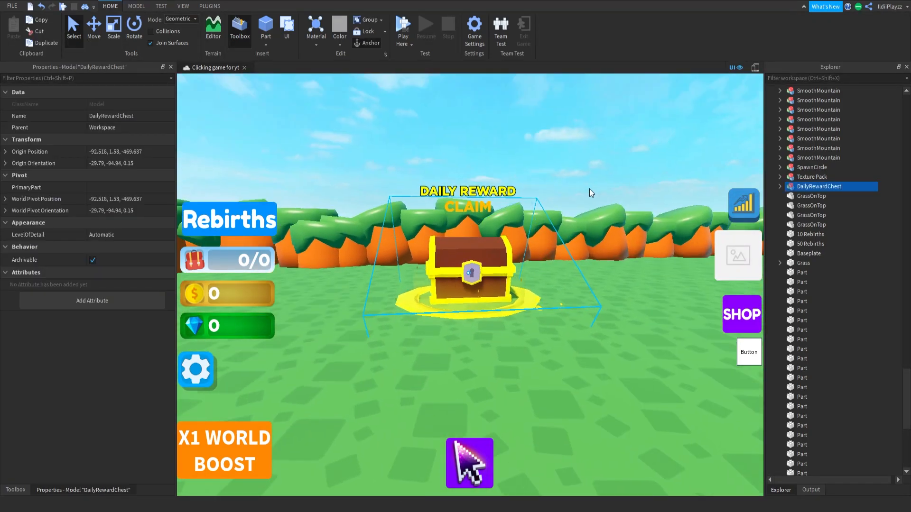
- Expand DailyRewardChest down to its MeshPart and select the explosion emitter together with the Script
{"action": "left_click", "coordinate": [779, 186]}
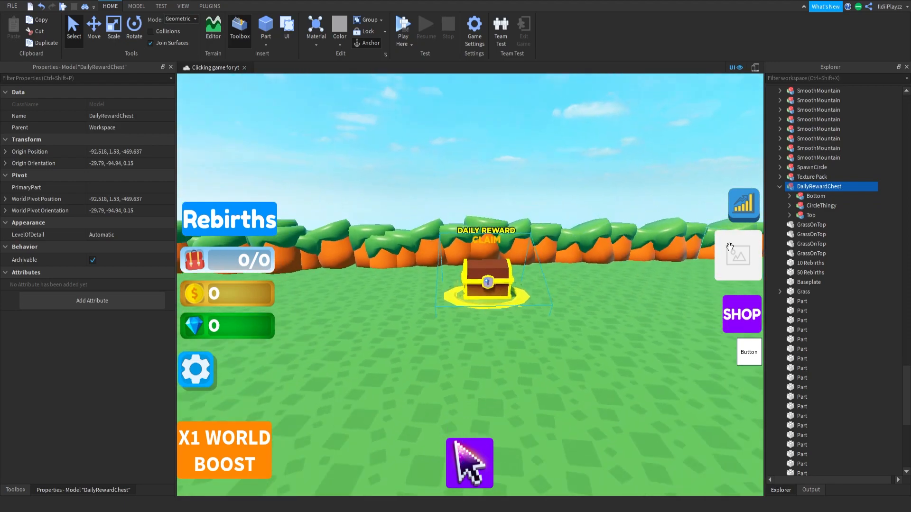
{"action": "left_click", "coordinate": [789, 205]}
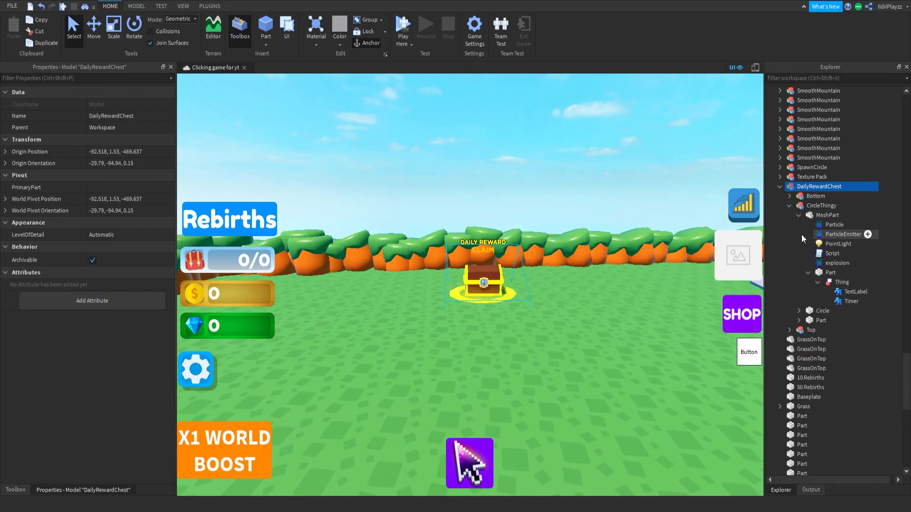
{"action": "left_click", "coordinate": [837, 263]}
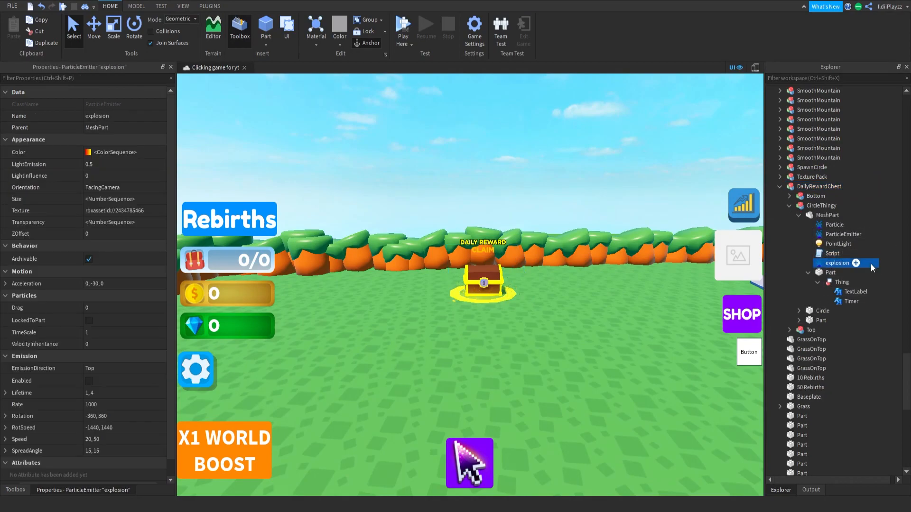
{"action": "left_click", "coordinate": [831, 253]}
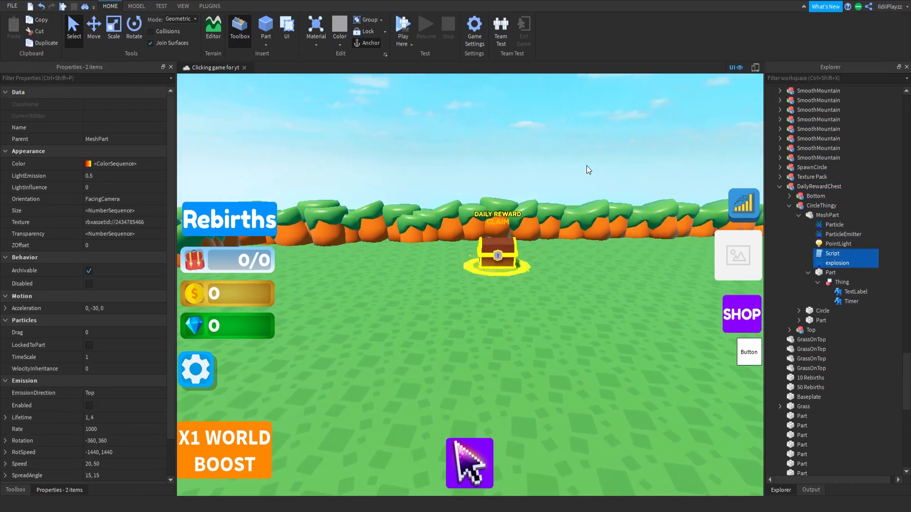